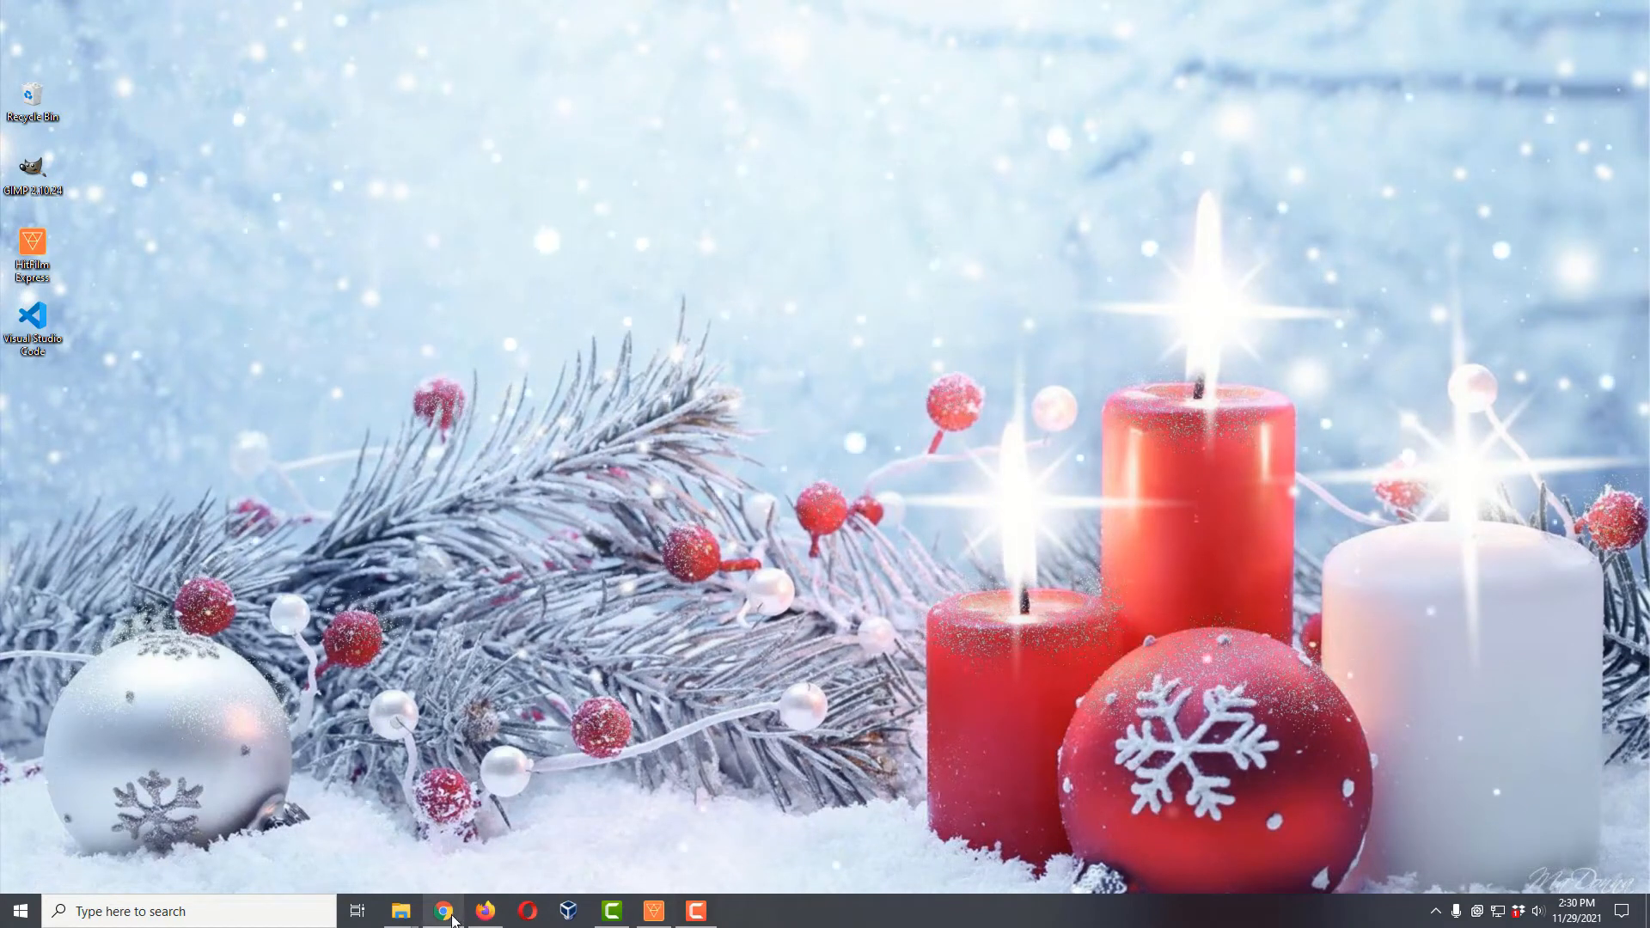
- Launch Chrome and go to the HitFilm Express product page on fxhome.com
click(442, 911)
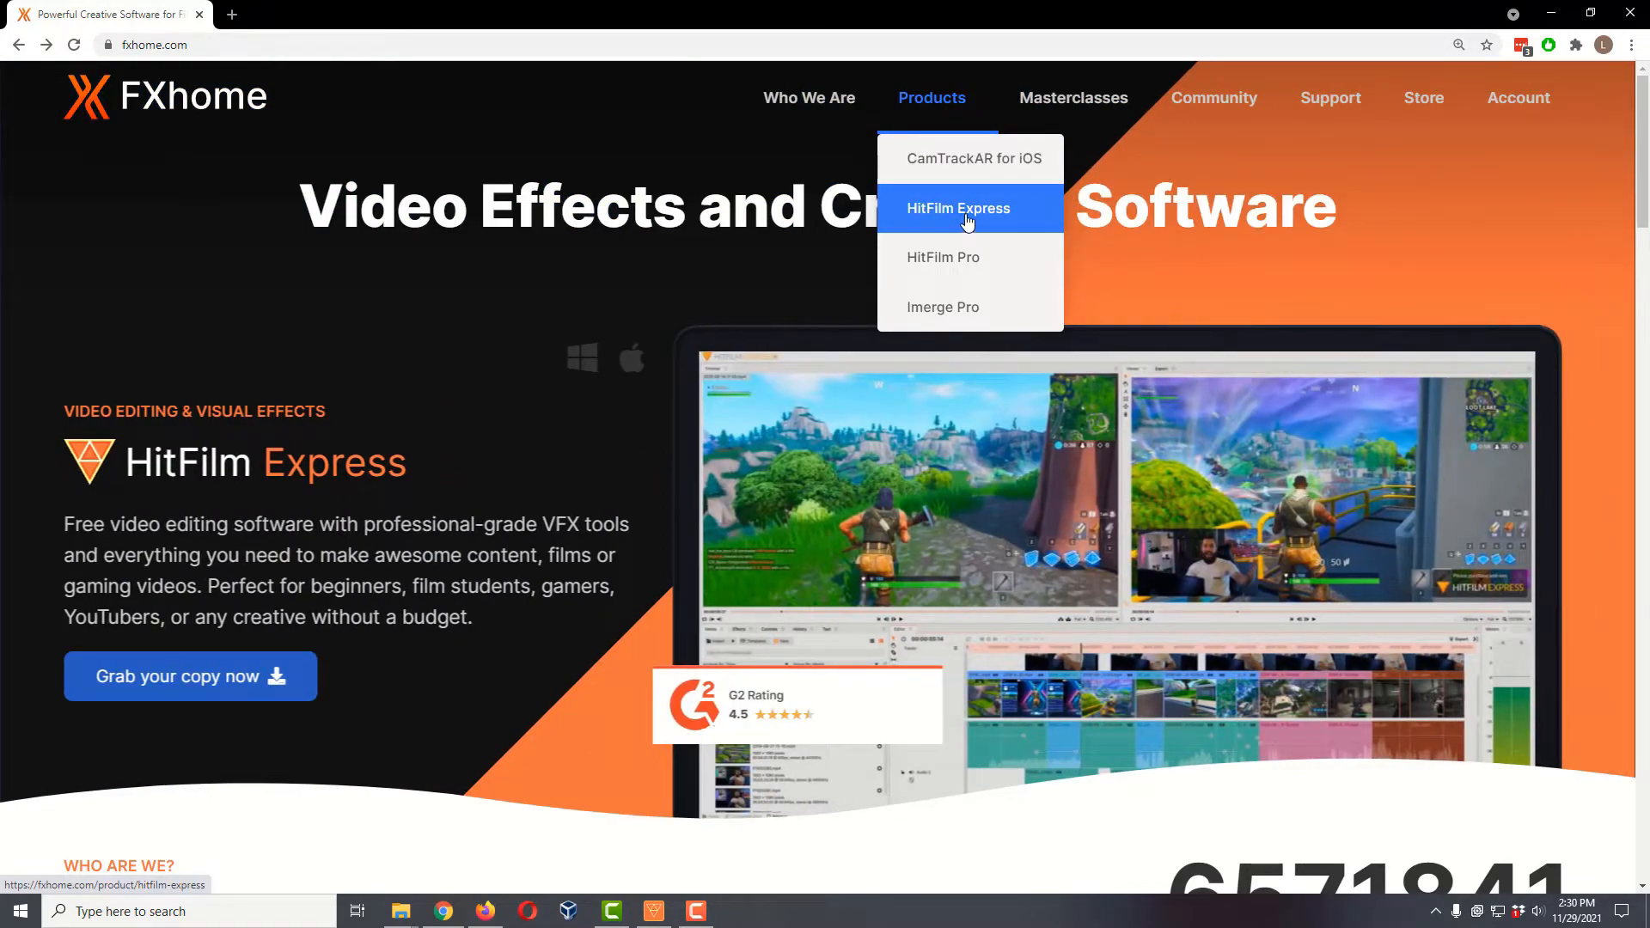
click(959, 208)
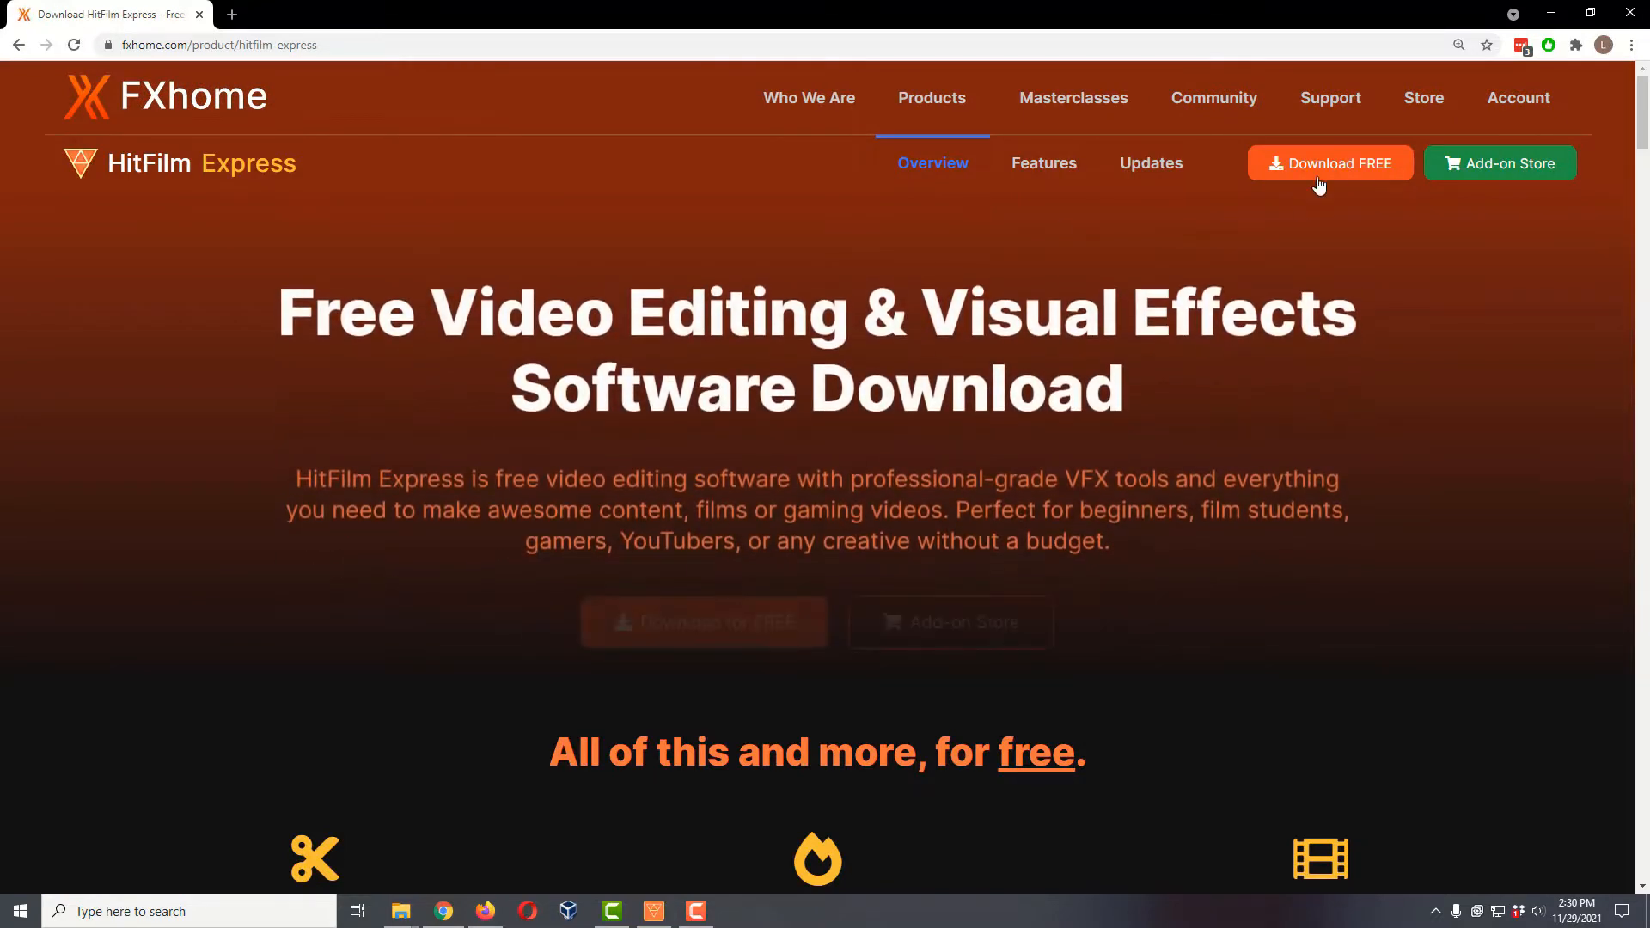
- Go to Download FREE and review the Starter, Content Creator and VFX Artist bundles
click(1340, 163)
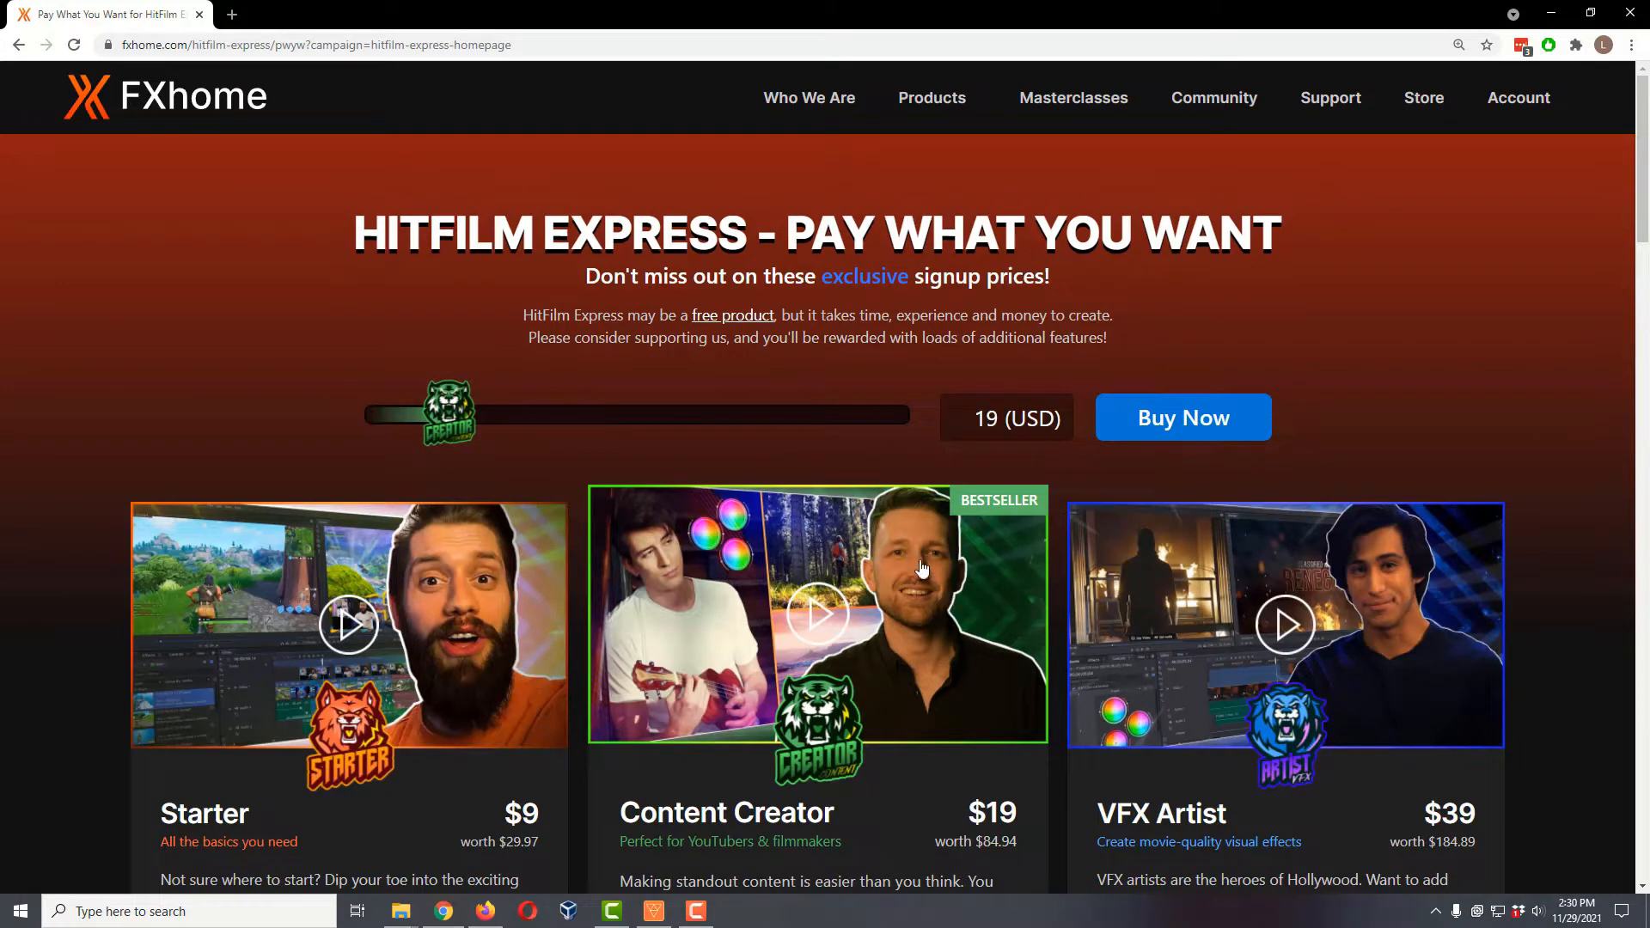
scroll(down, 3)
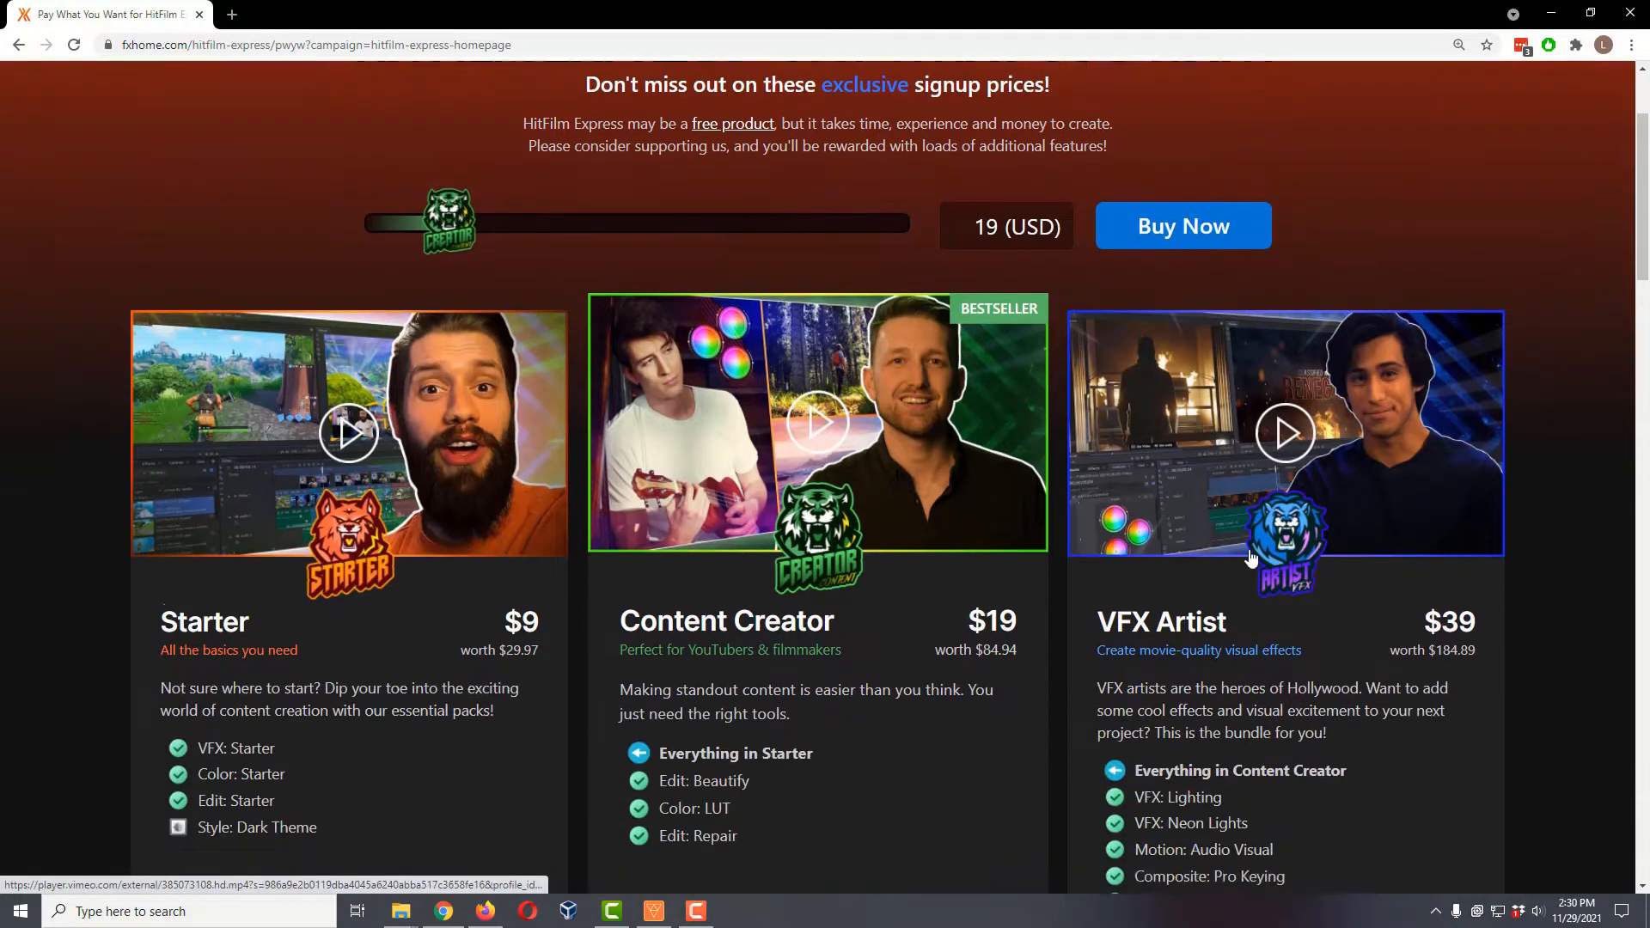
scroll(down, 3)
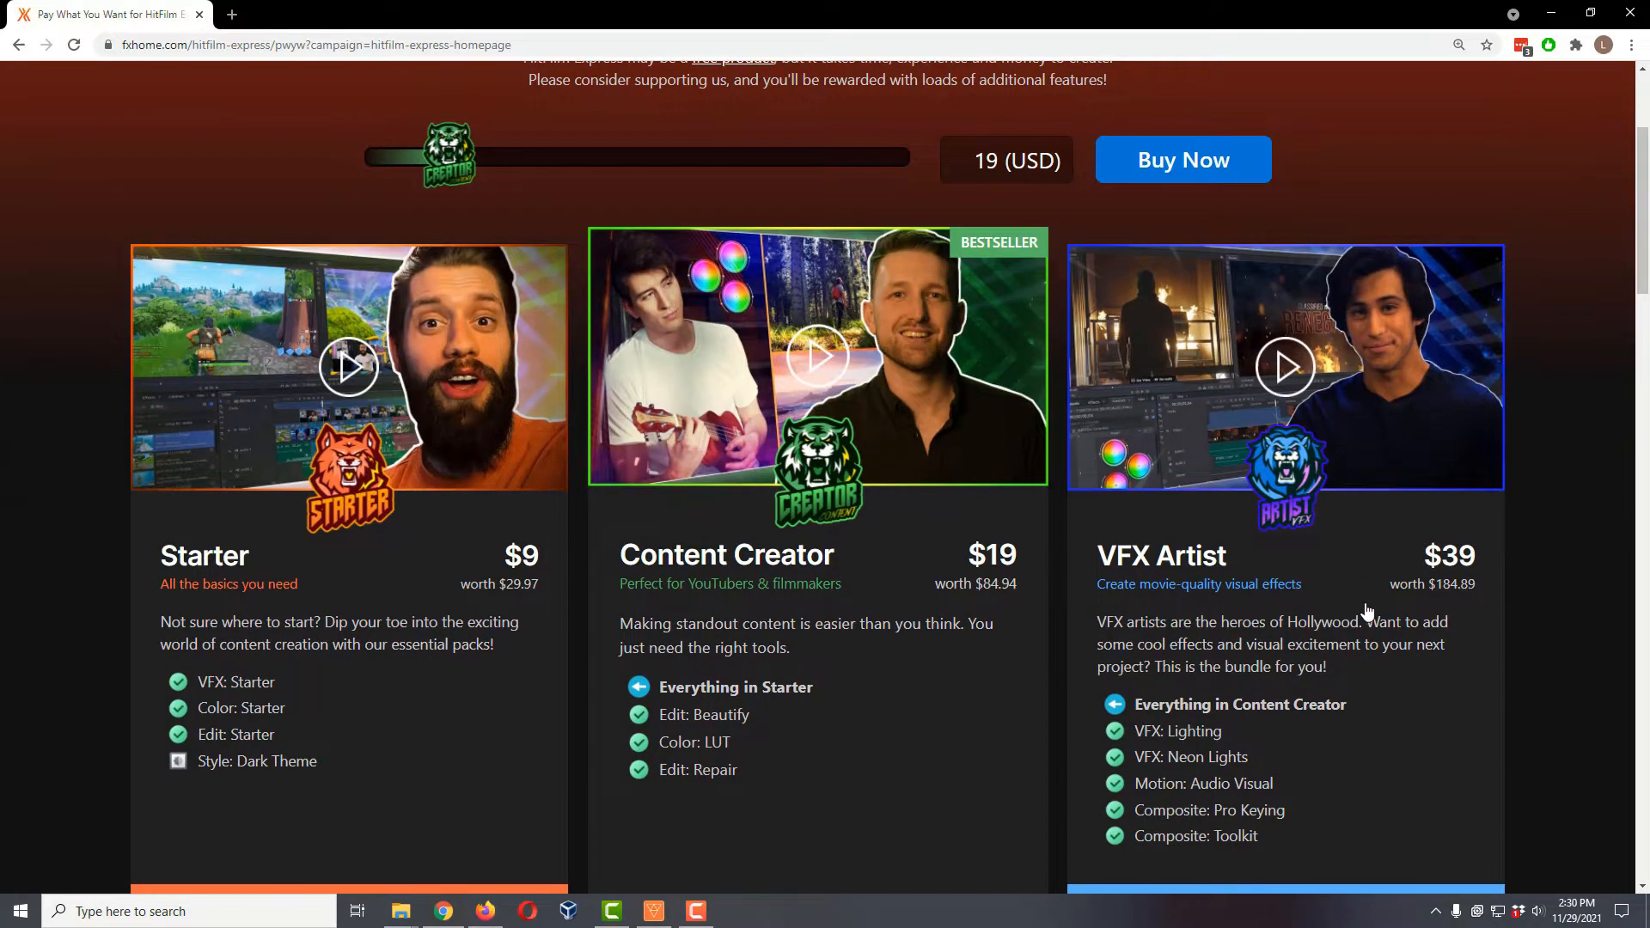
mouse_move(1291, 632)
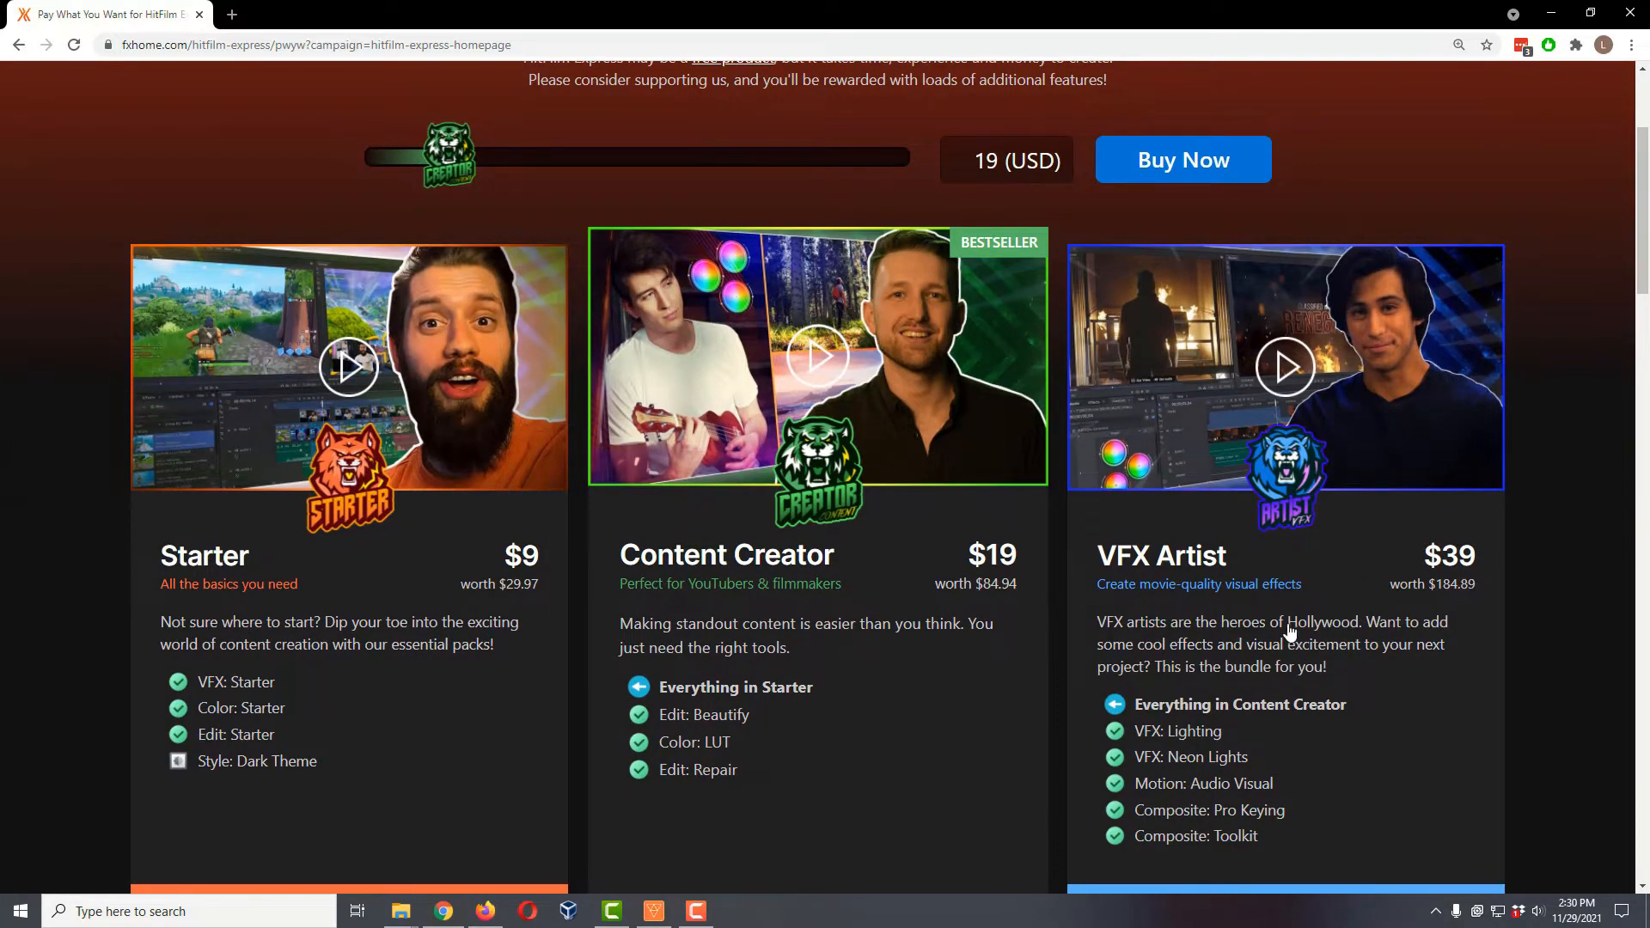
scroll(down, 3)
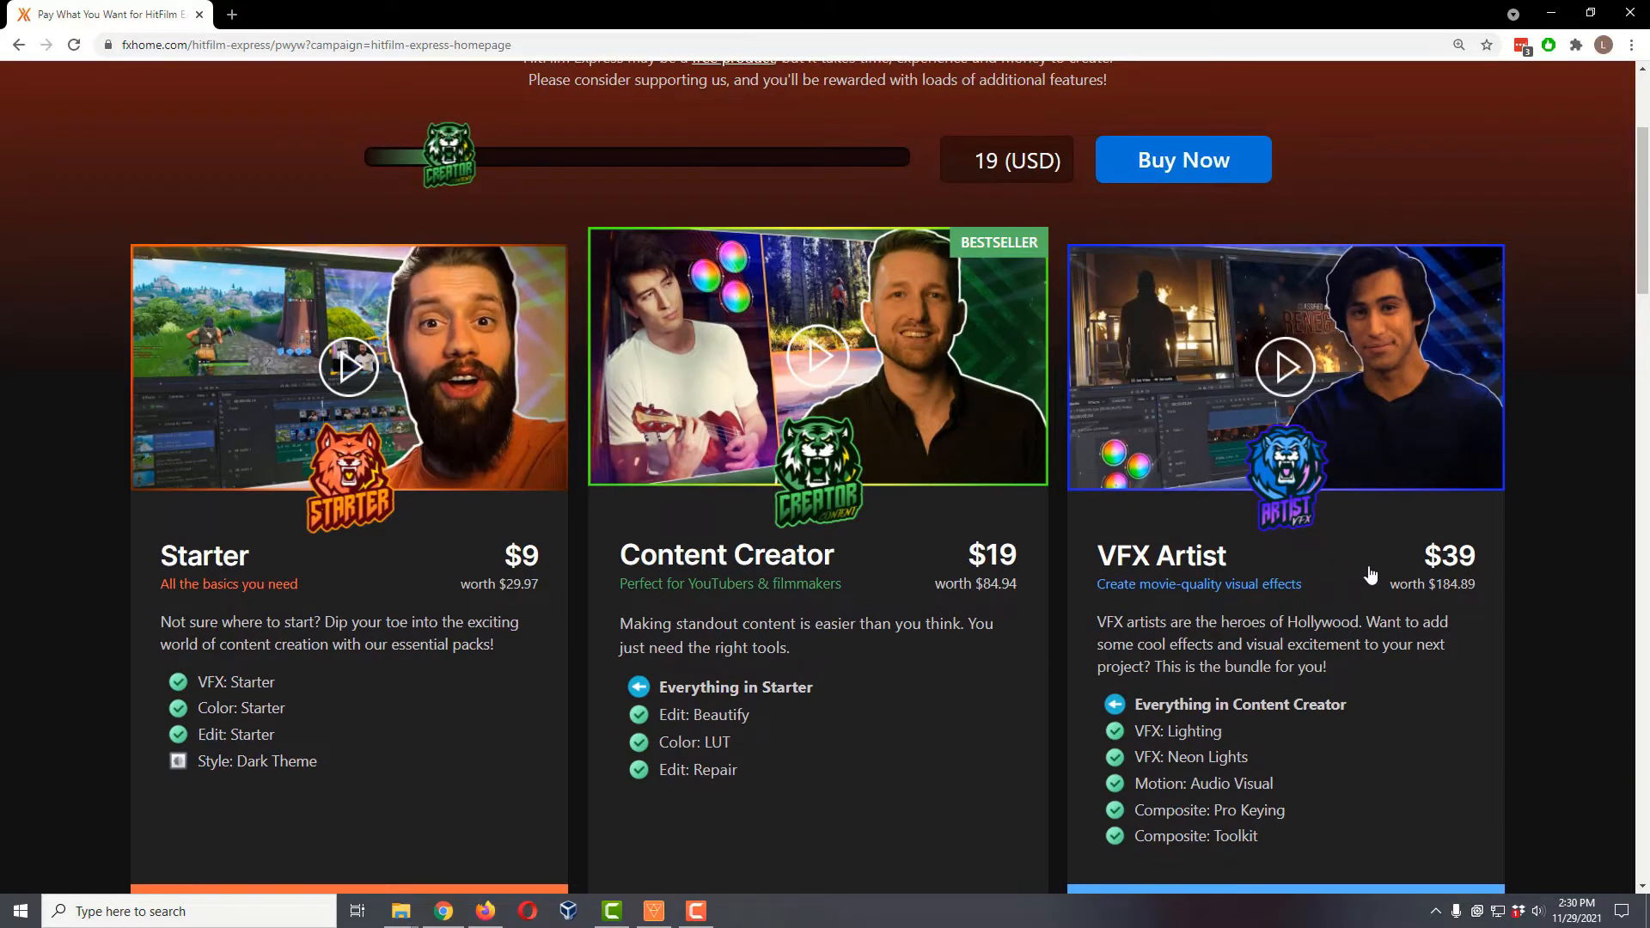
mouse_move(1332, 596)
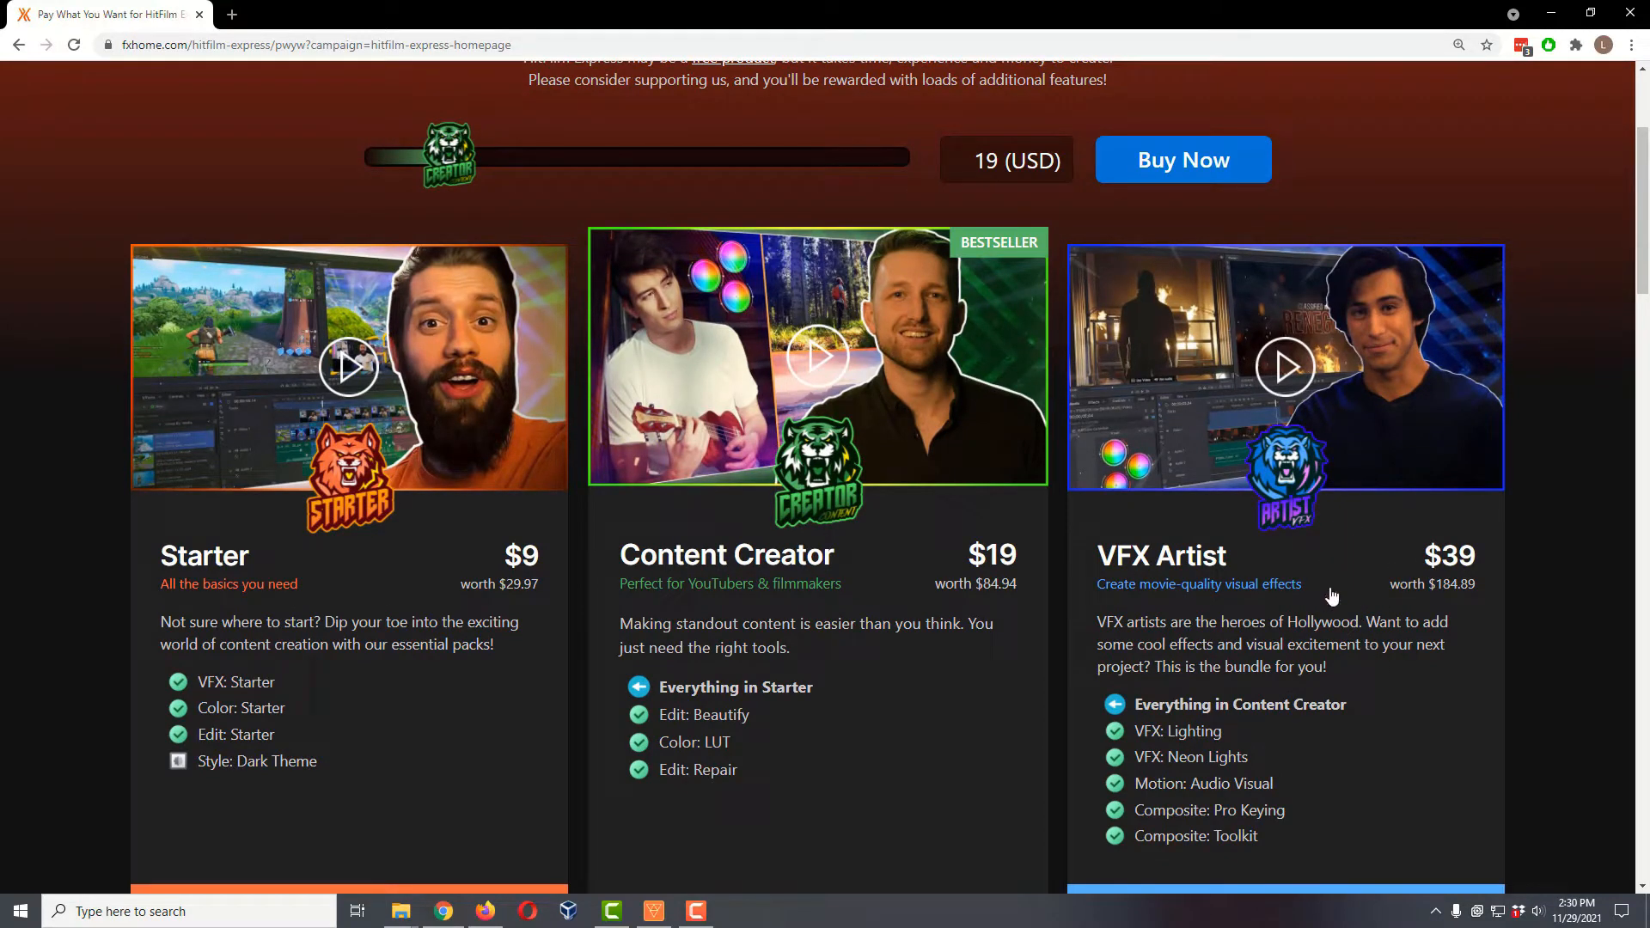
mouse_move(1280, 544)
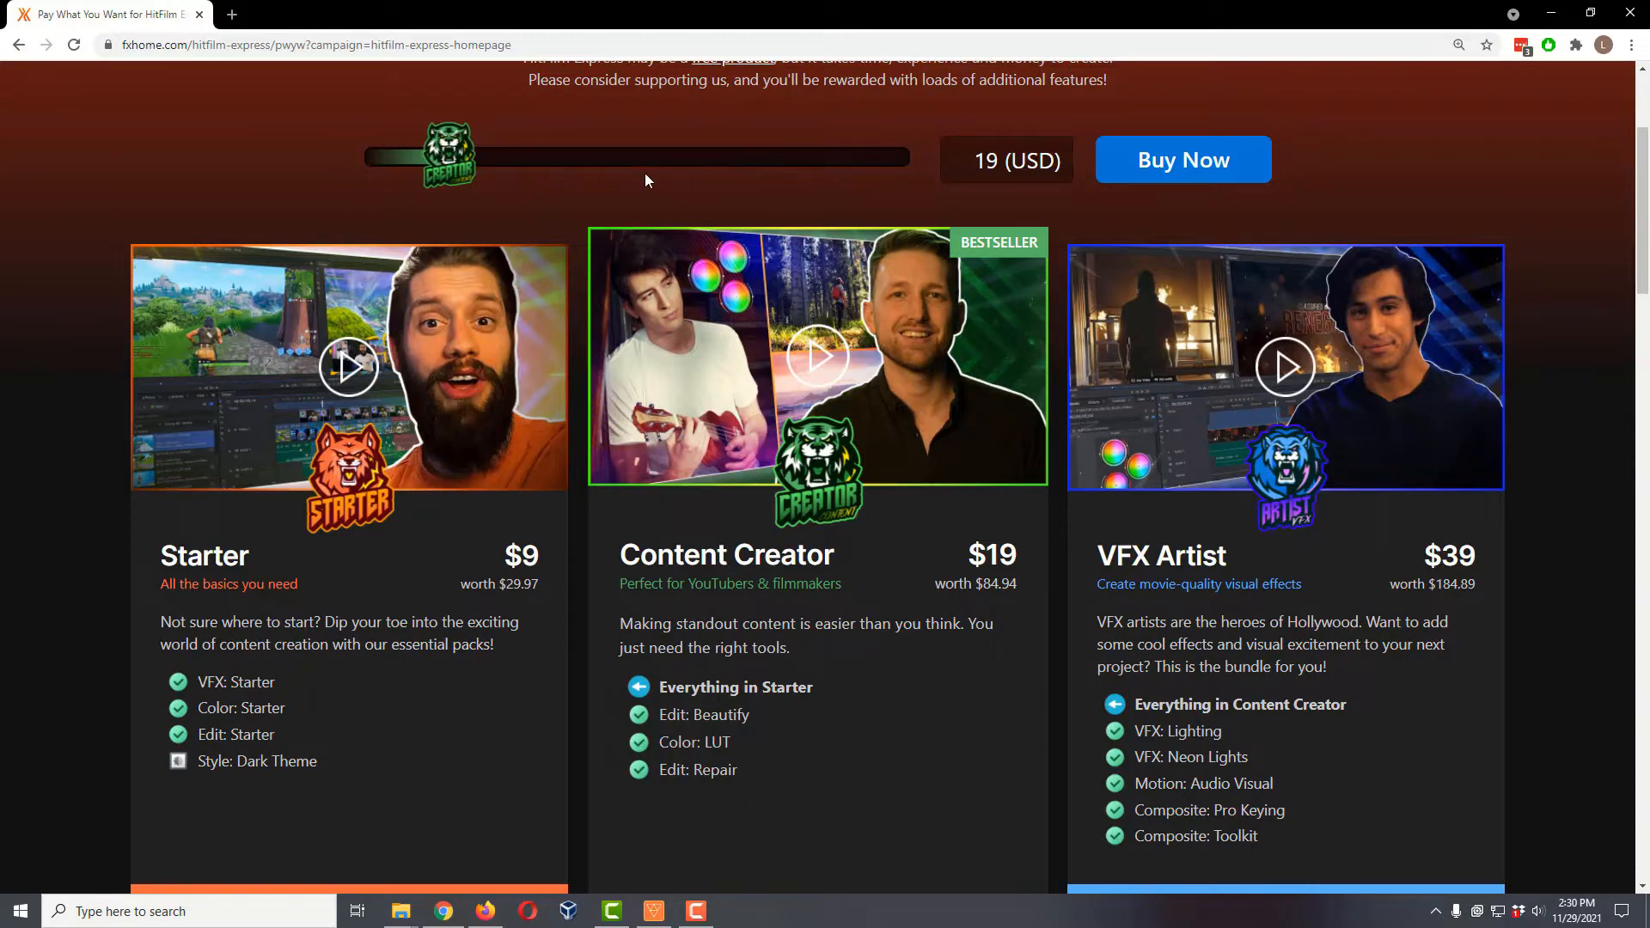
- Lower the price slider to $0 and proceed to the free-download order form
drag(450, 155, 421, 155)
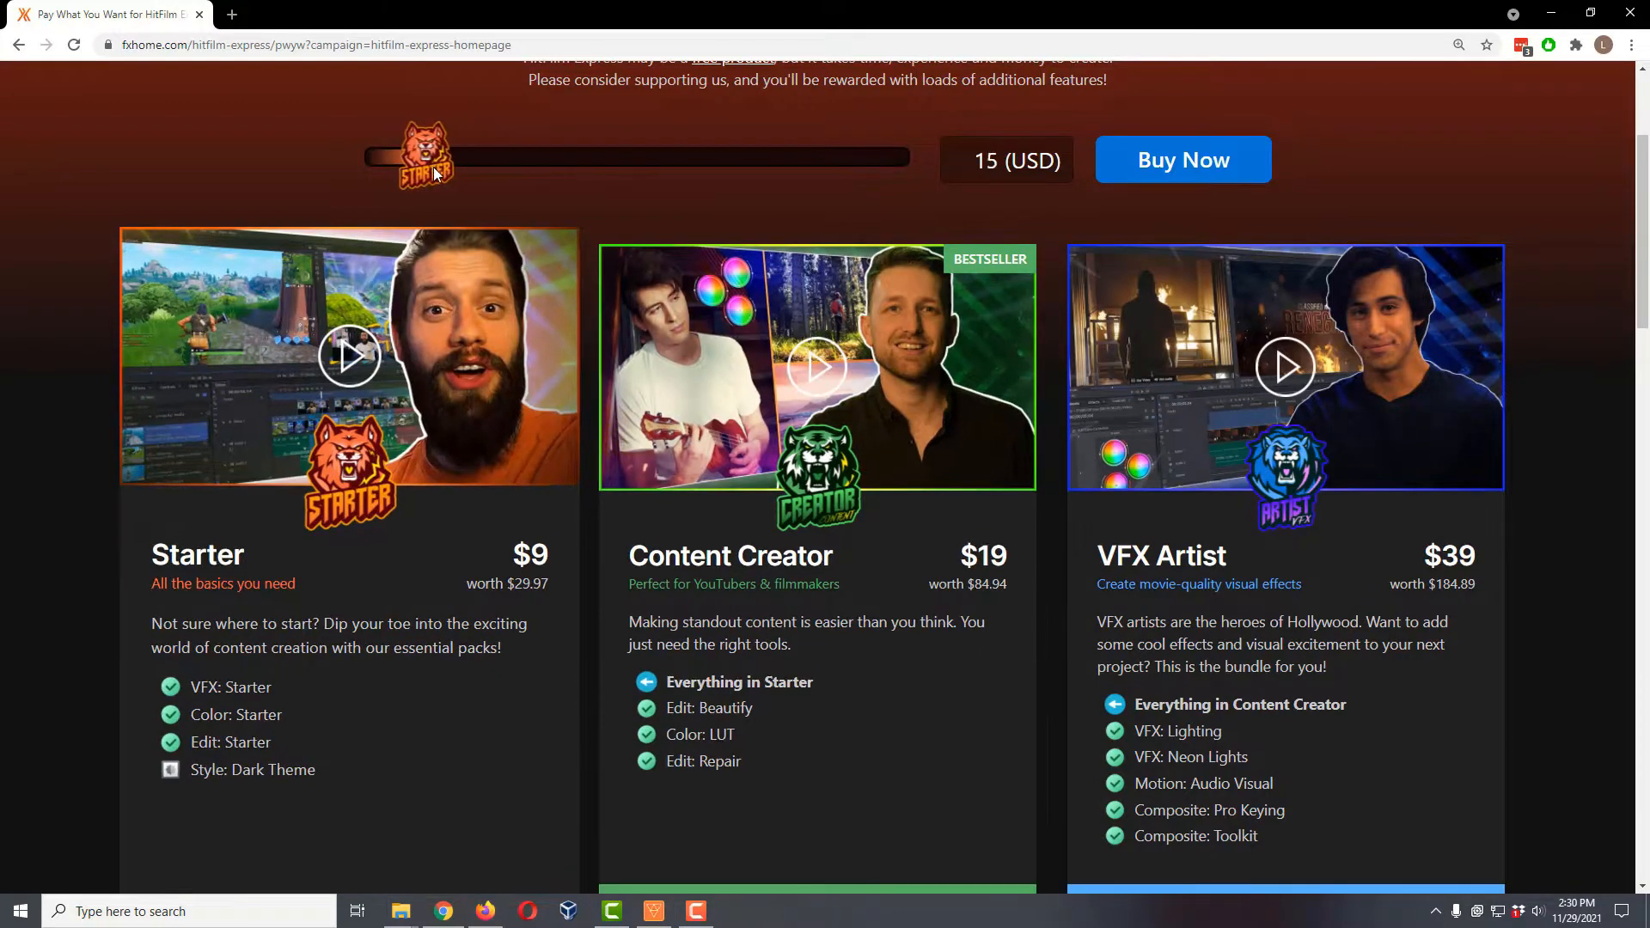
drag(421, 156, 363, 156)
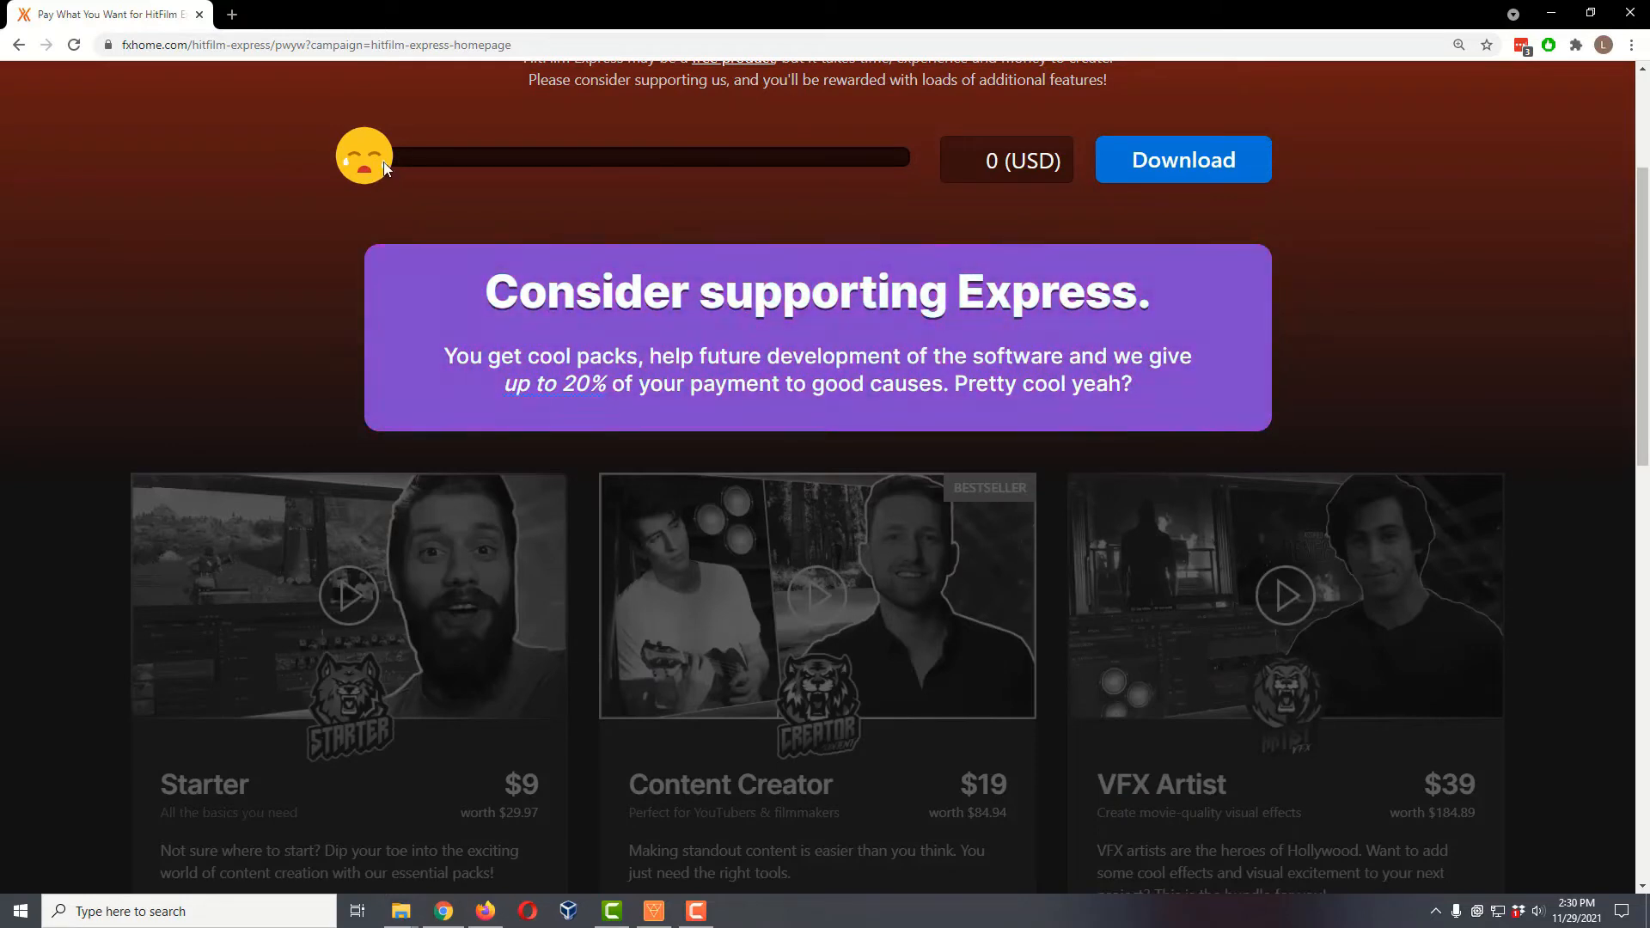
click(1183, 160)
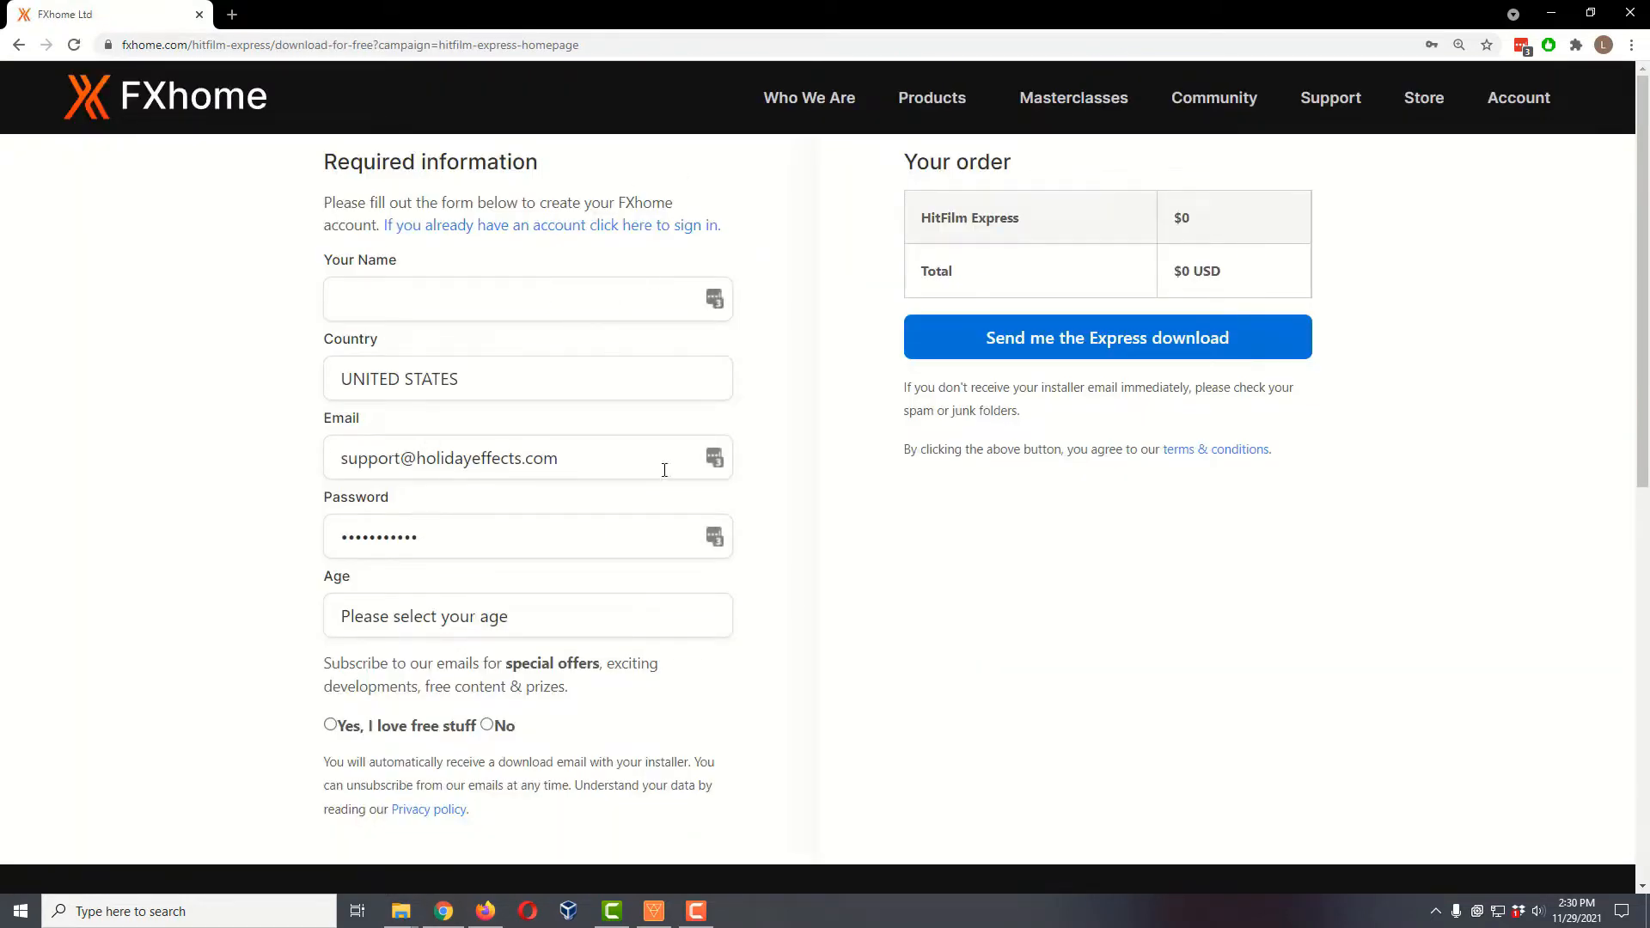
mouse_move(811, 470)
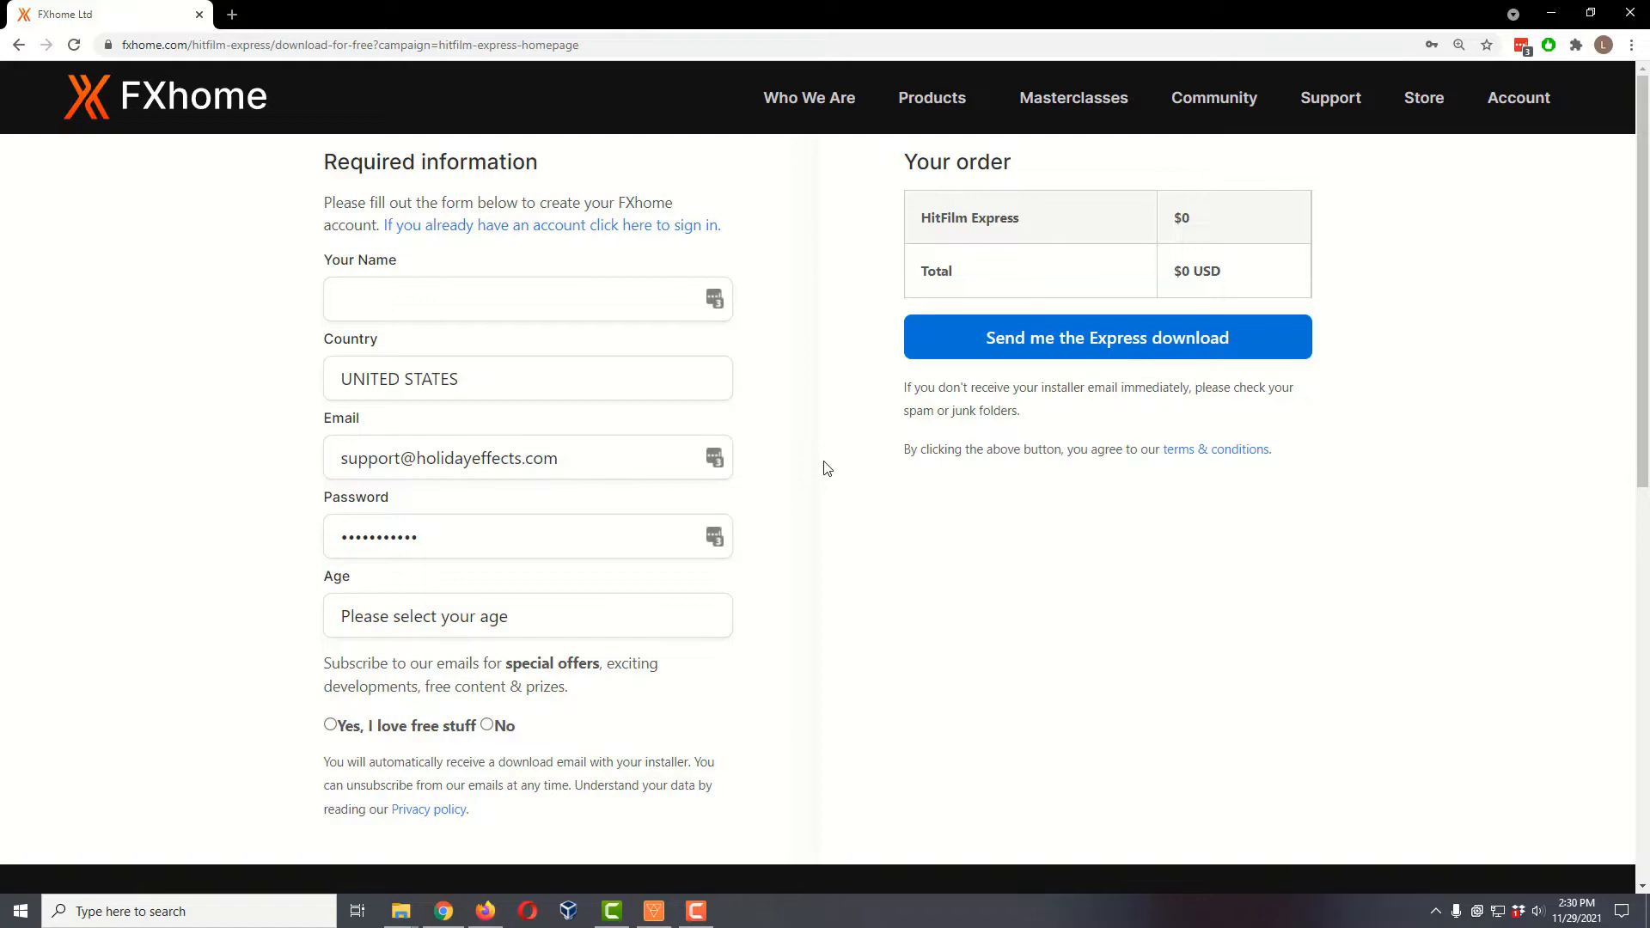
mouse_move(998, 193)
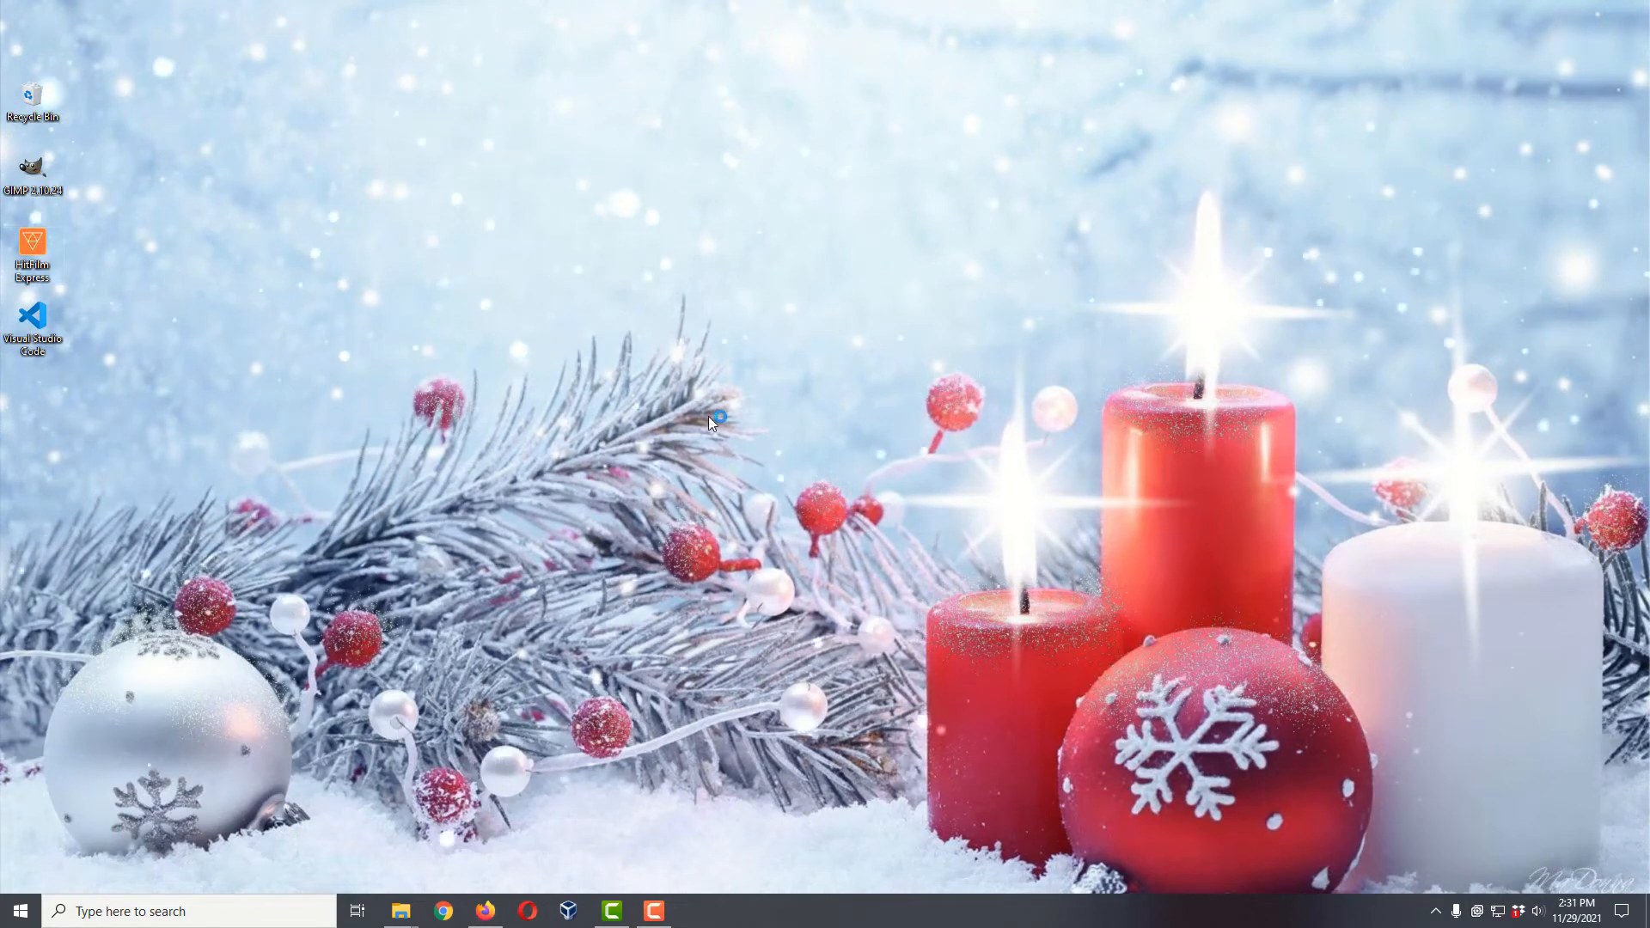
- Launch HitFilm Express and start a new 1080p Full HD 30 fps project
double_click(32, 241)
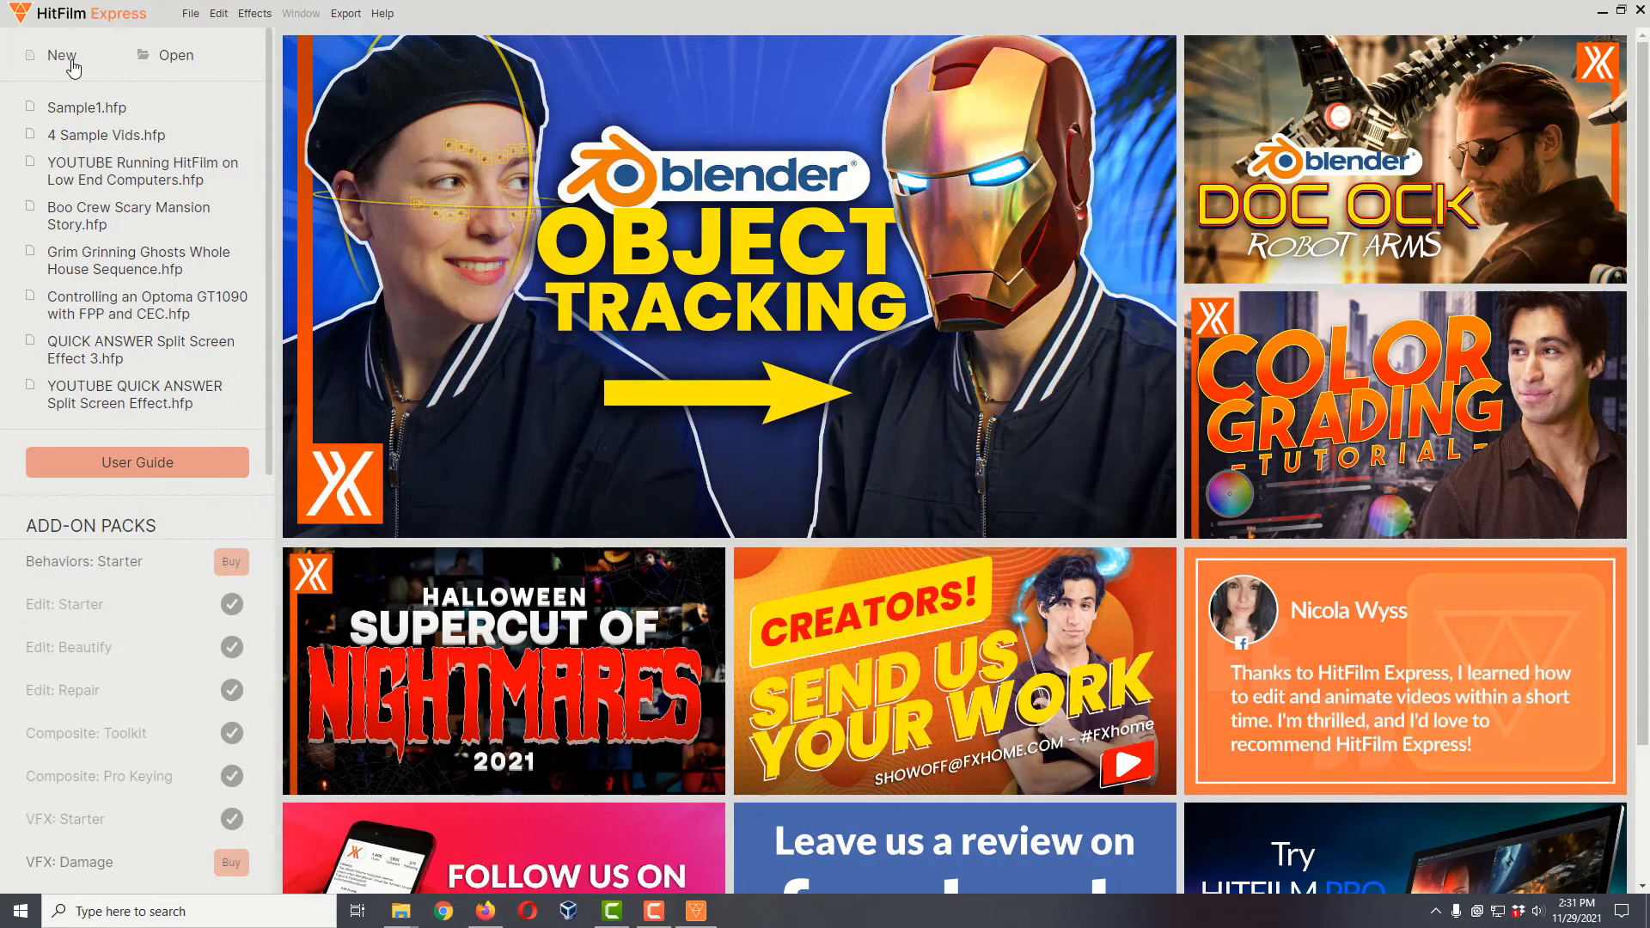
click(61, 55)
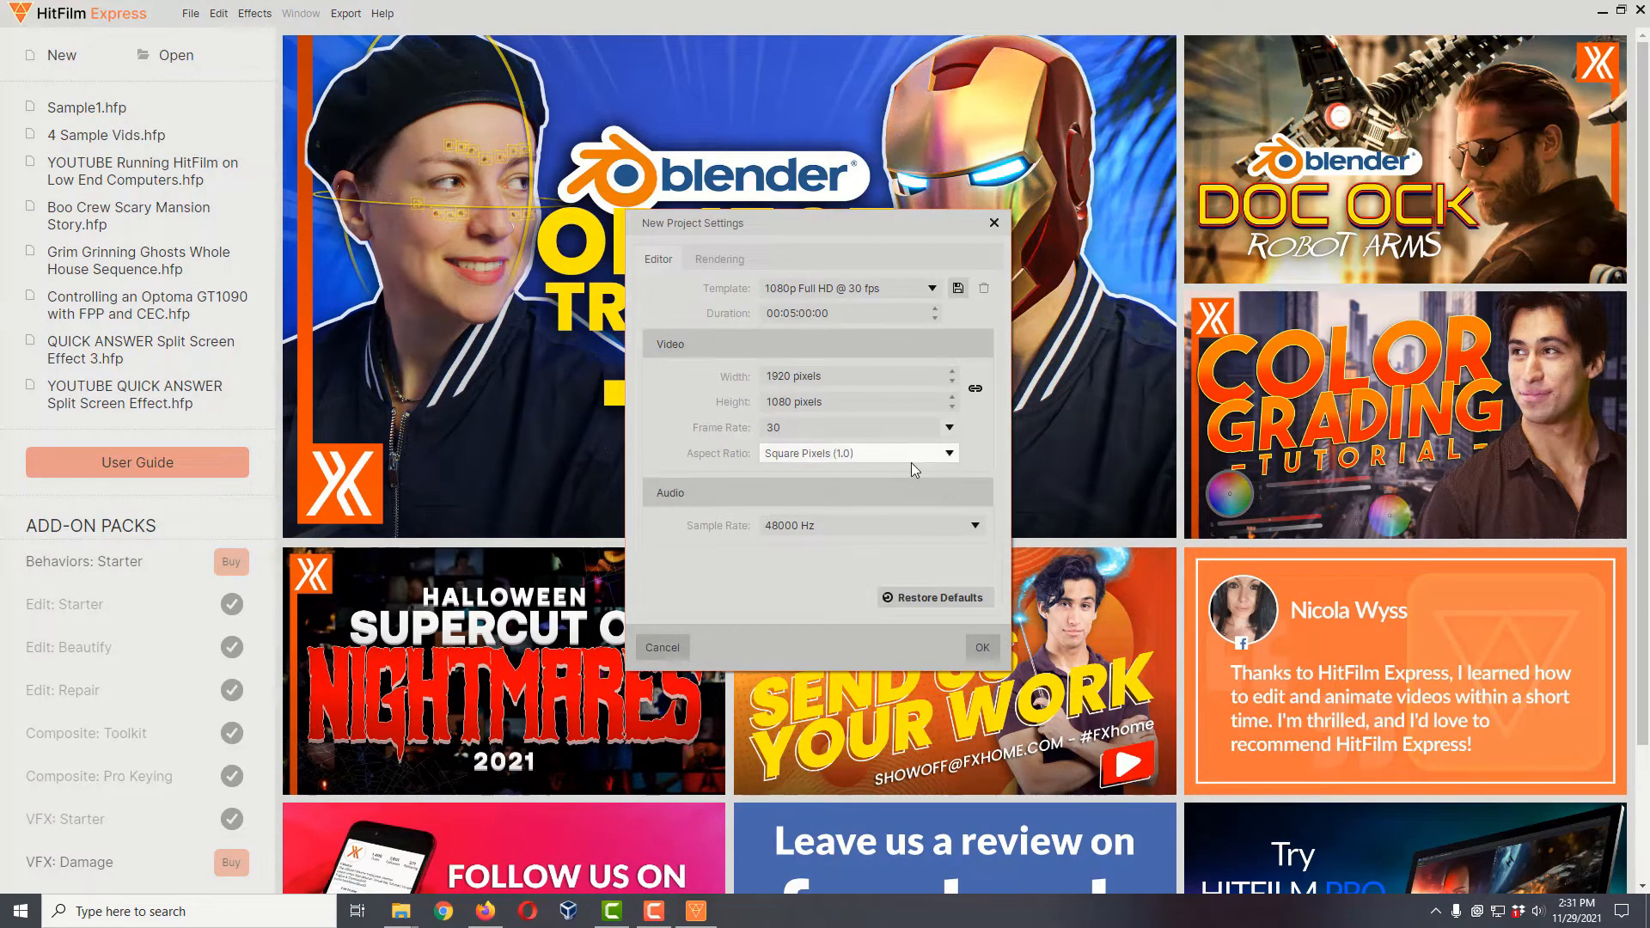
mouse_move(890, 537)
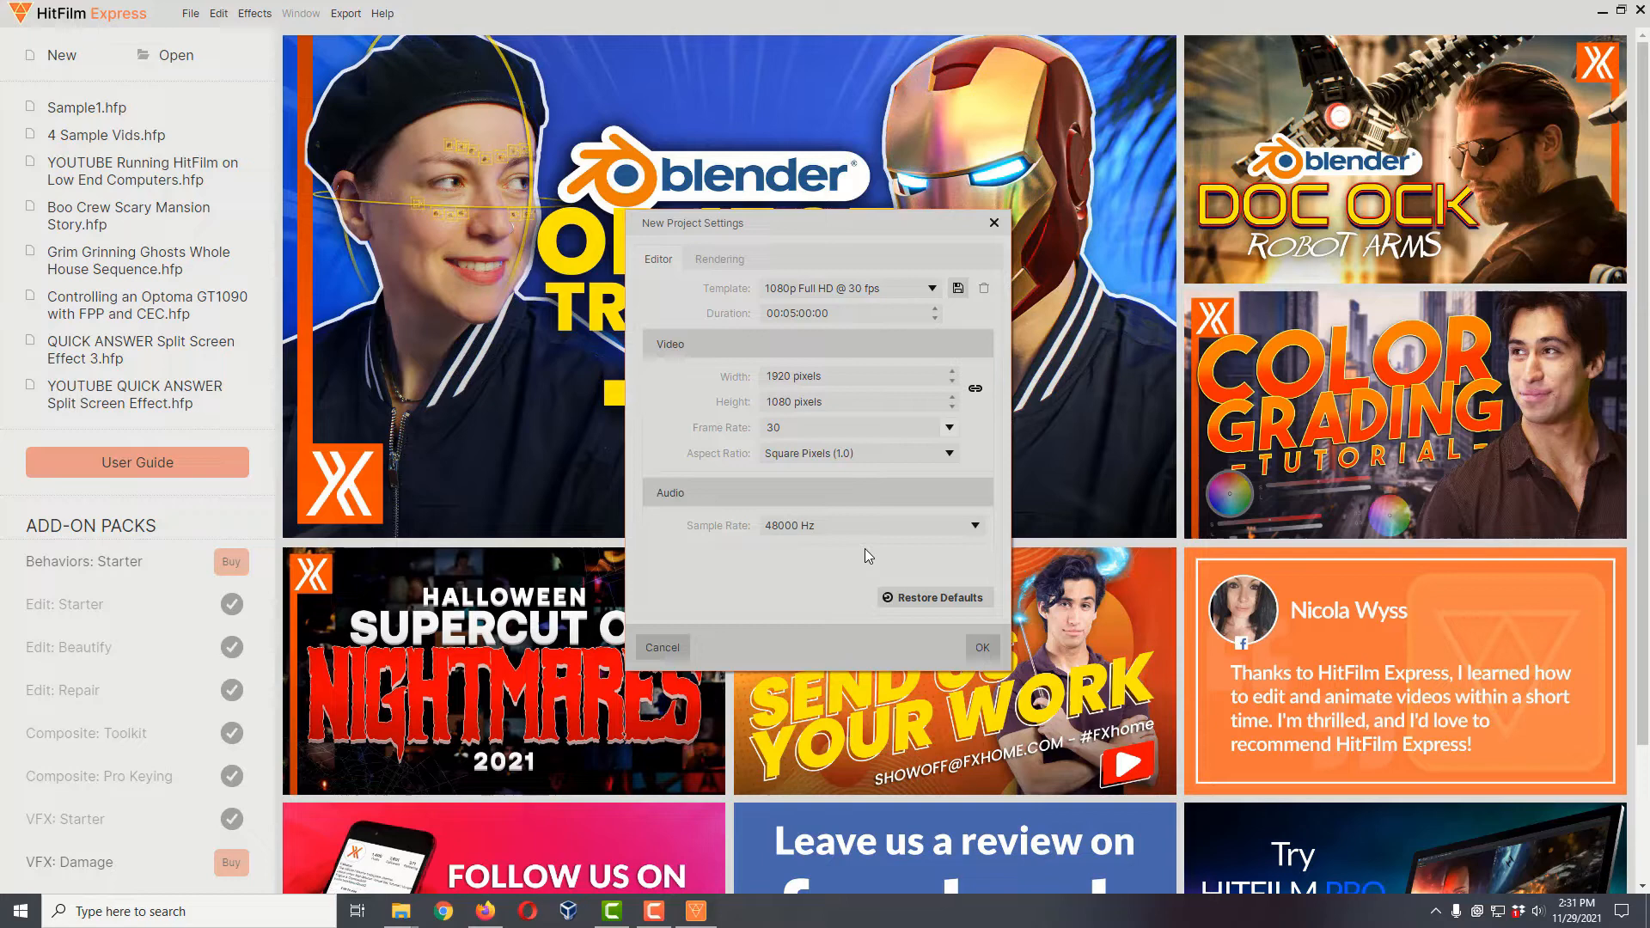
- Confirm the 1080p 30 fps project settings and choose Do Not Create Proxies
click(983, 647)
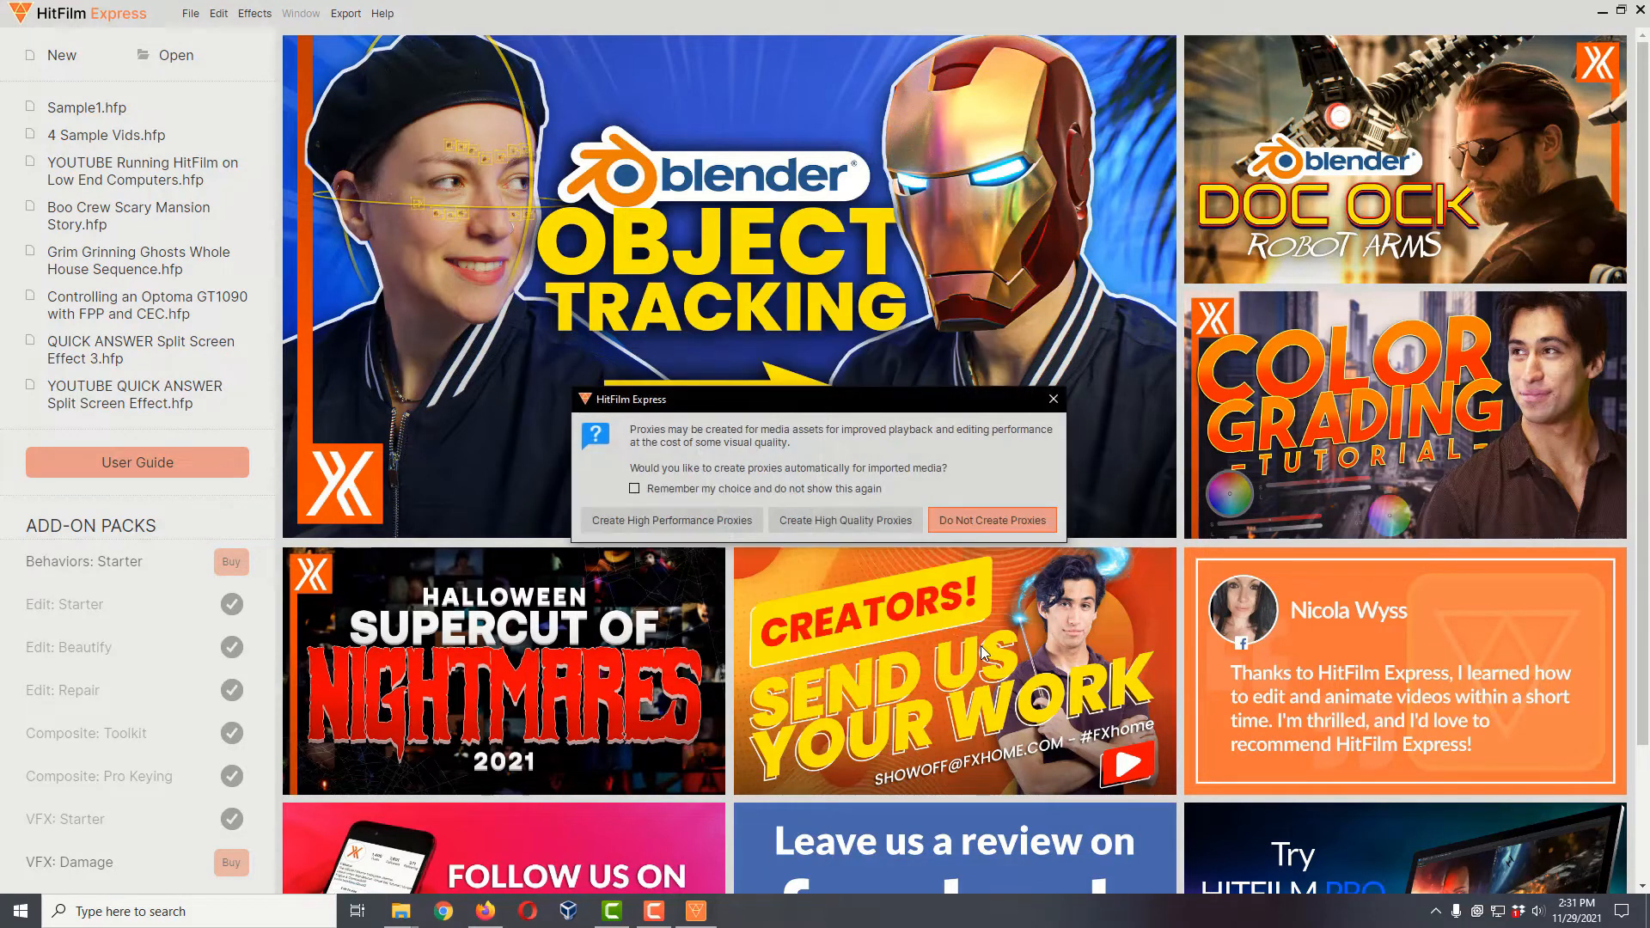
mouse_move(802, 465)
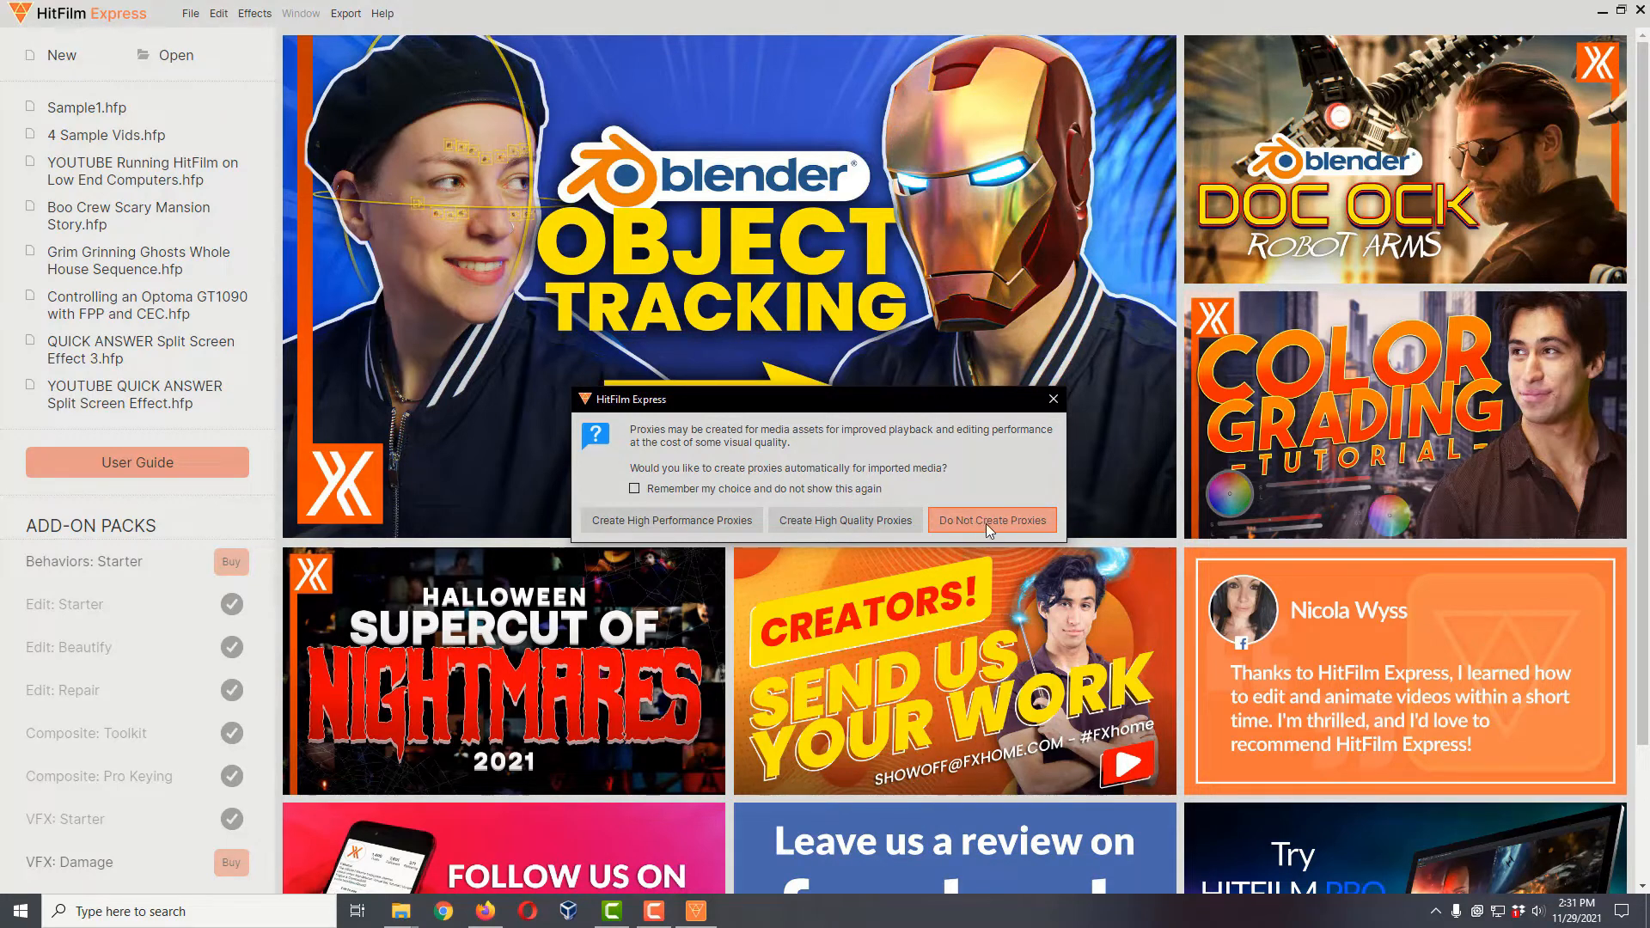
click(993, 520)
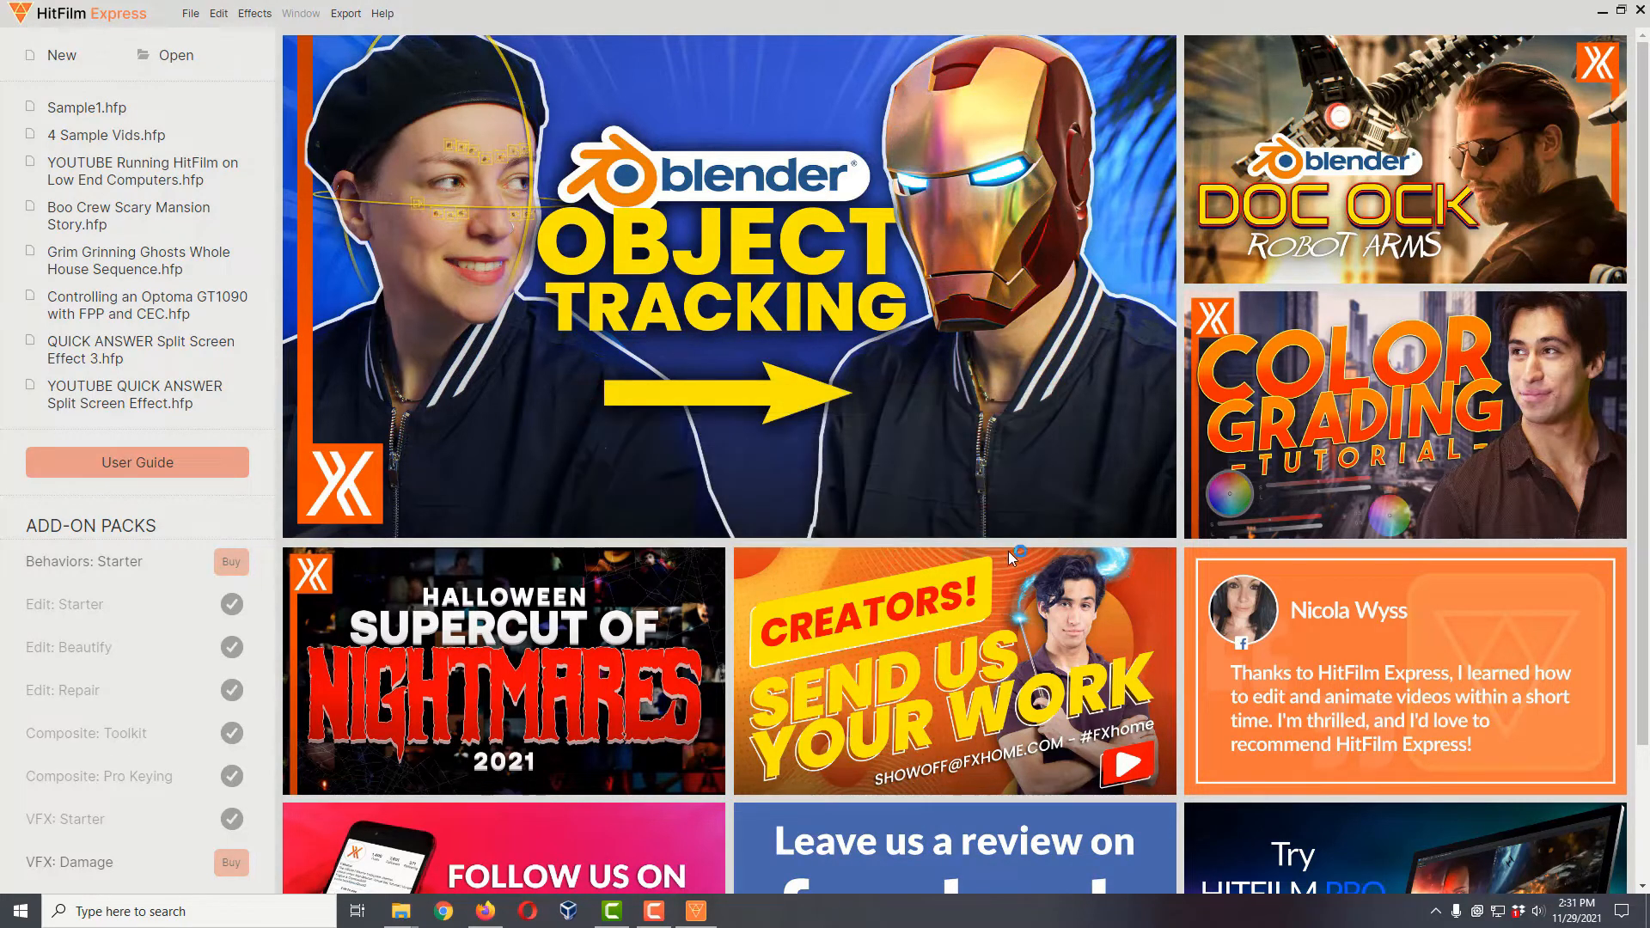
mouse_move(990, 540)
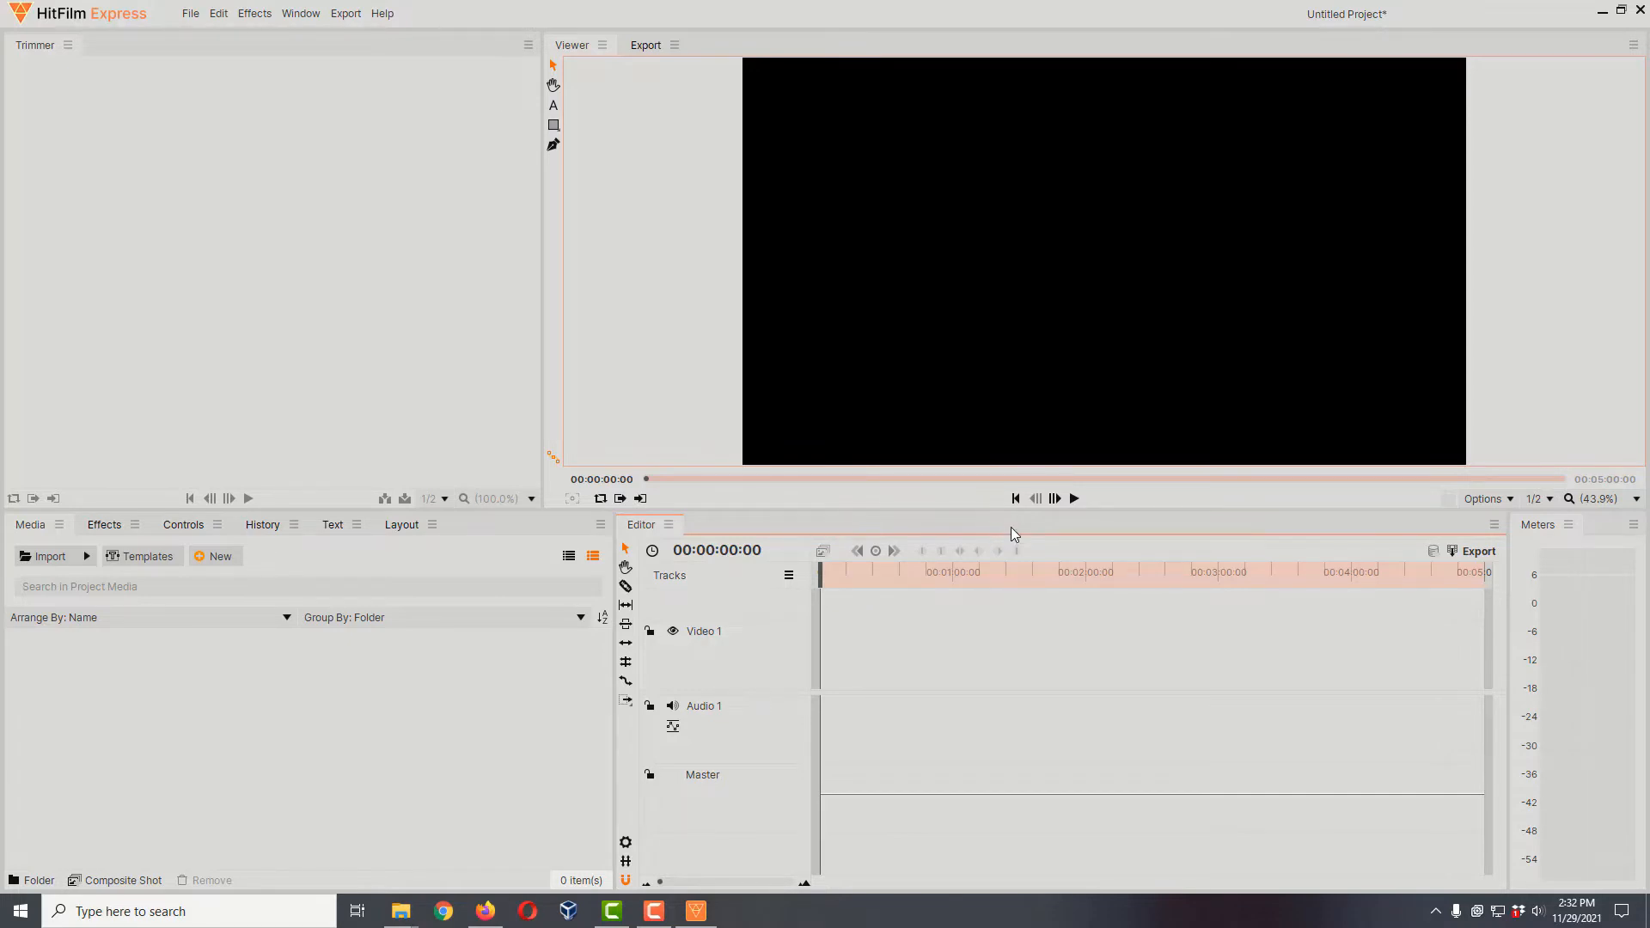
mouse_move(68, 543)
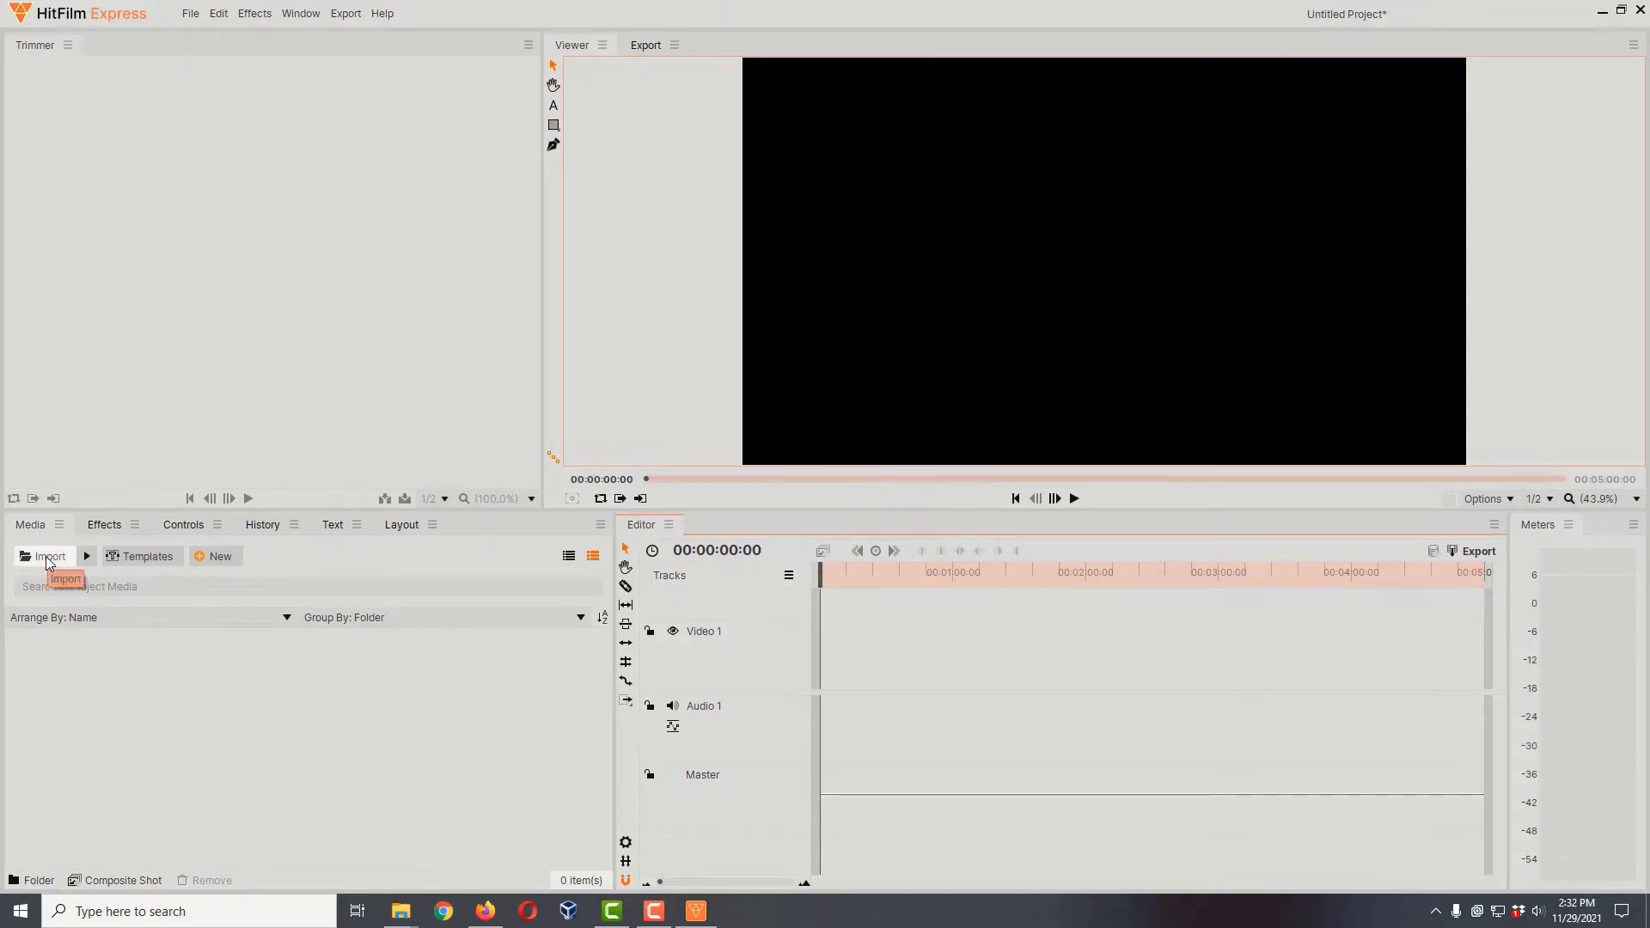
- Import BPT_View1_Win_BG_H.mp4 and BPT_View1_Win_BG_V.mp4 together into the project media
click(49, 556)
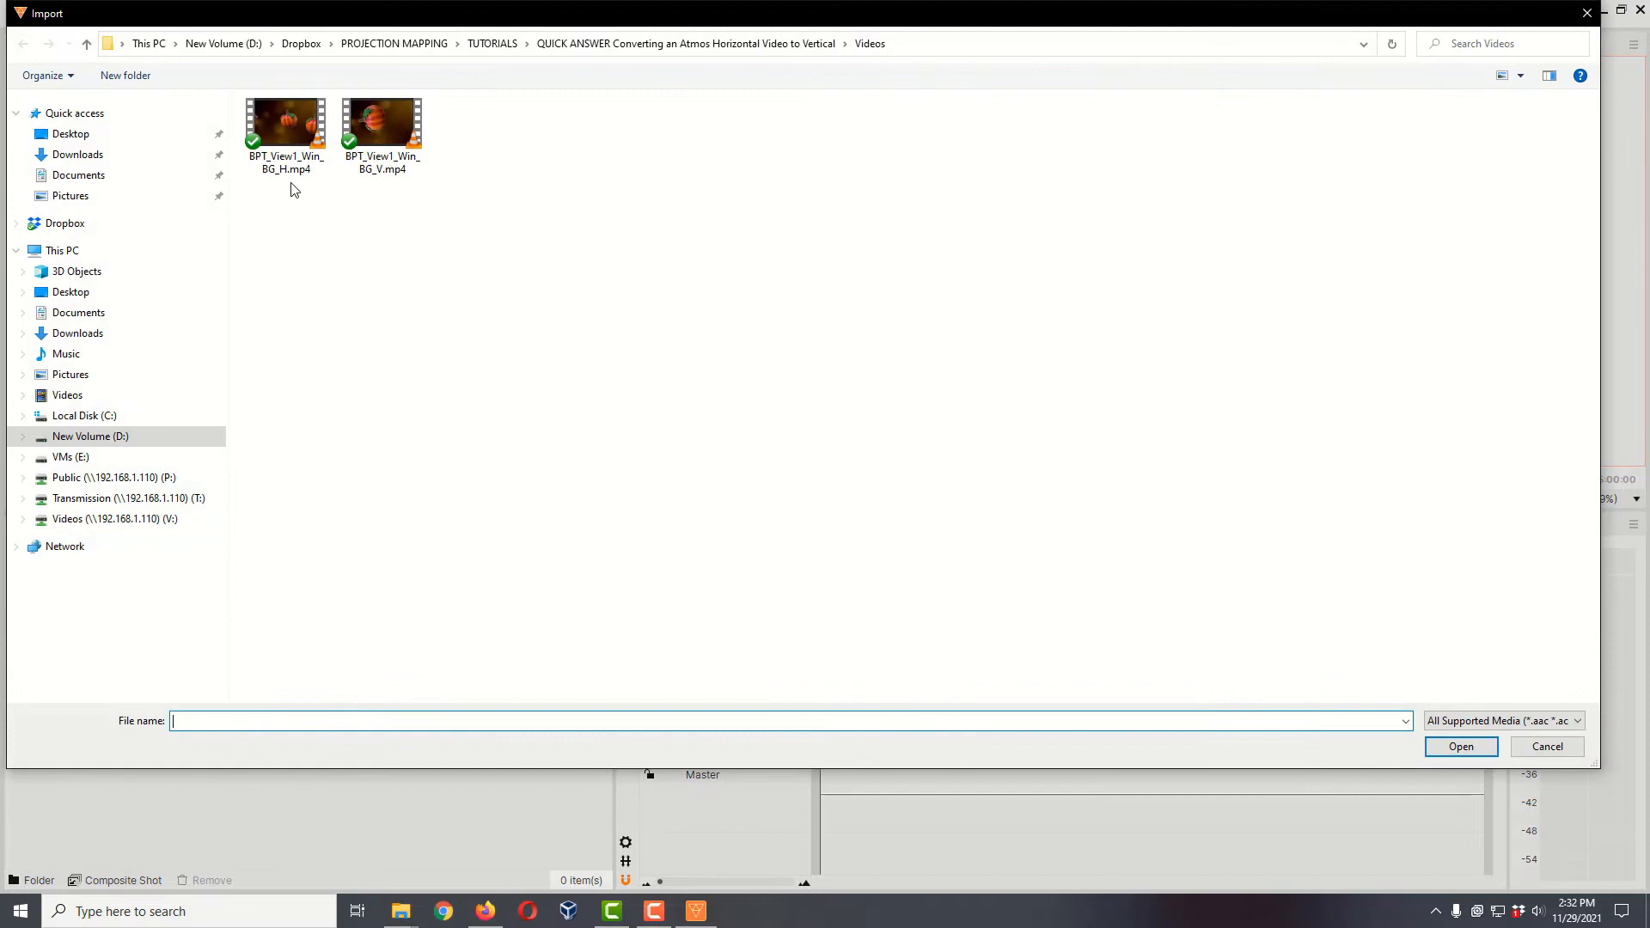
mouse_move(287, 128)
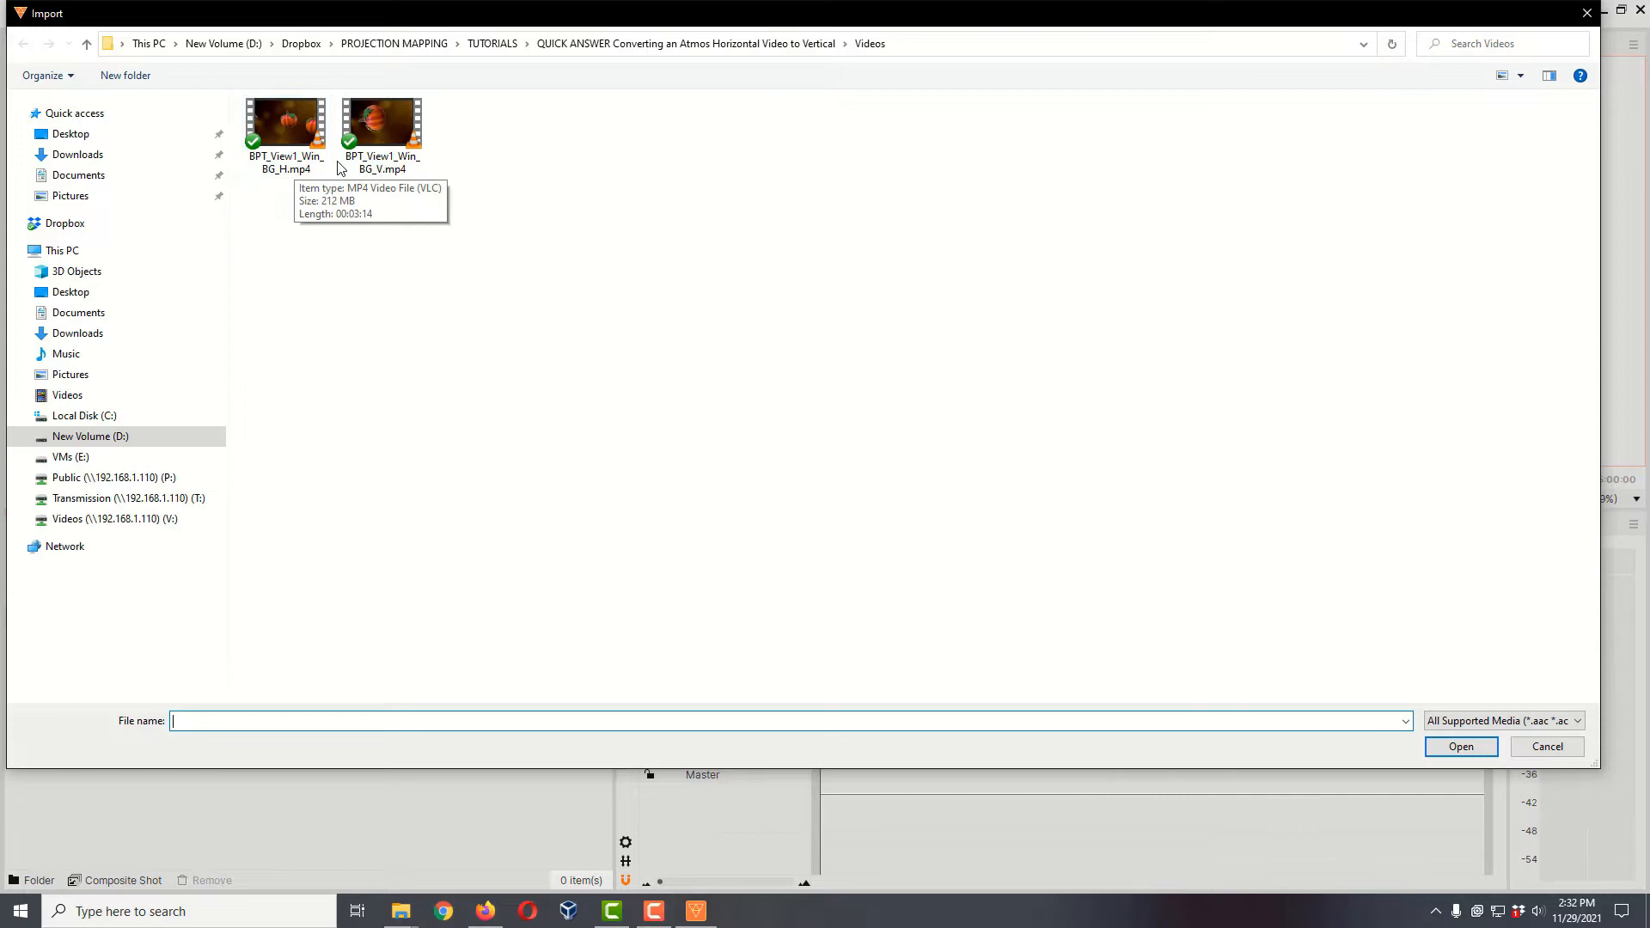
click(383, 124)
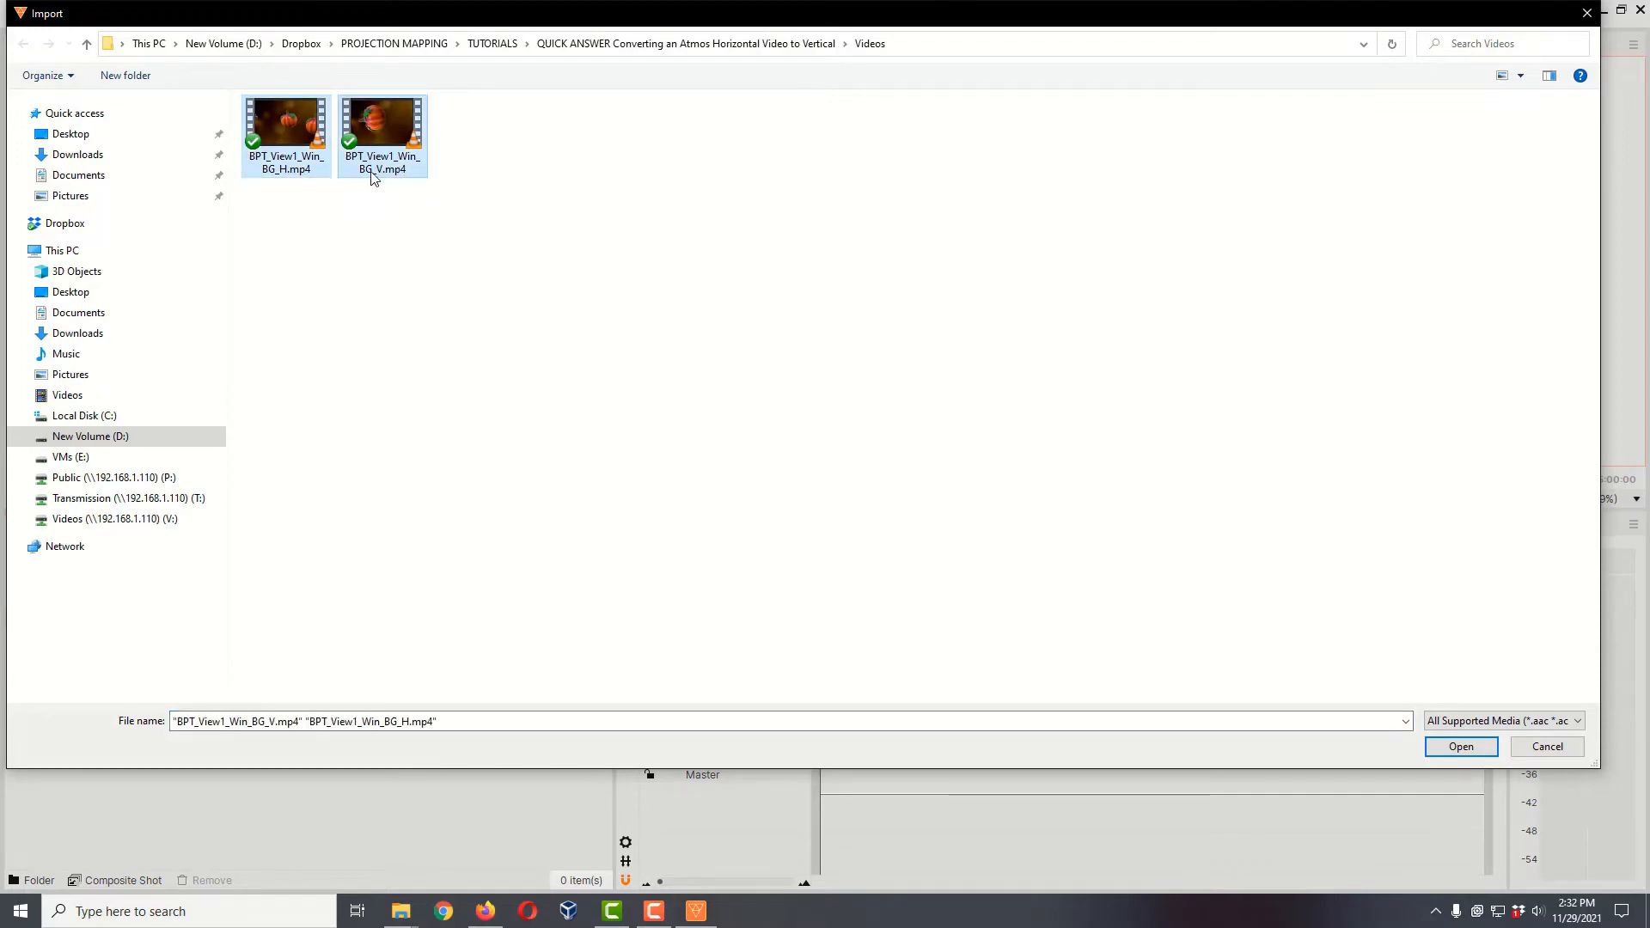
click(1461, 747)
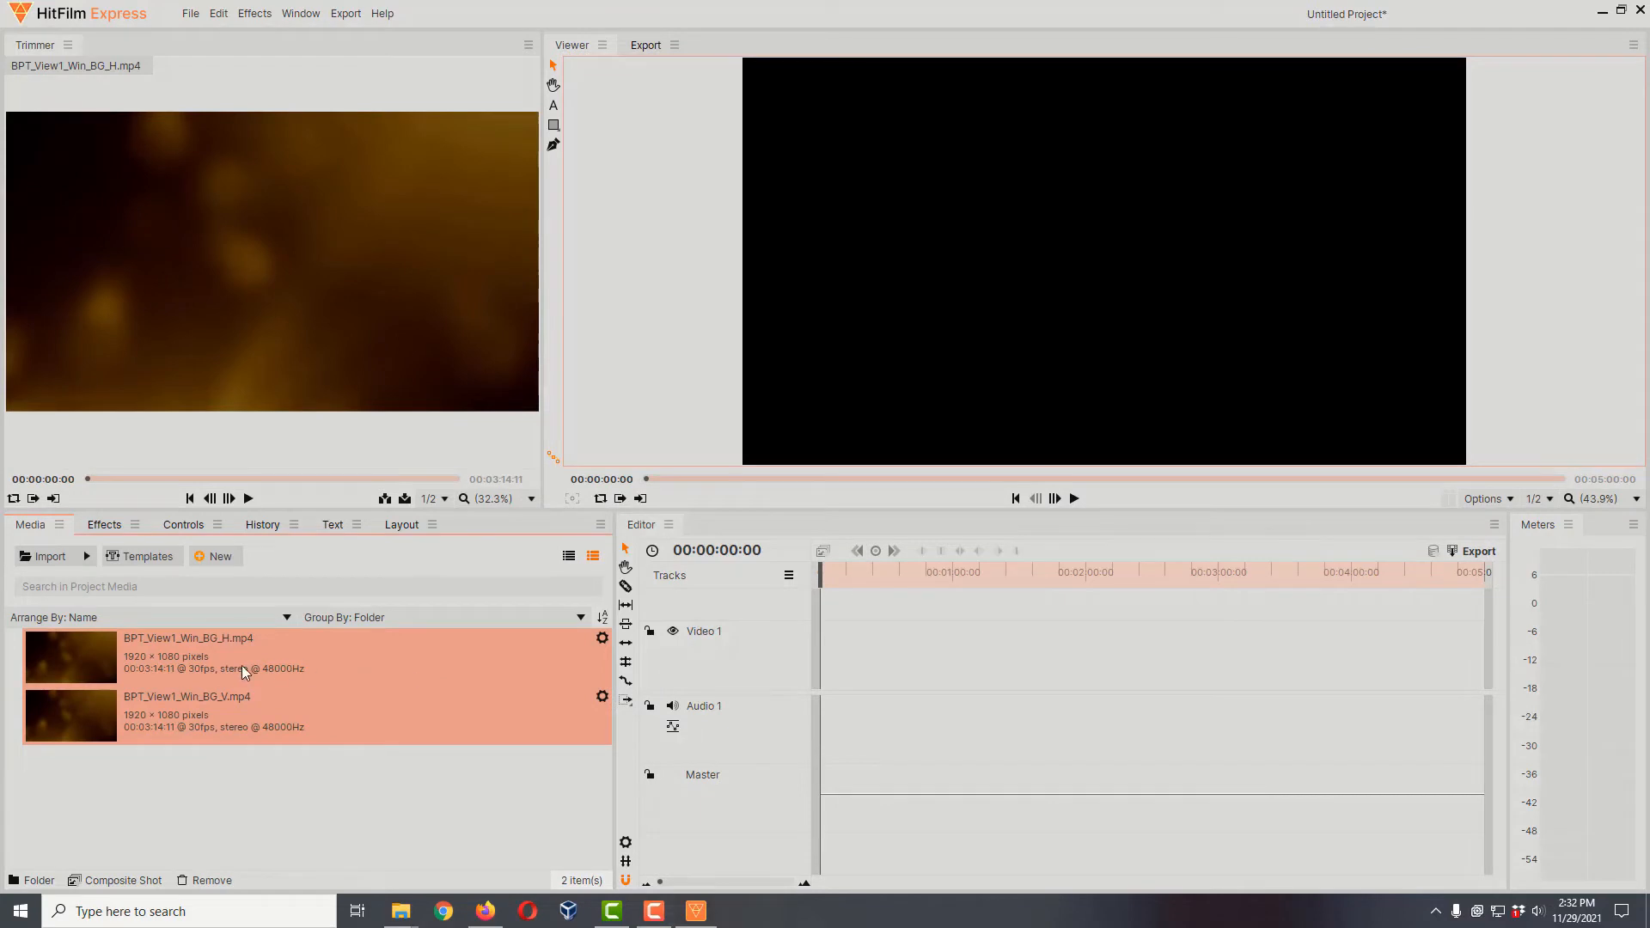
- Preview the horizontal clip BPT_View1_Win_BG_H.mp4 up to where the turkey appears
click(159, 654)
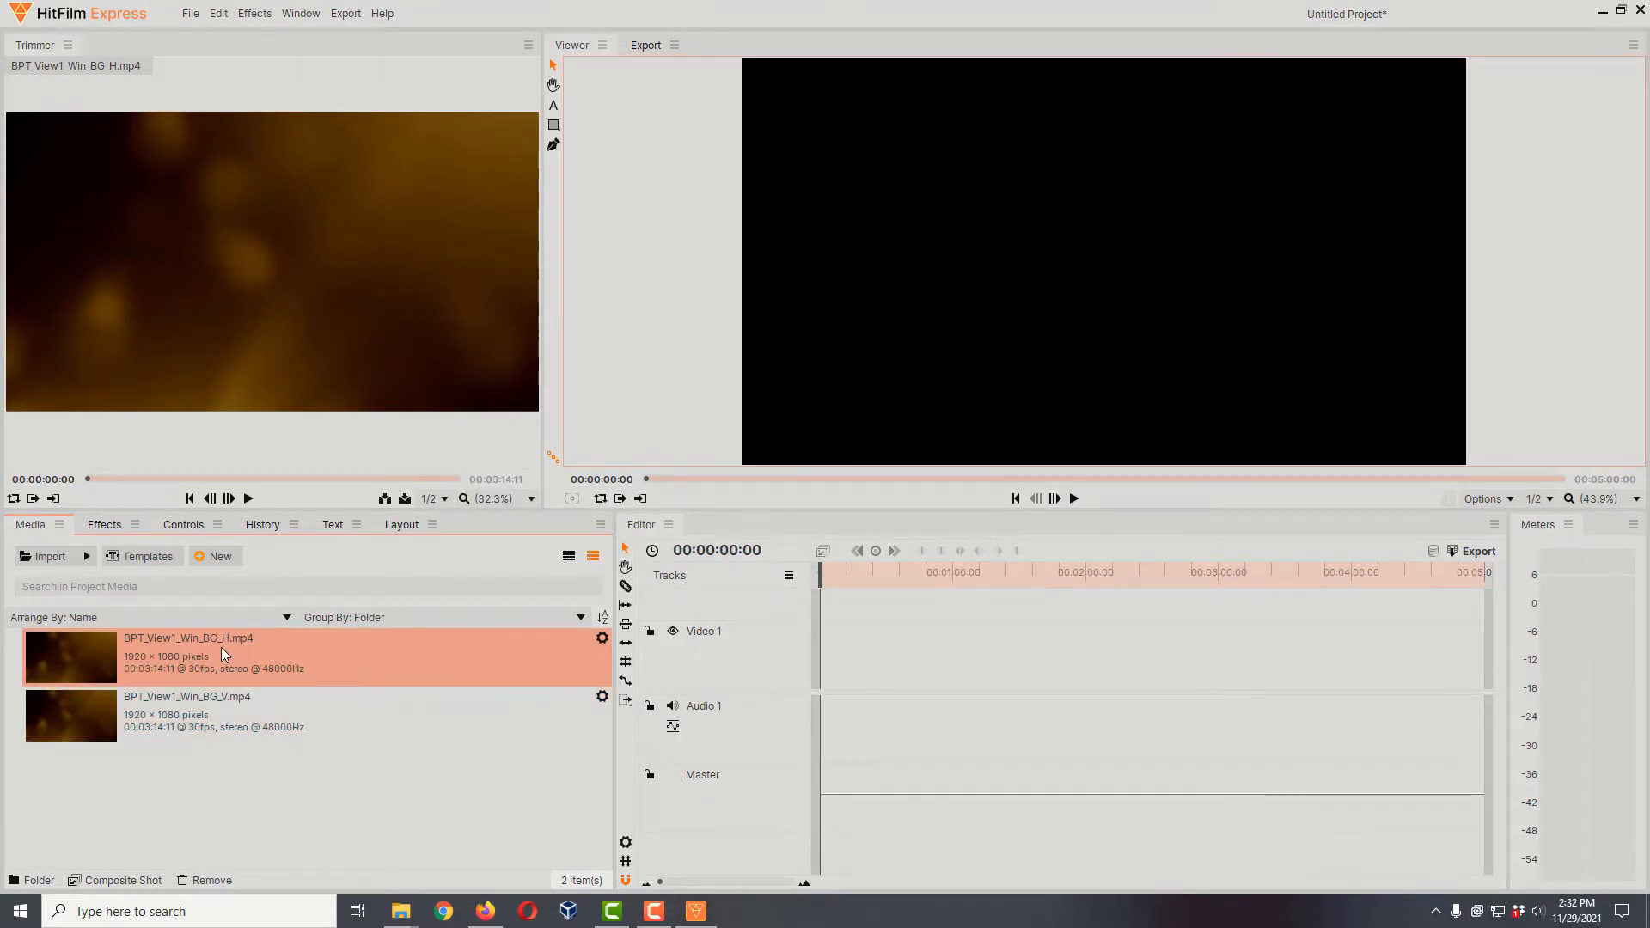
click(198, 712)
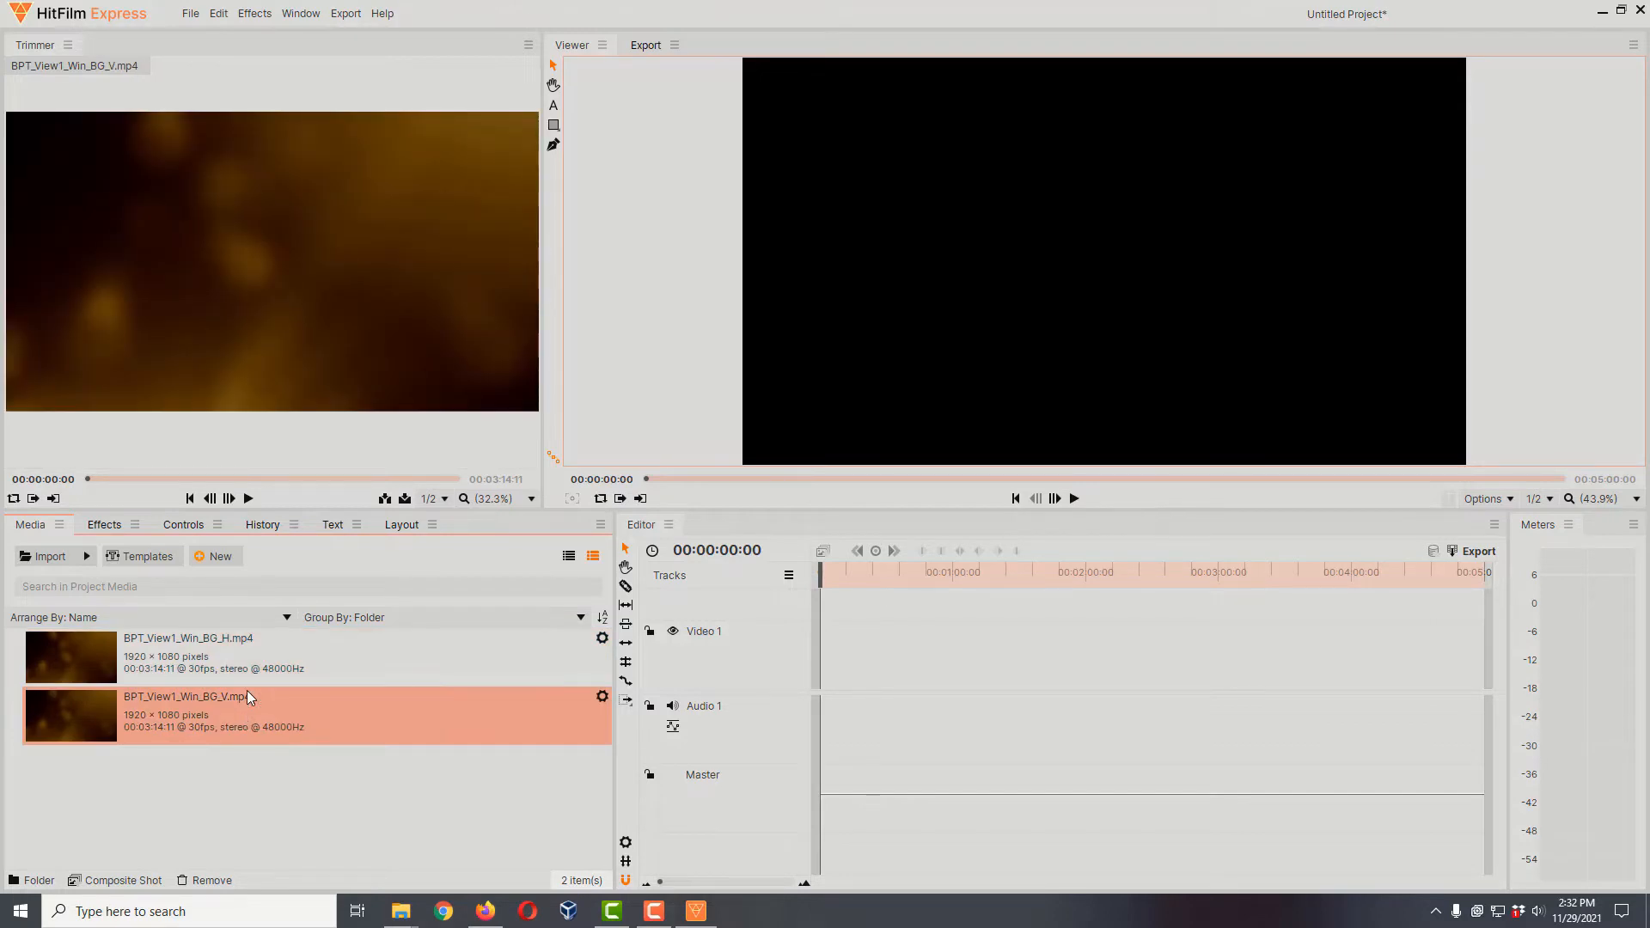
click(189, 652)
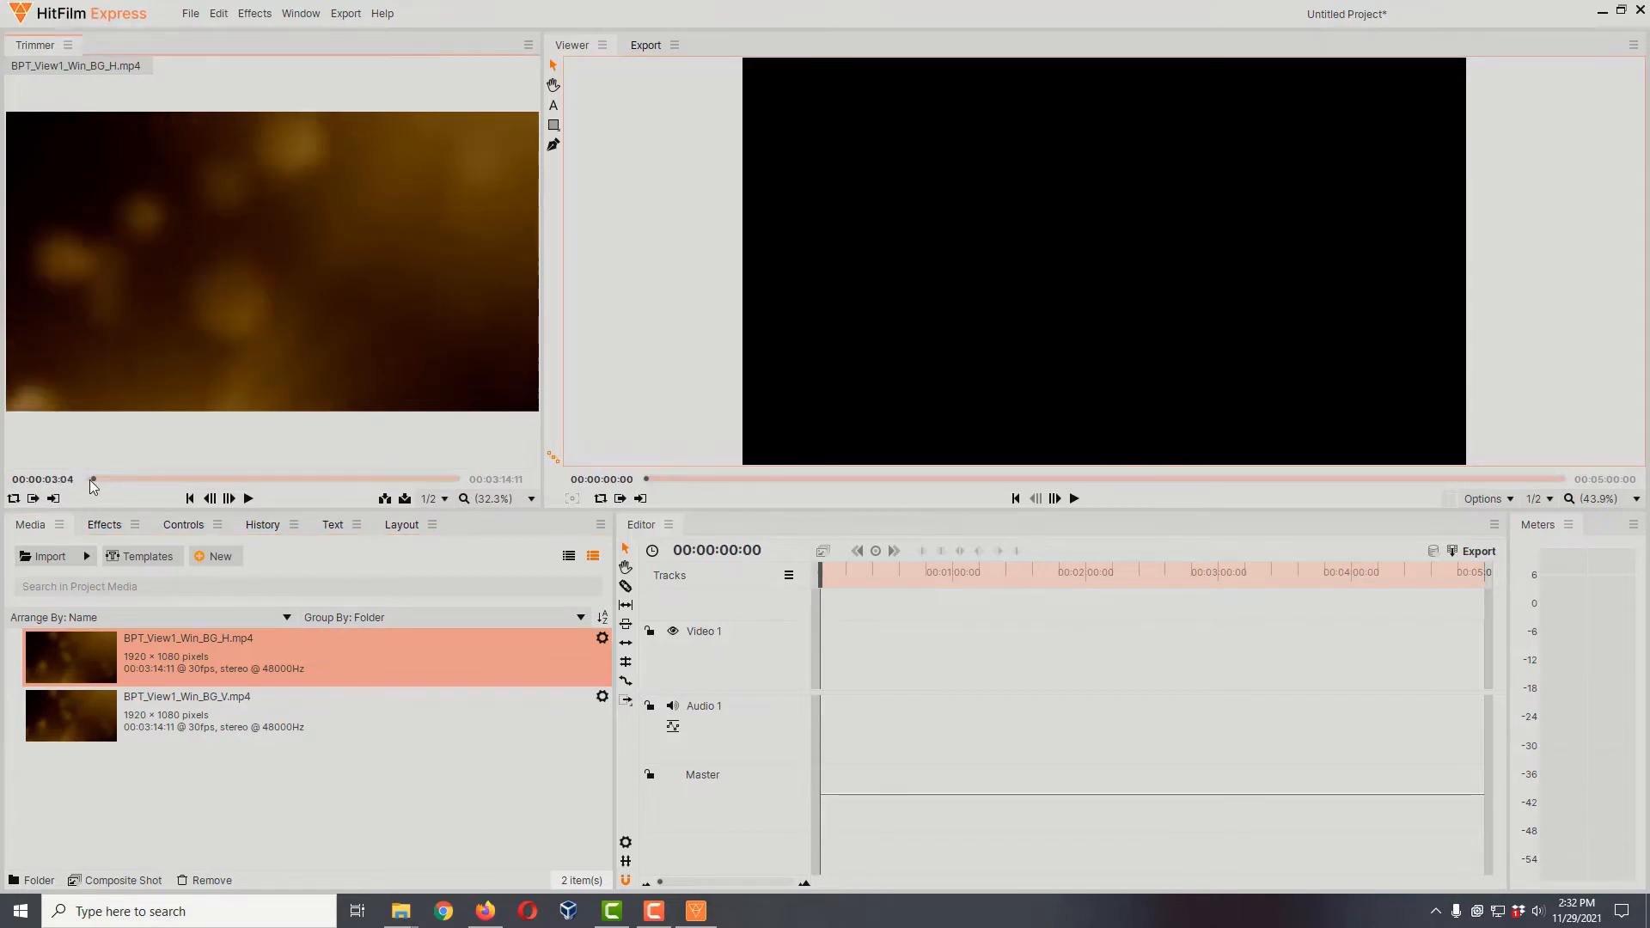
drag(92, 479, 126, 479)
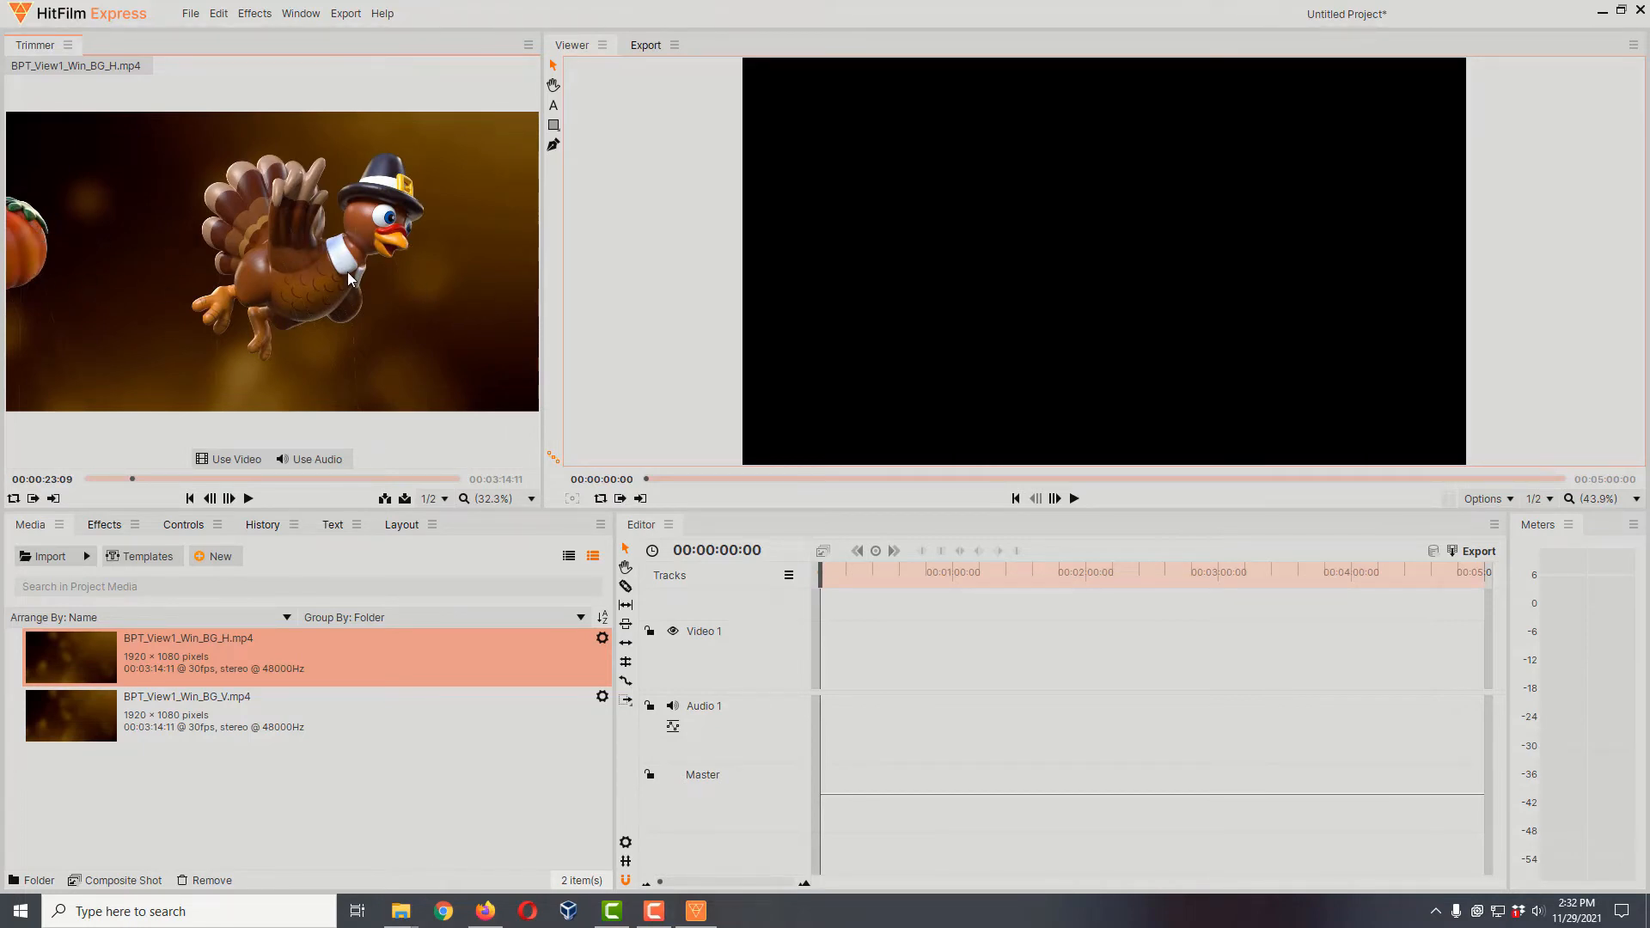
mouse_move(450, 289)
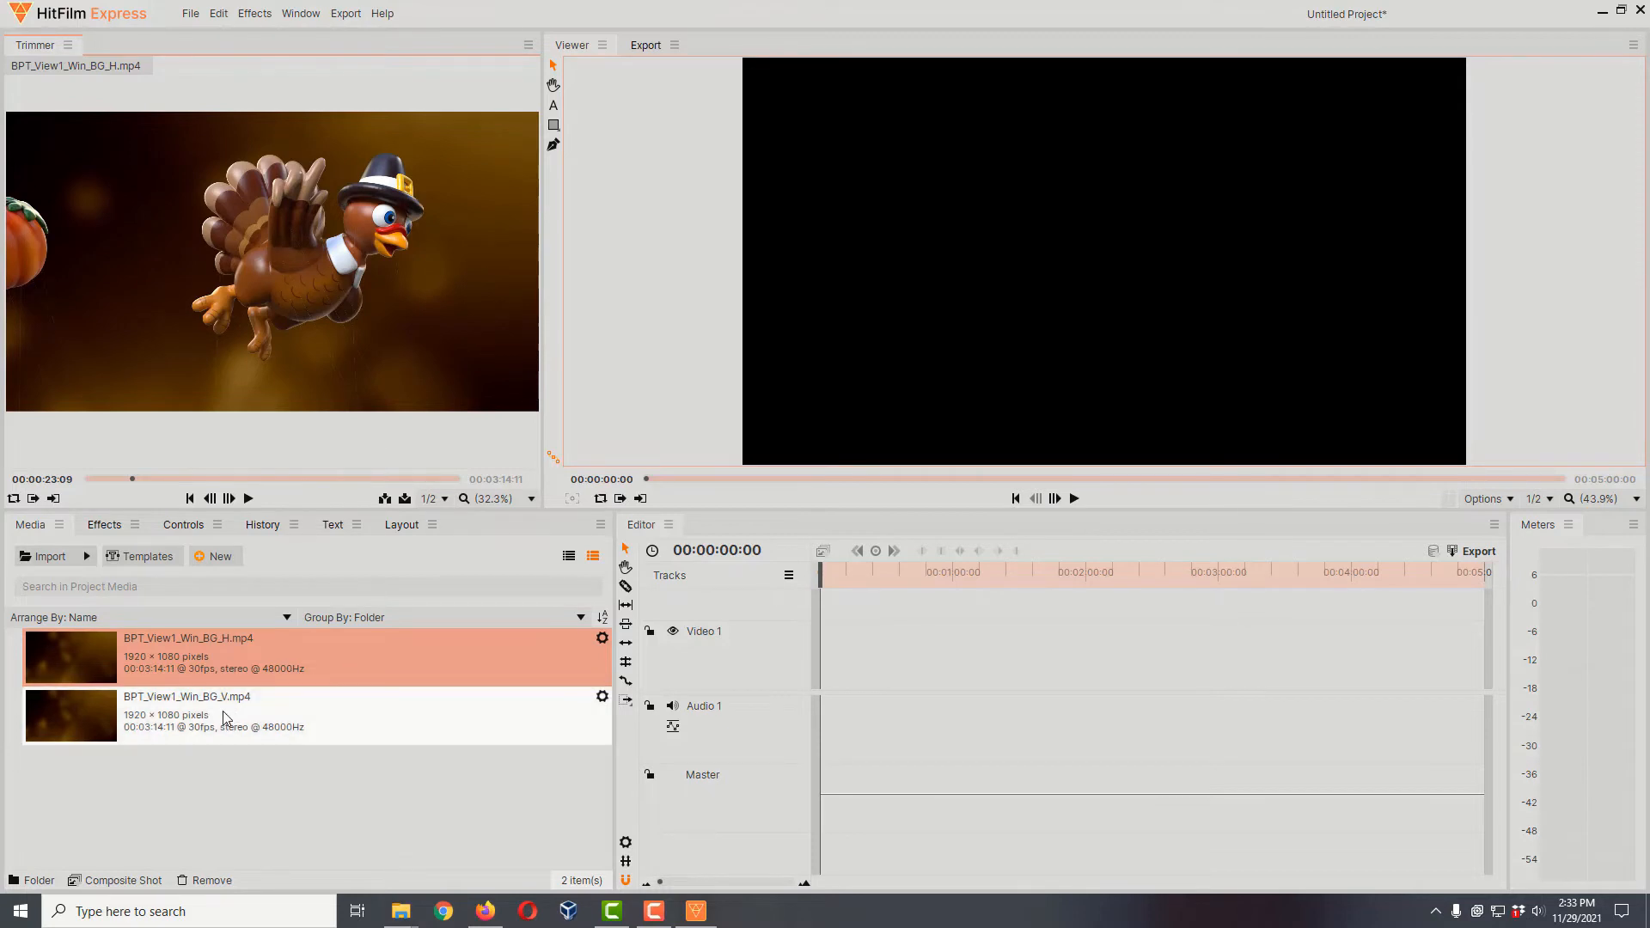
- Scrub through the vertical clip BPT_View1_Win_BG_V.mp4 at several moments
click(223, 715)
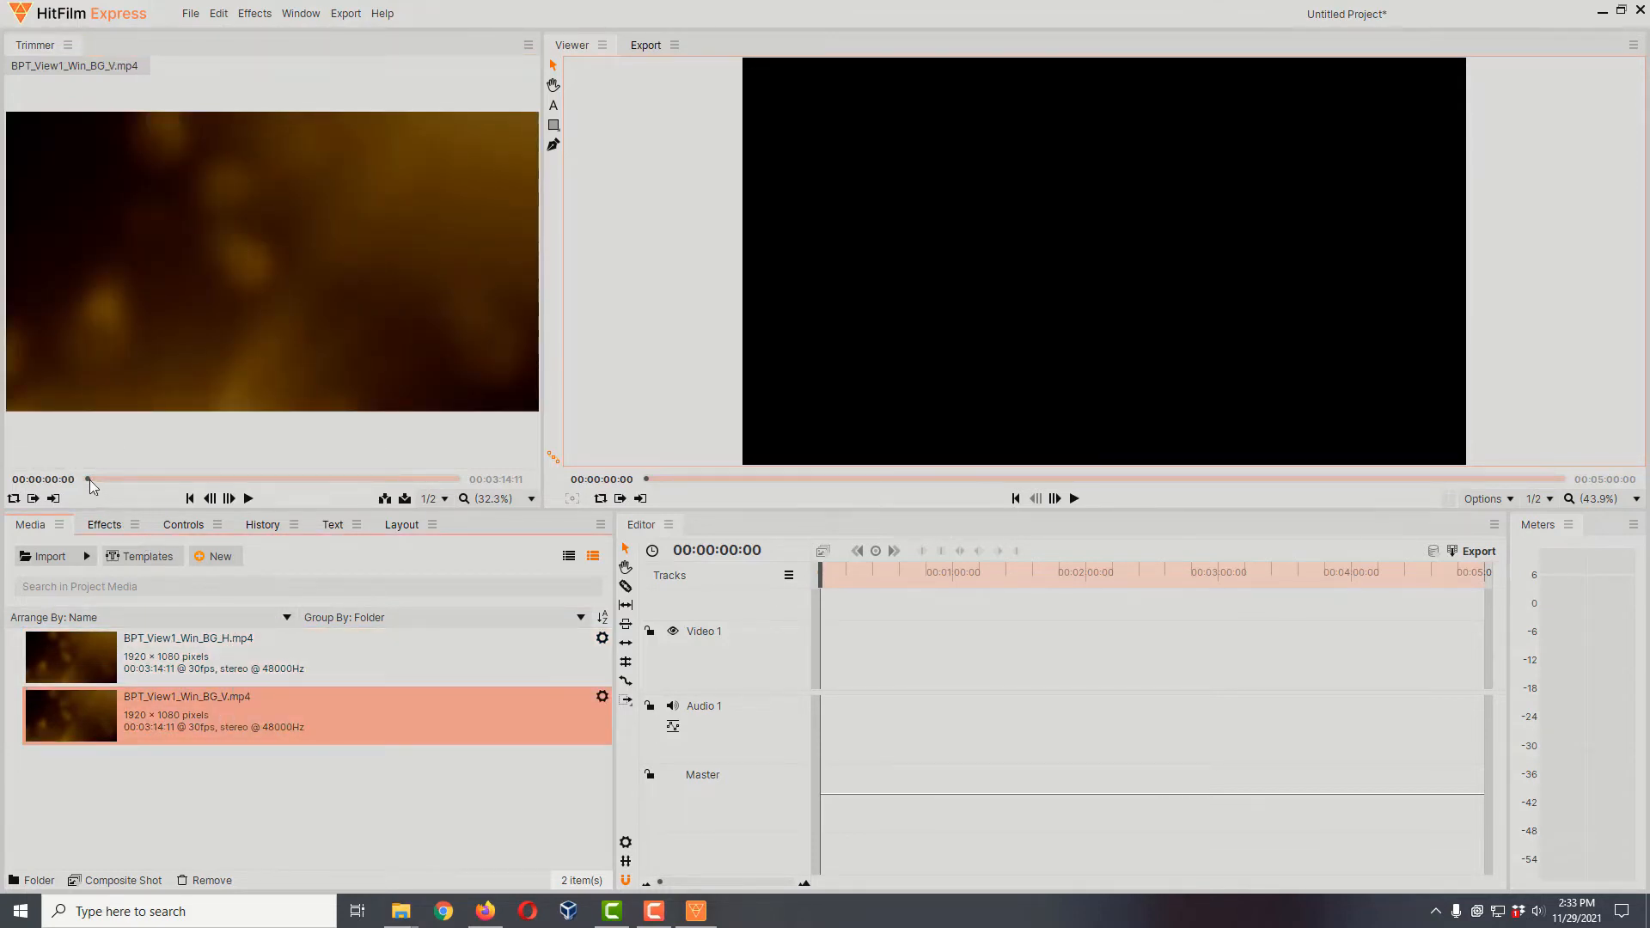
drag(89, 479, 130, 479)
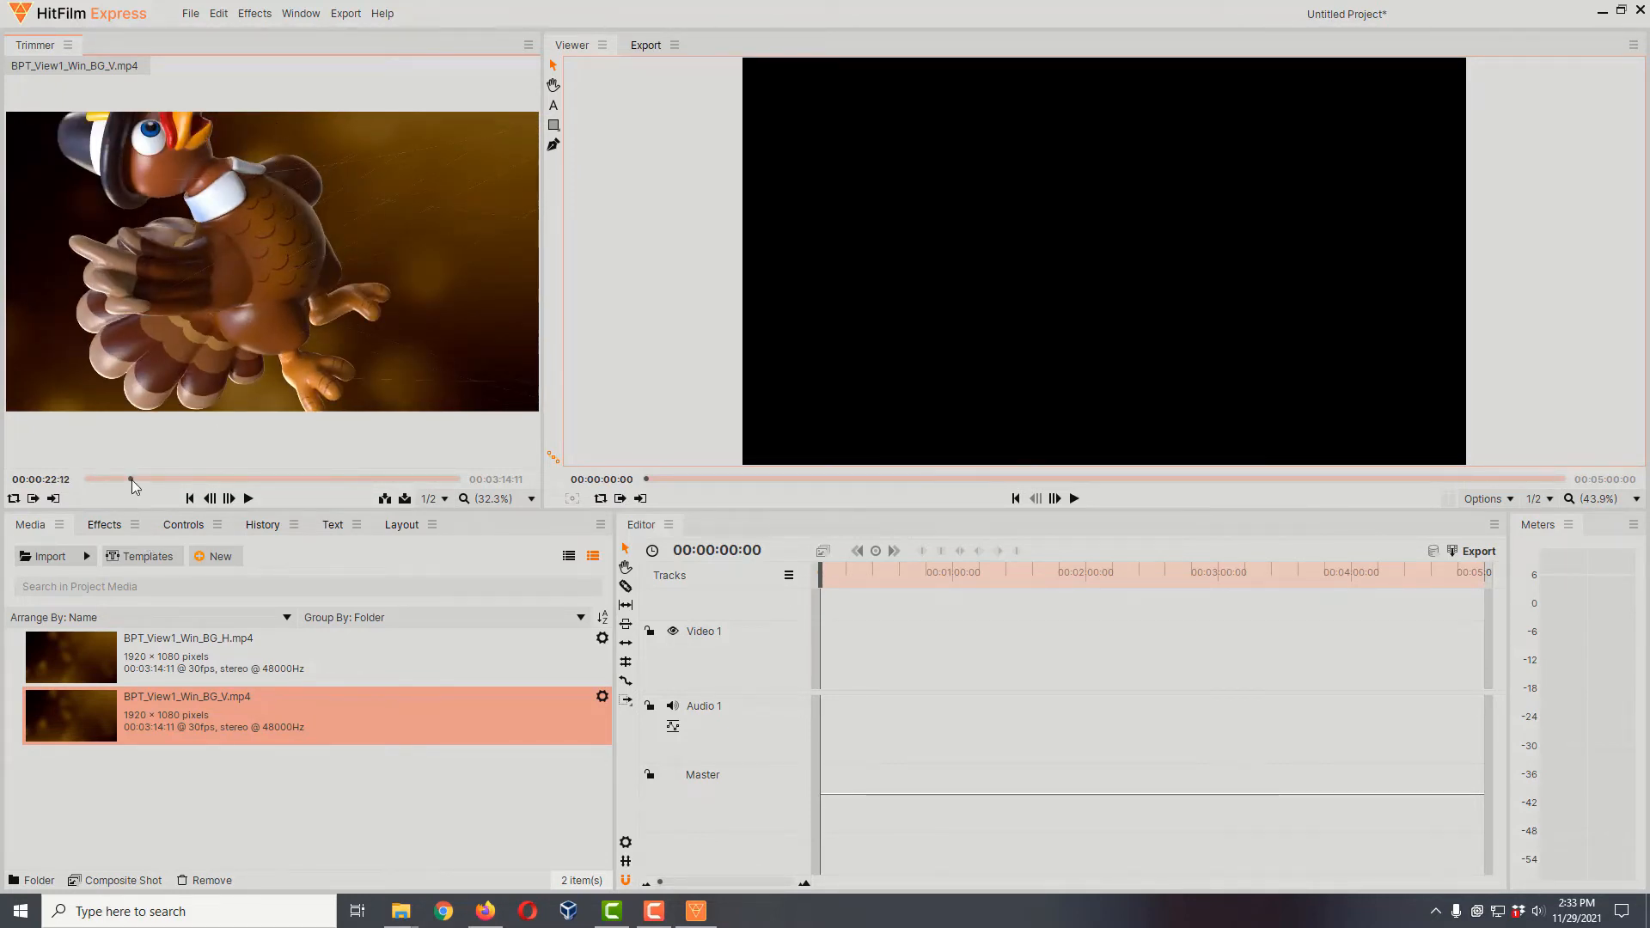
drag(131, 479, 141, 478)
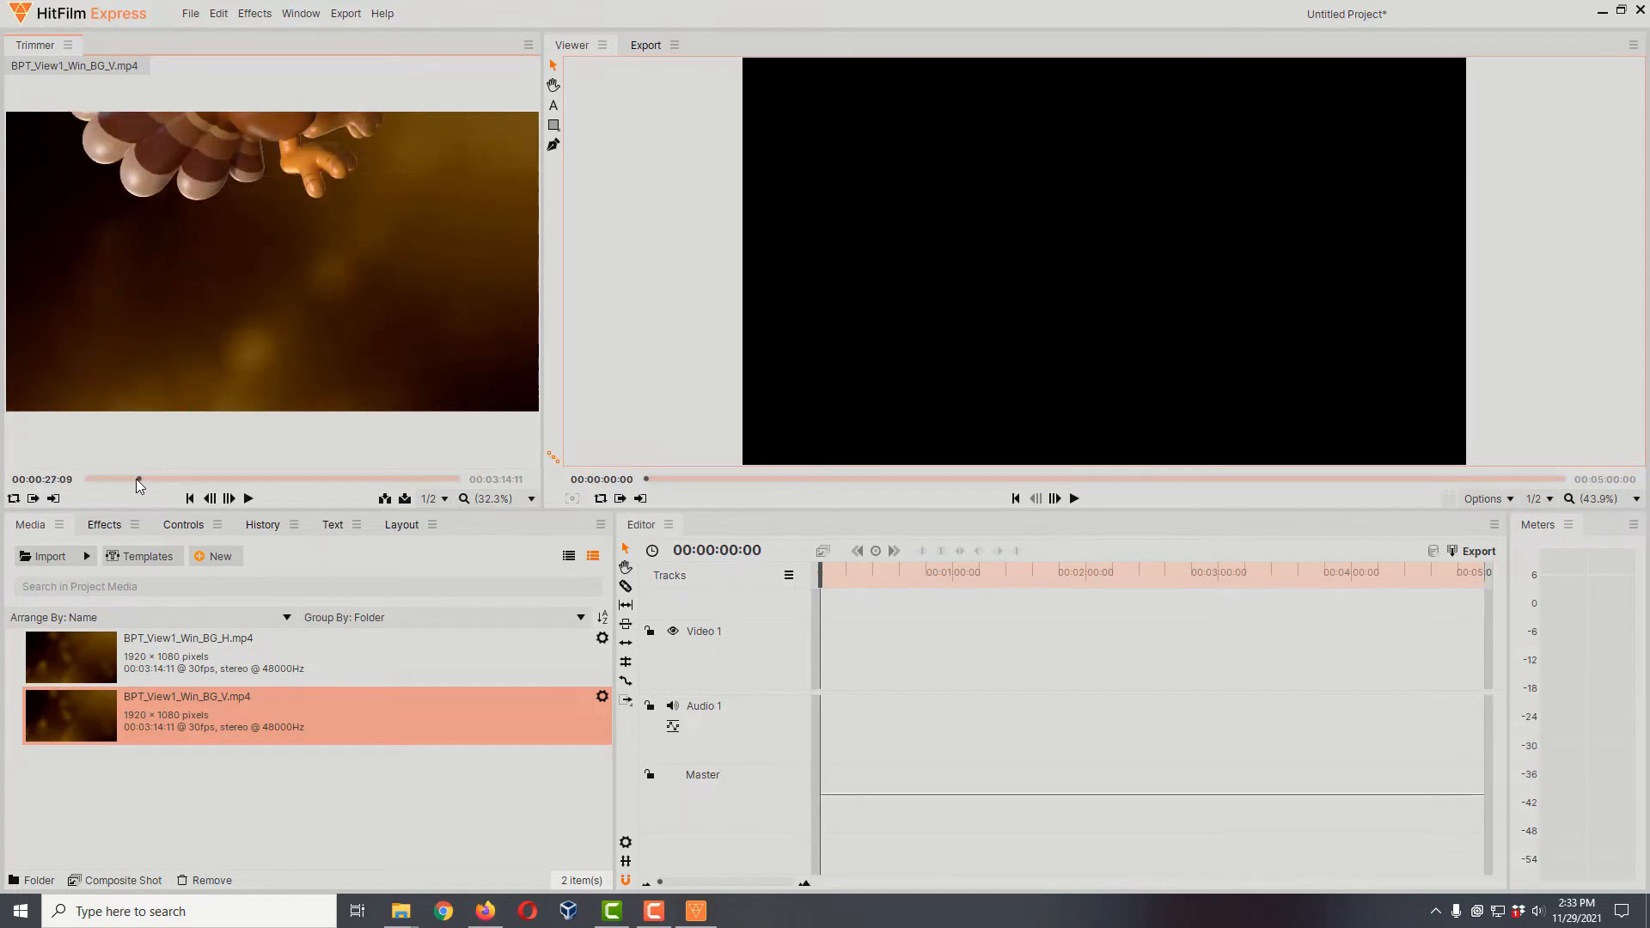
drag(142, 479, 130, 479)
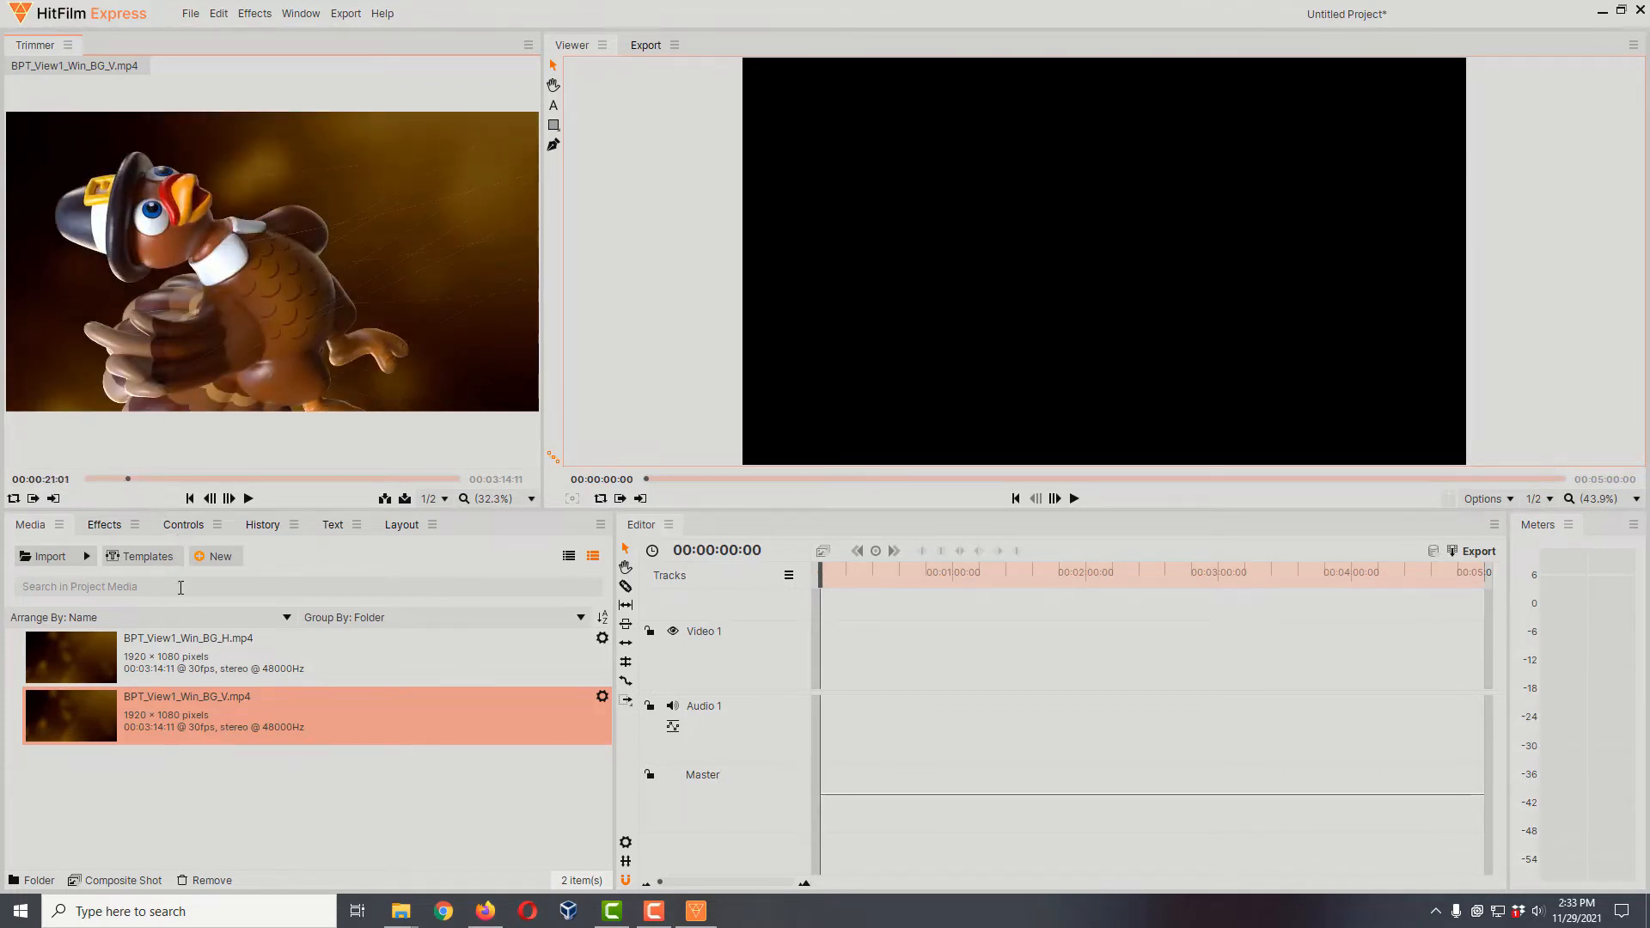
mouse_move(274, 328)
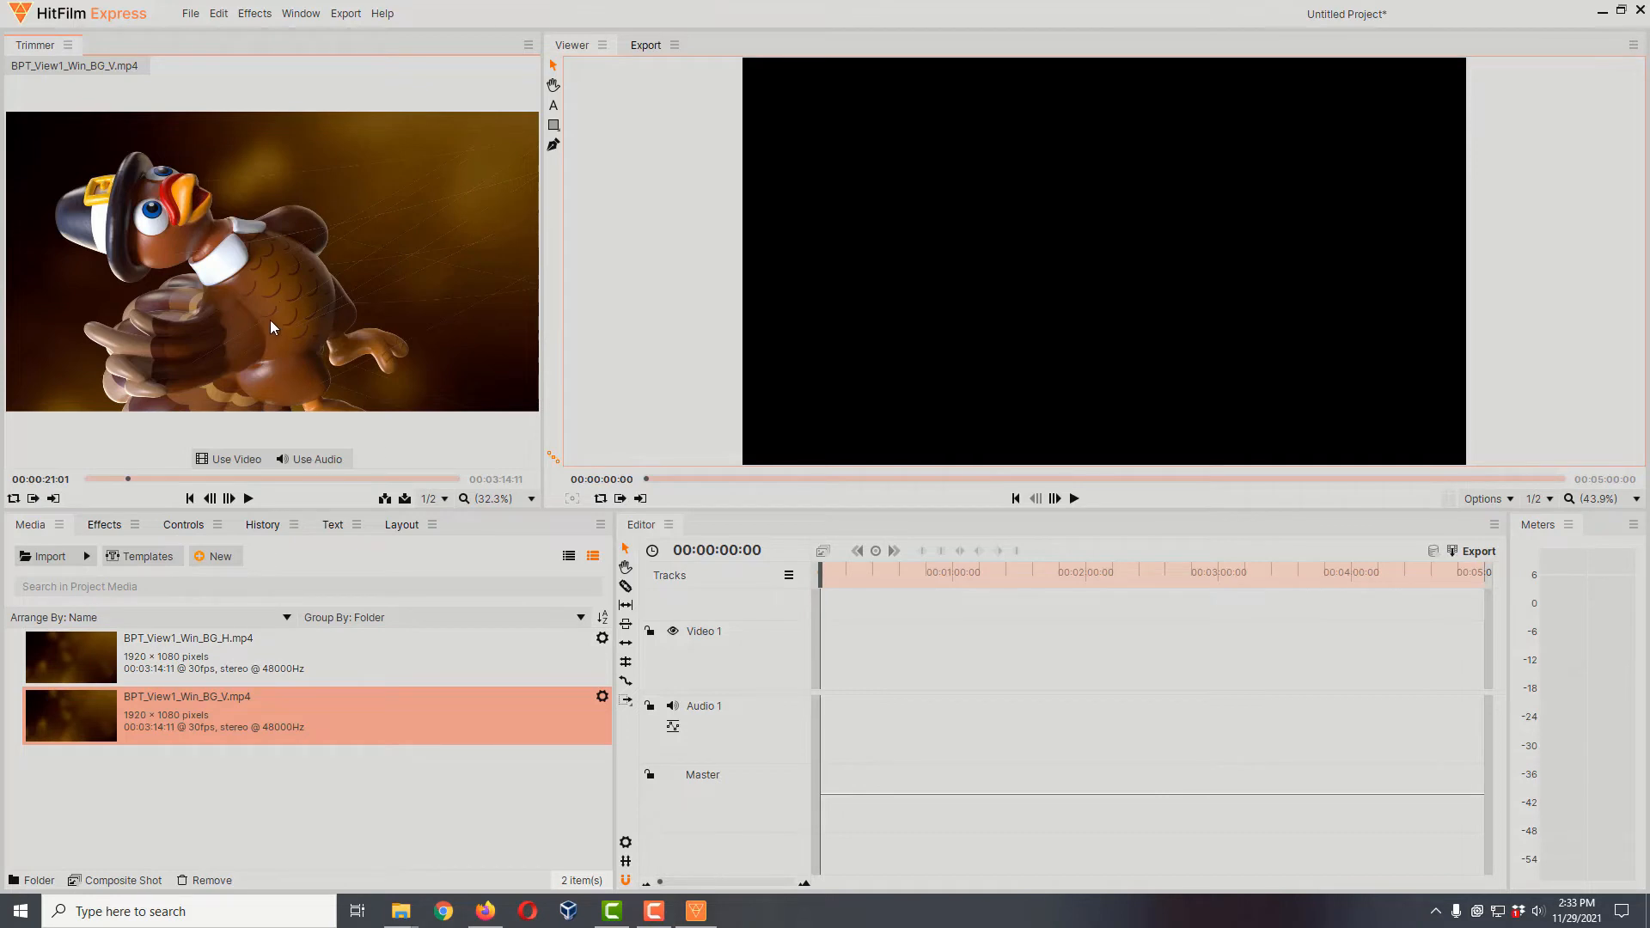
- Place BPT_View1_Win_BG_H.mp4 on the Video 1 track and move the playhead
click(188, 657)
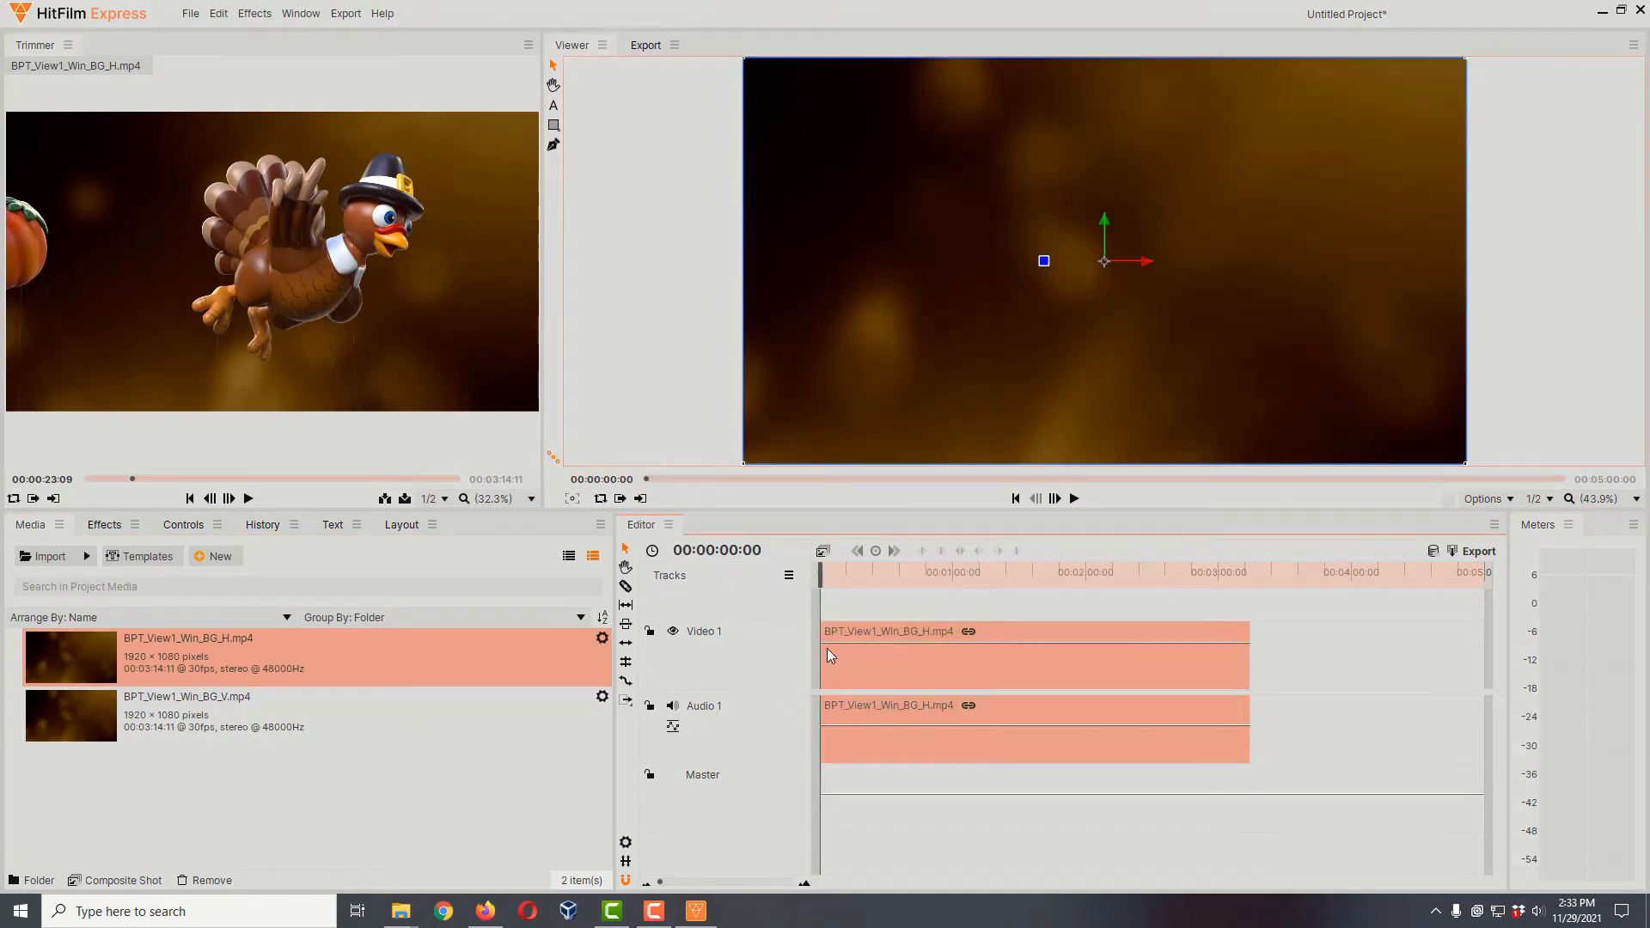
mouse_move(744, 678)
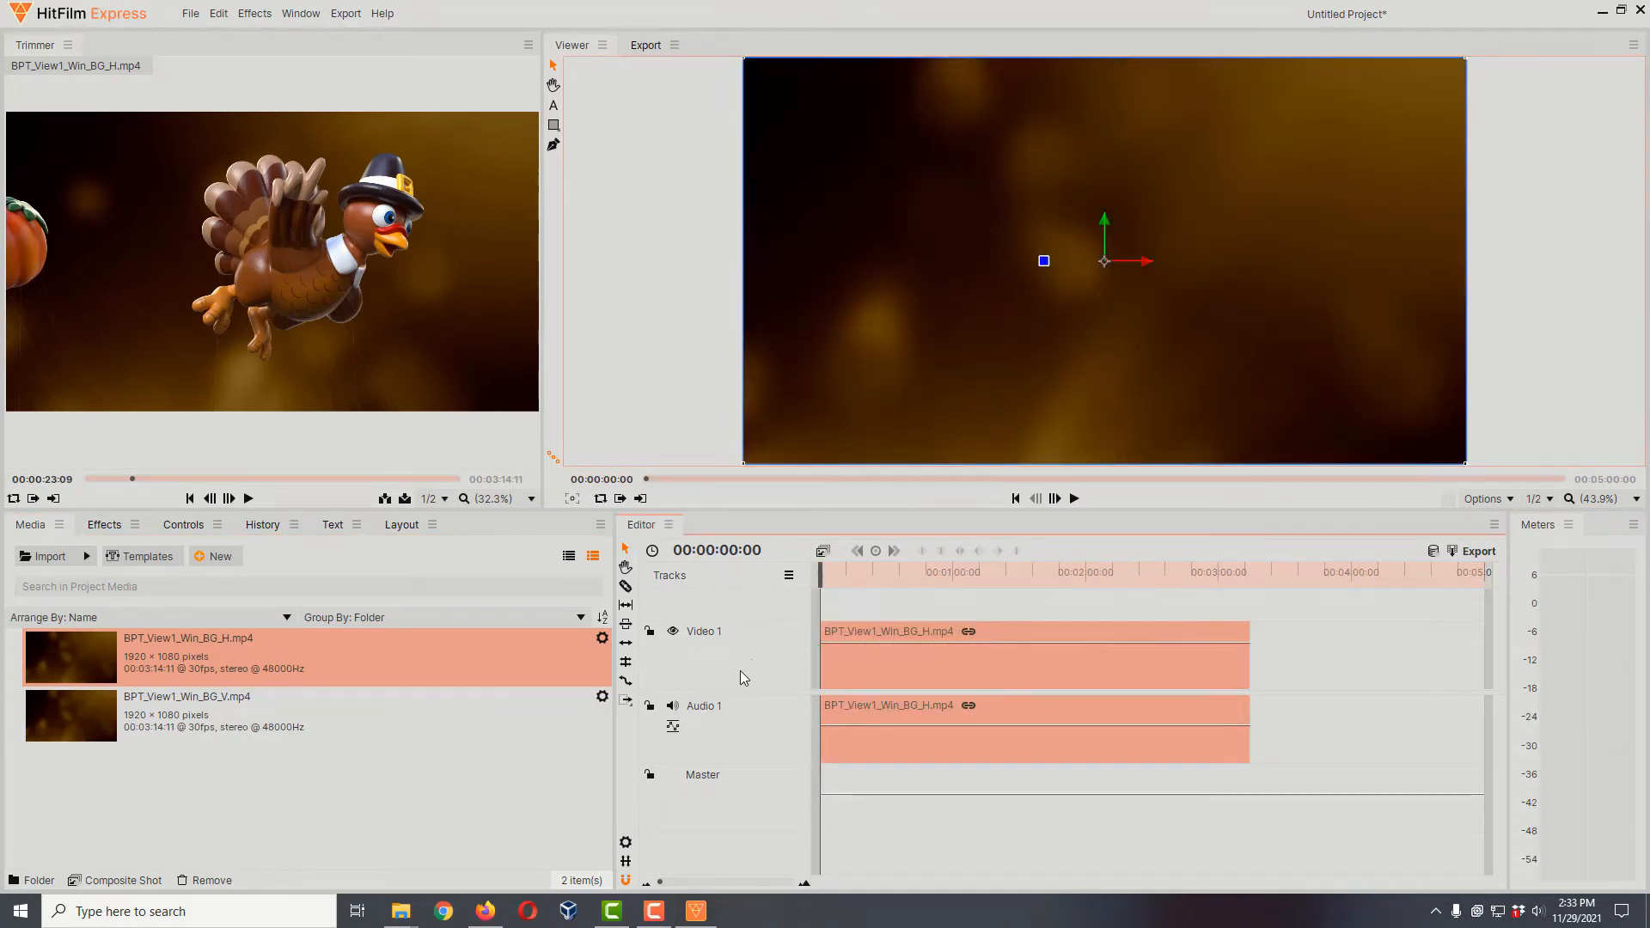
mouse_move(394, 351)
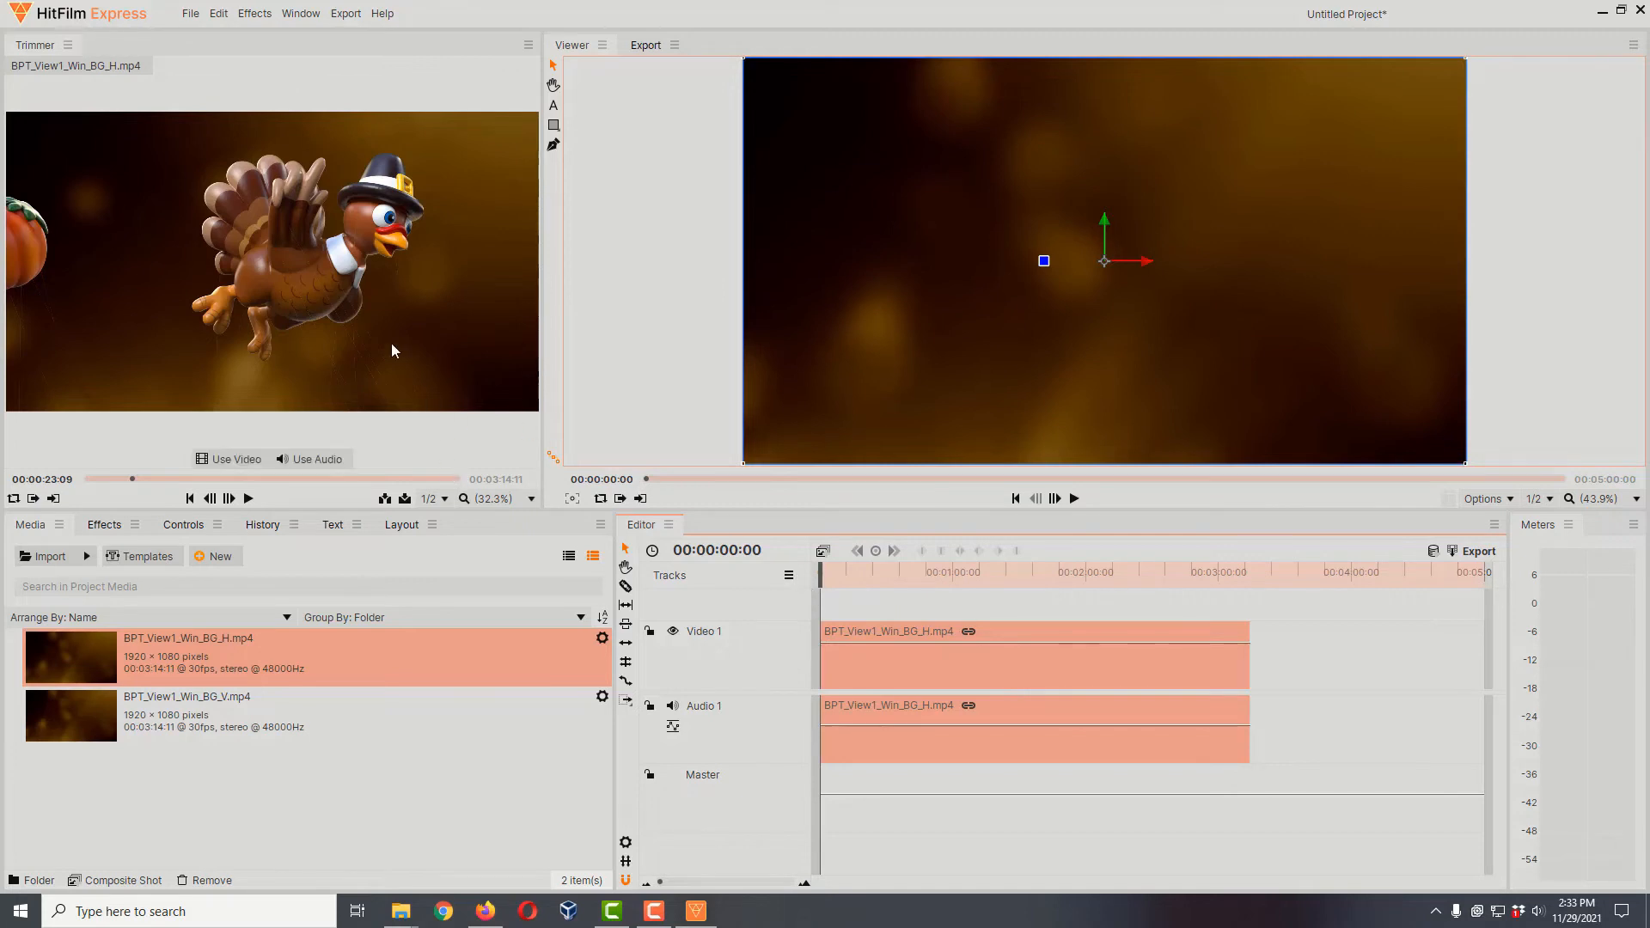
click(863, 572)
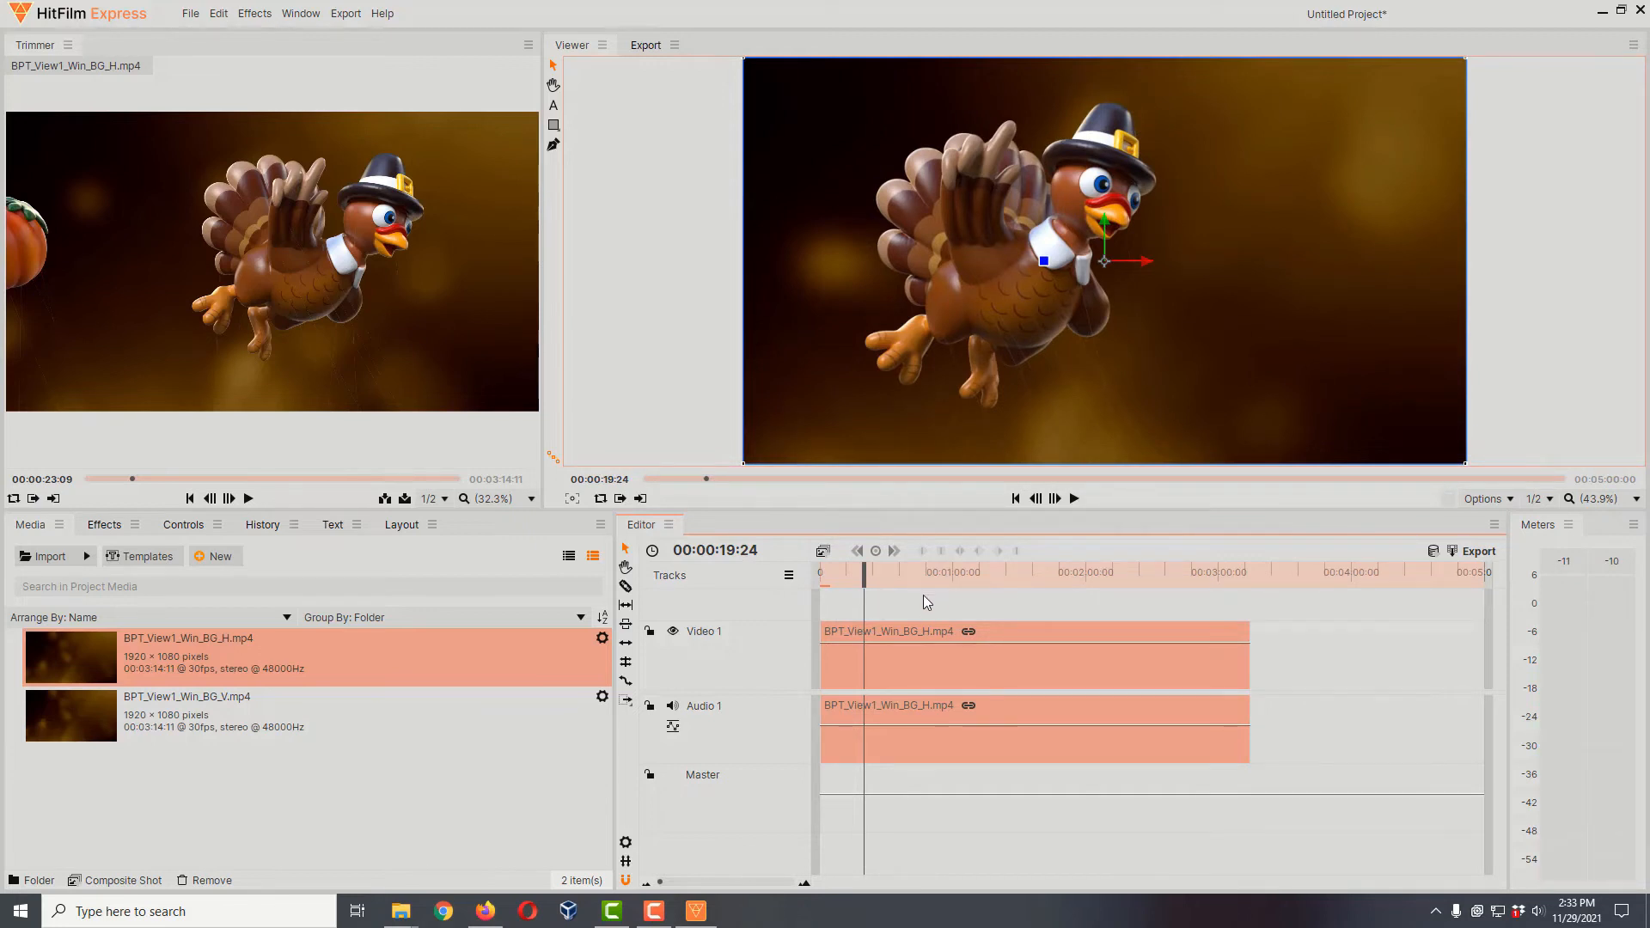
mouse_move(897, 613)
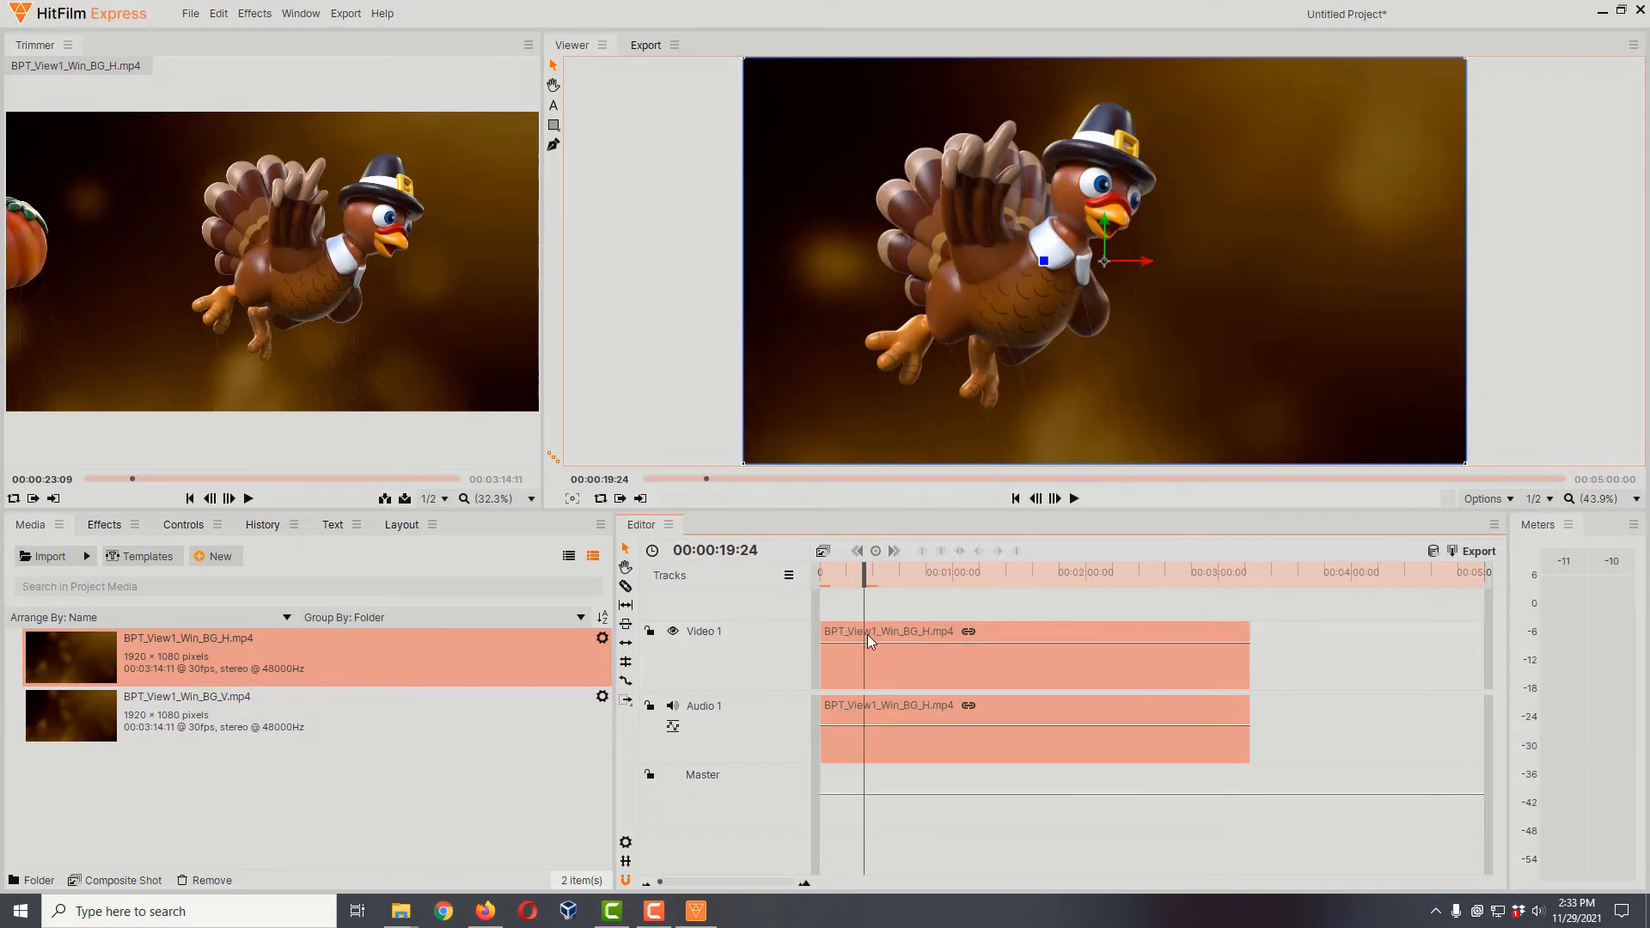
mouse_move(176, 538)
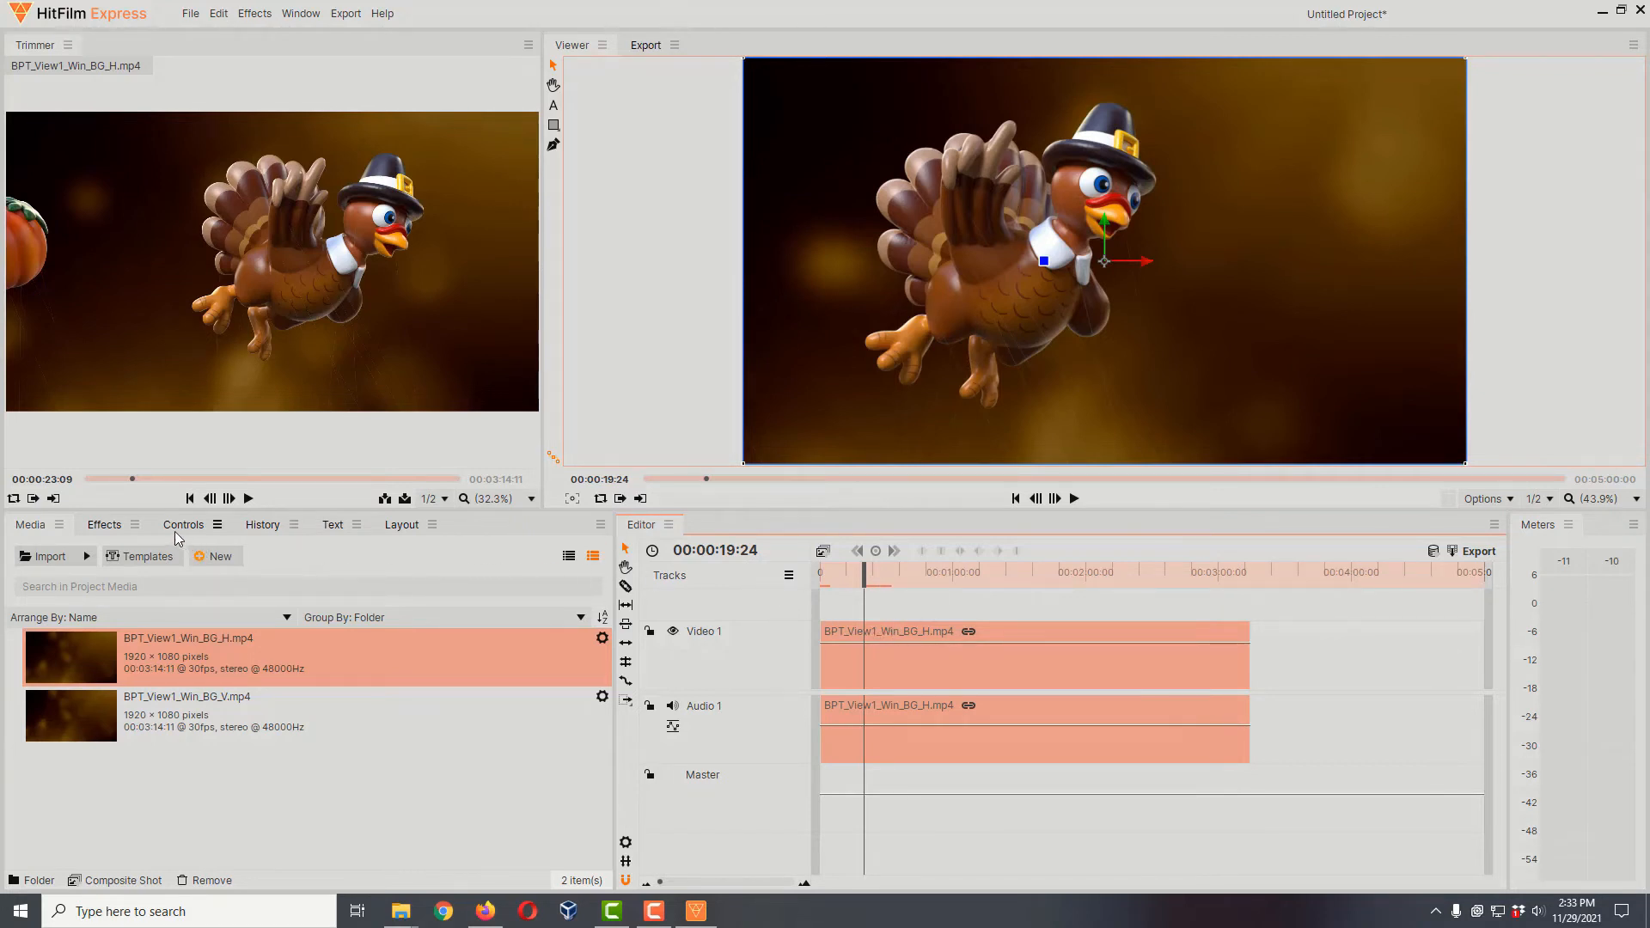
- Show the clip's Controls, collapse Clip Properties and expand the Transform group
click(183, 524)
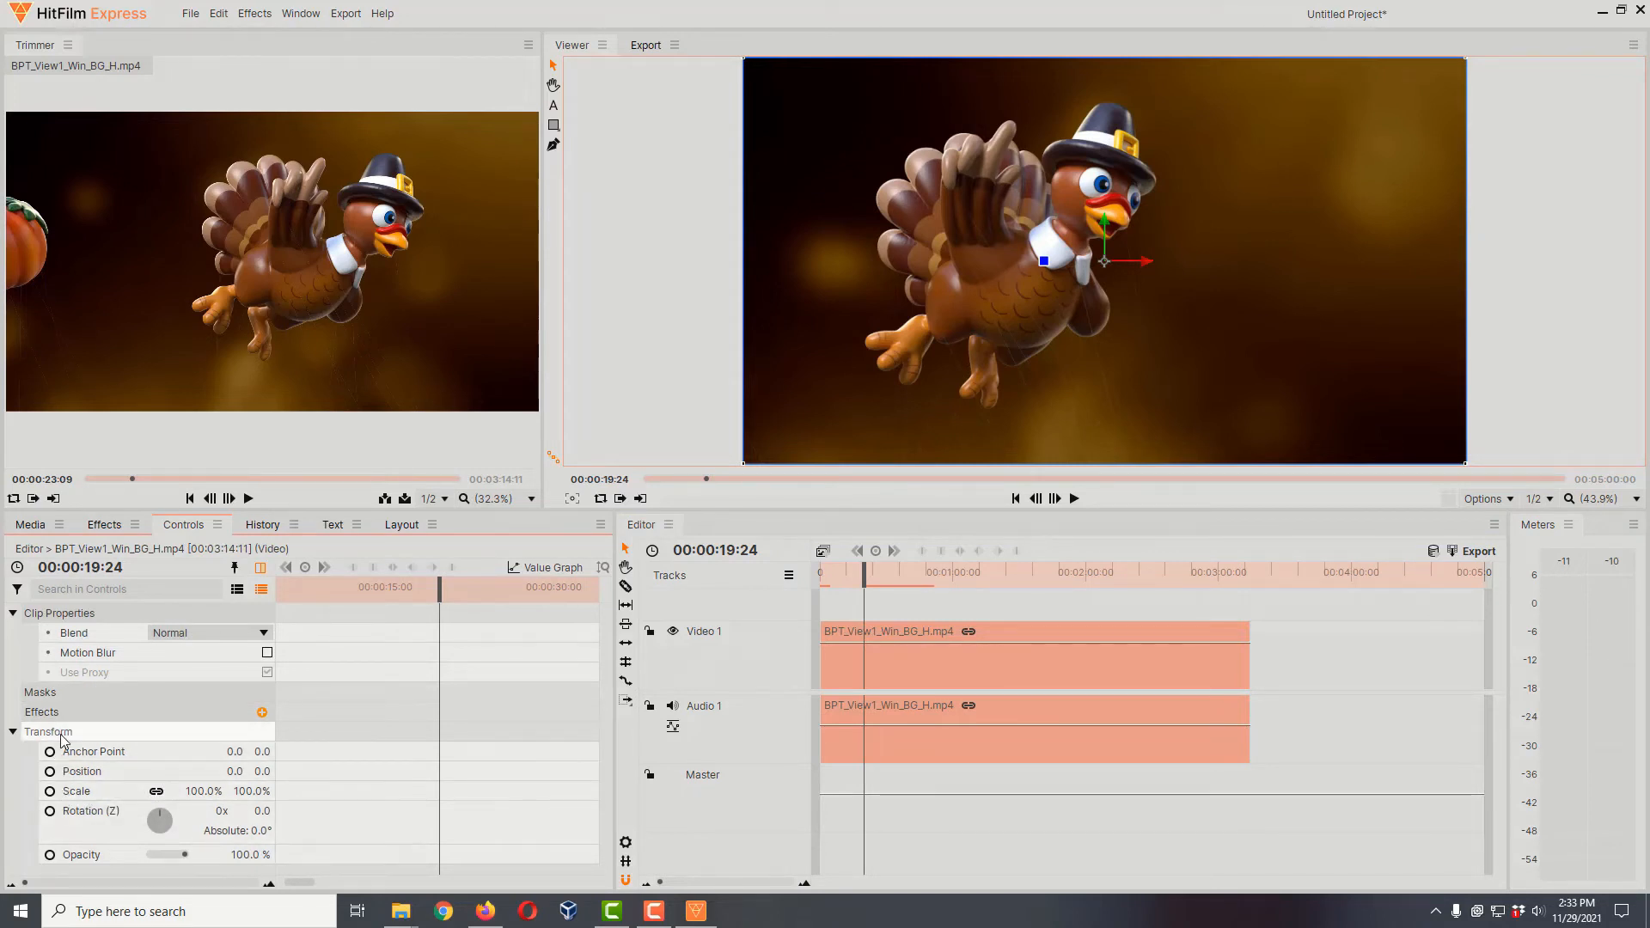
click(12, 612)
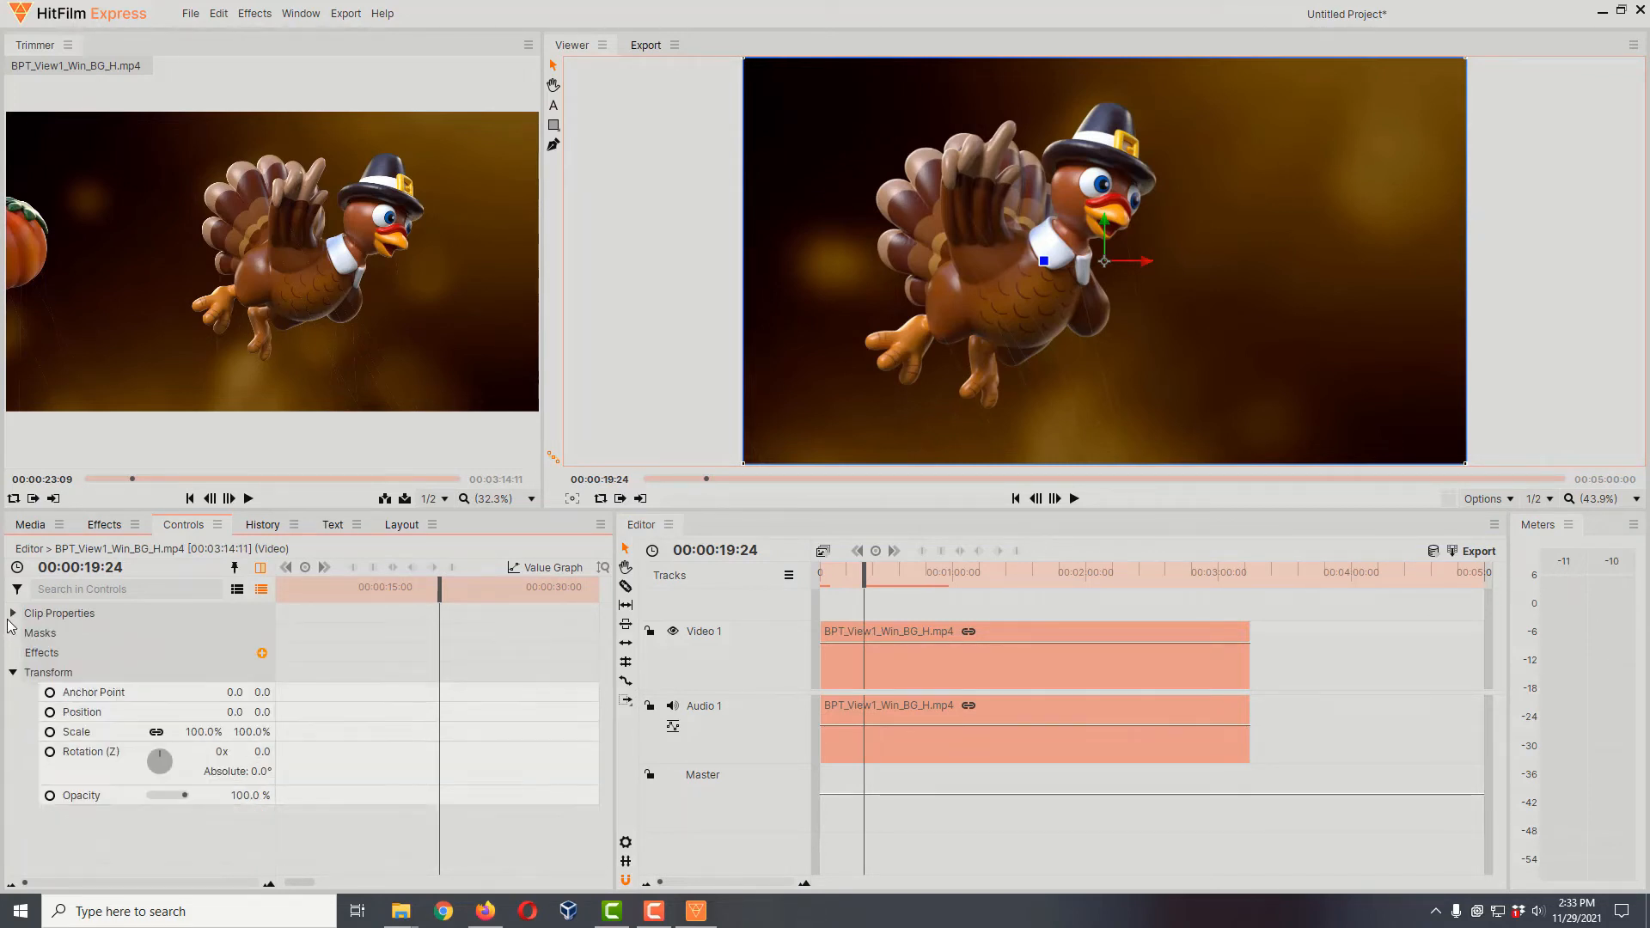
click(12, 672)
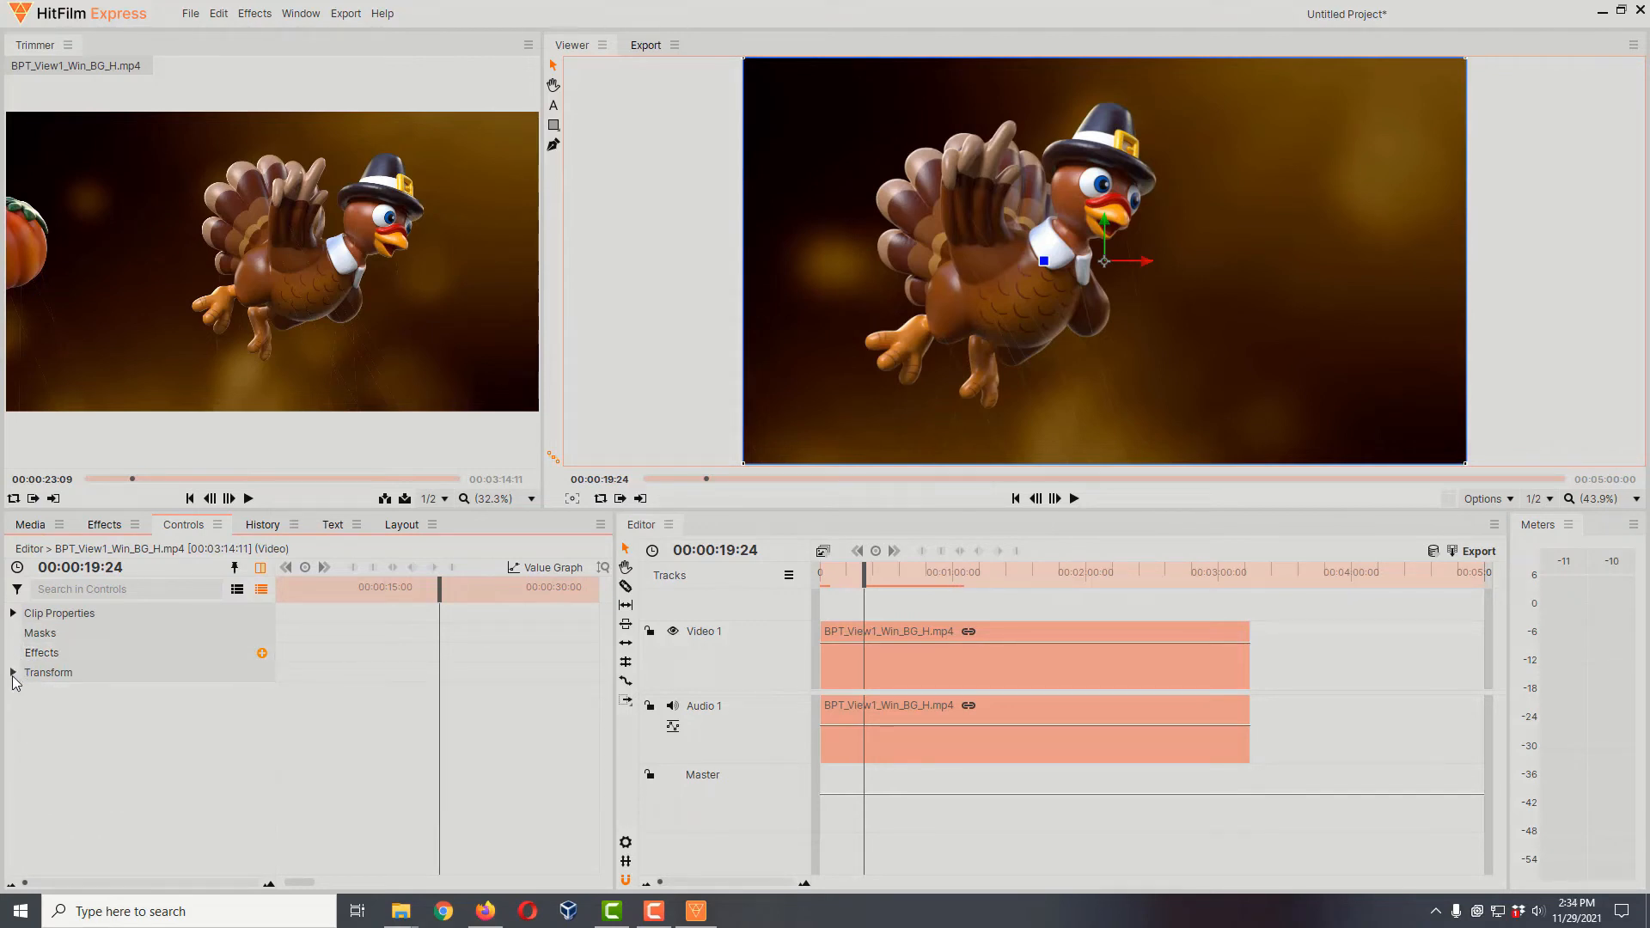
click(13, 672)
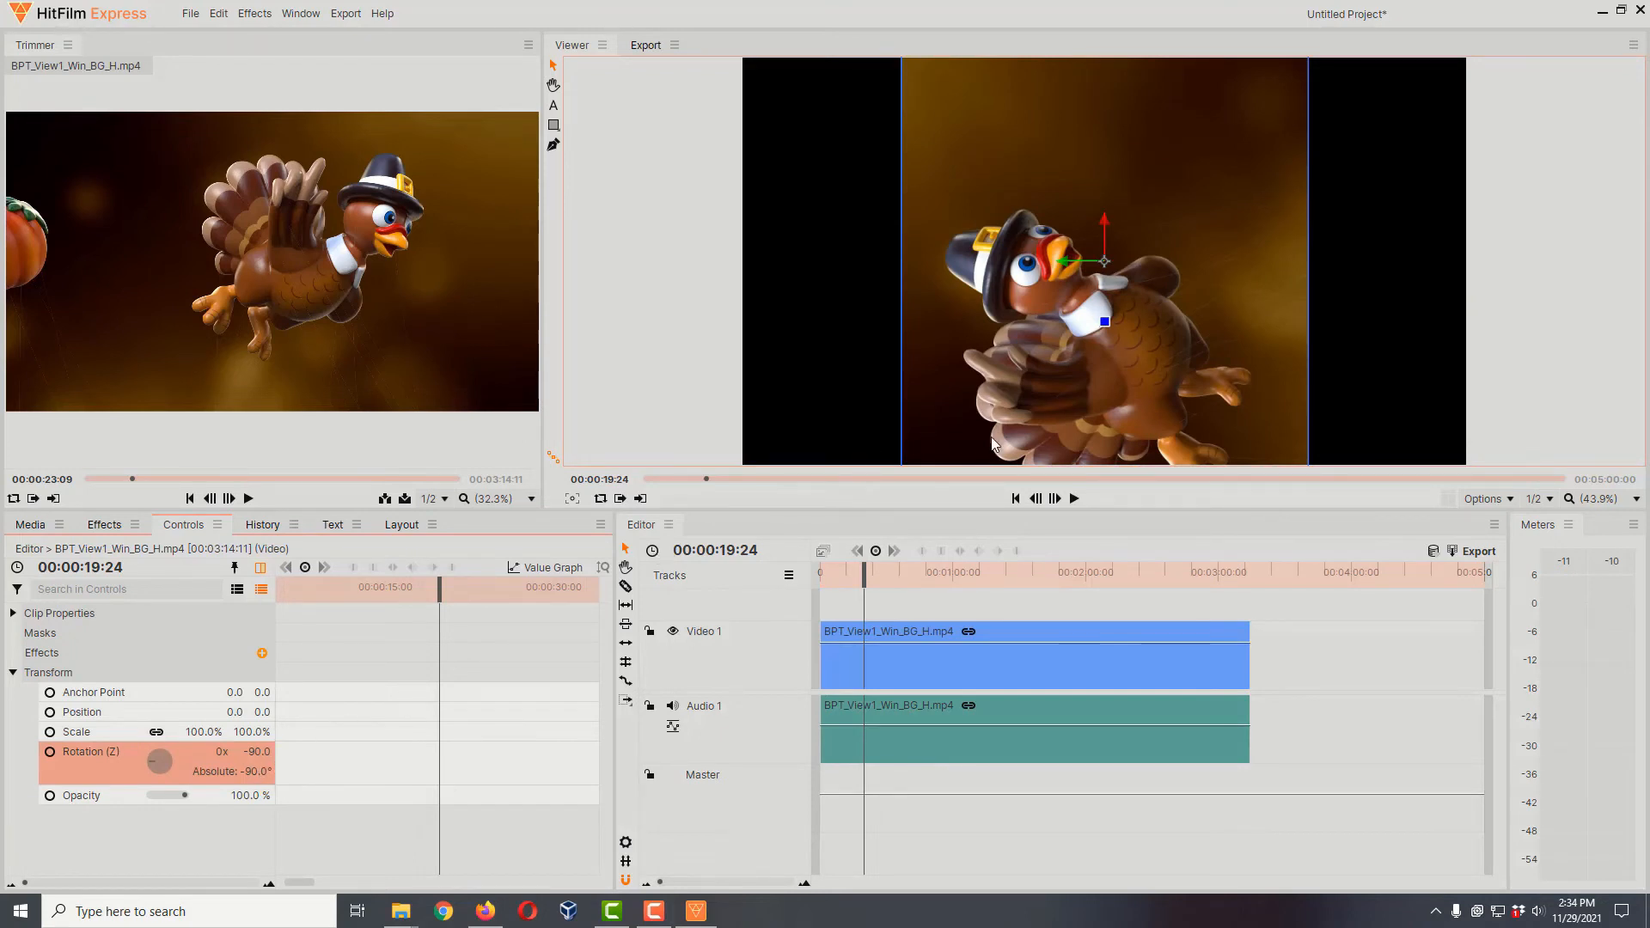
mouse_move(1114, 92)
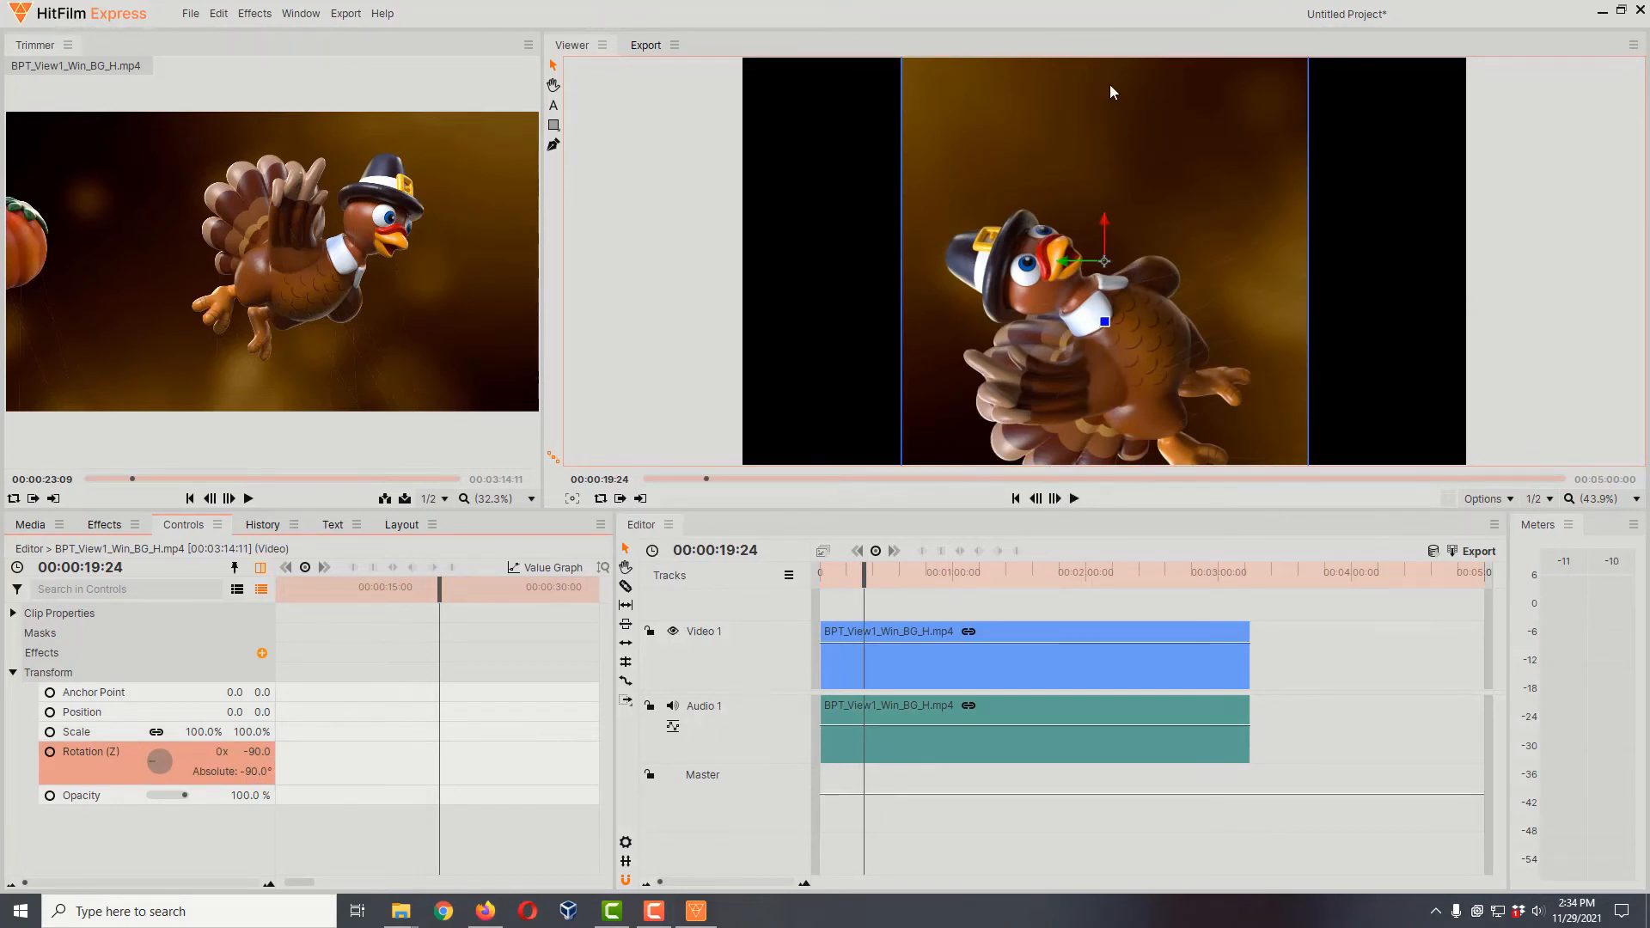
mouse_move(1083, 350)
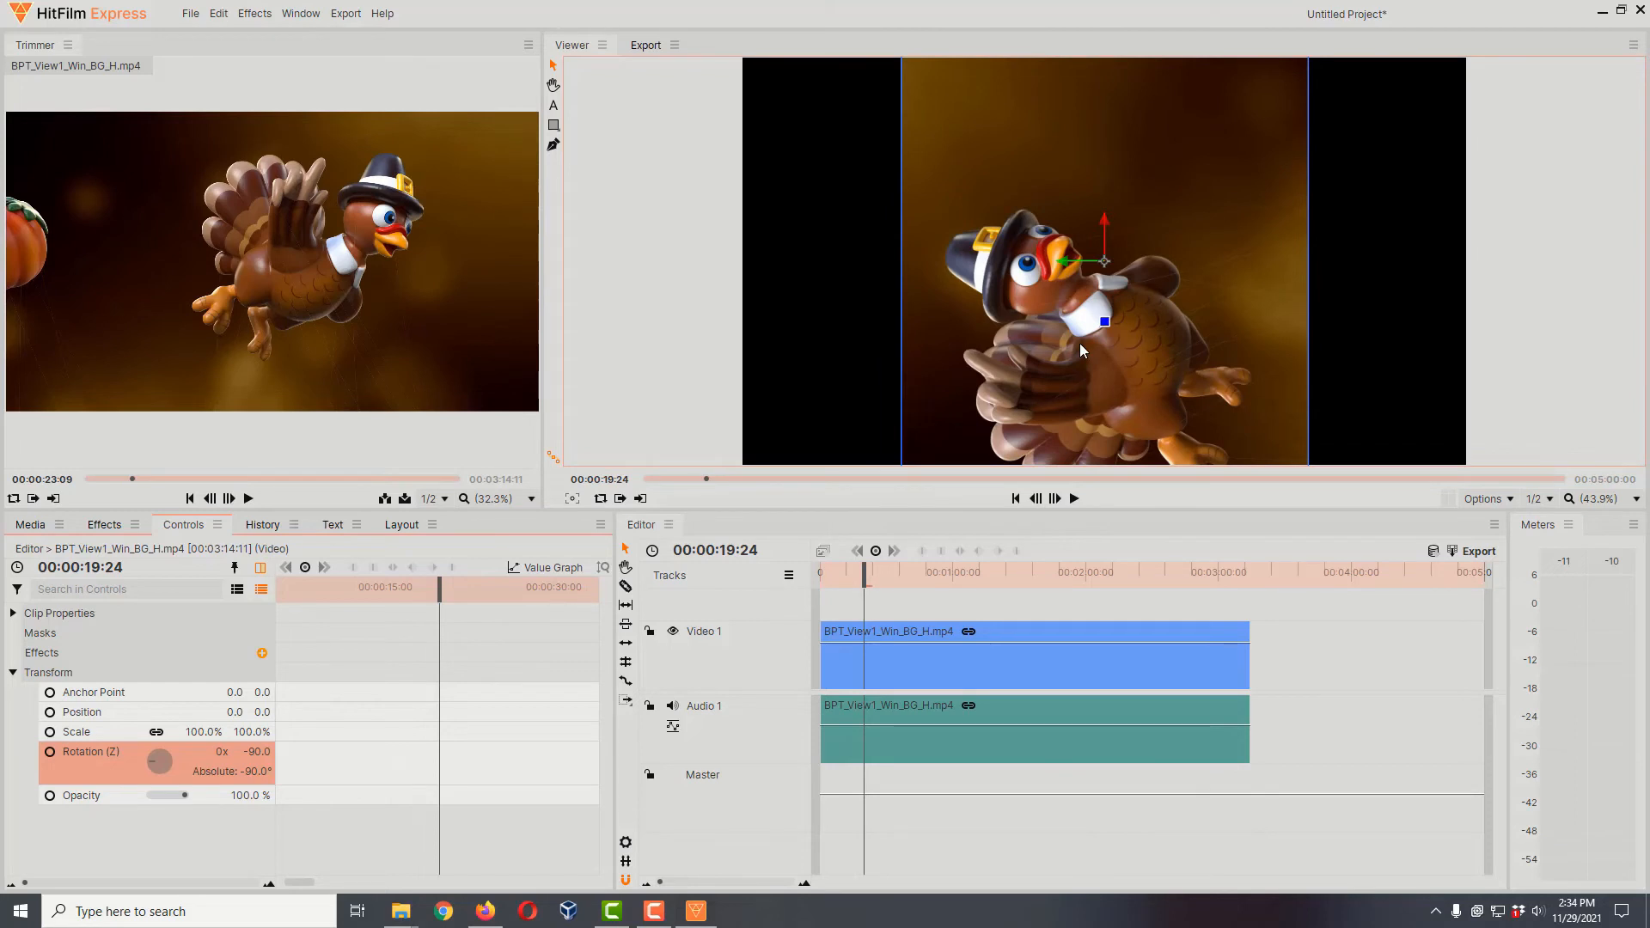
mouse_move(1009, 418)
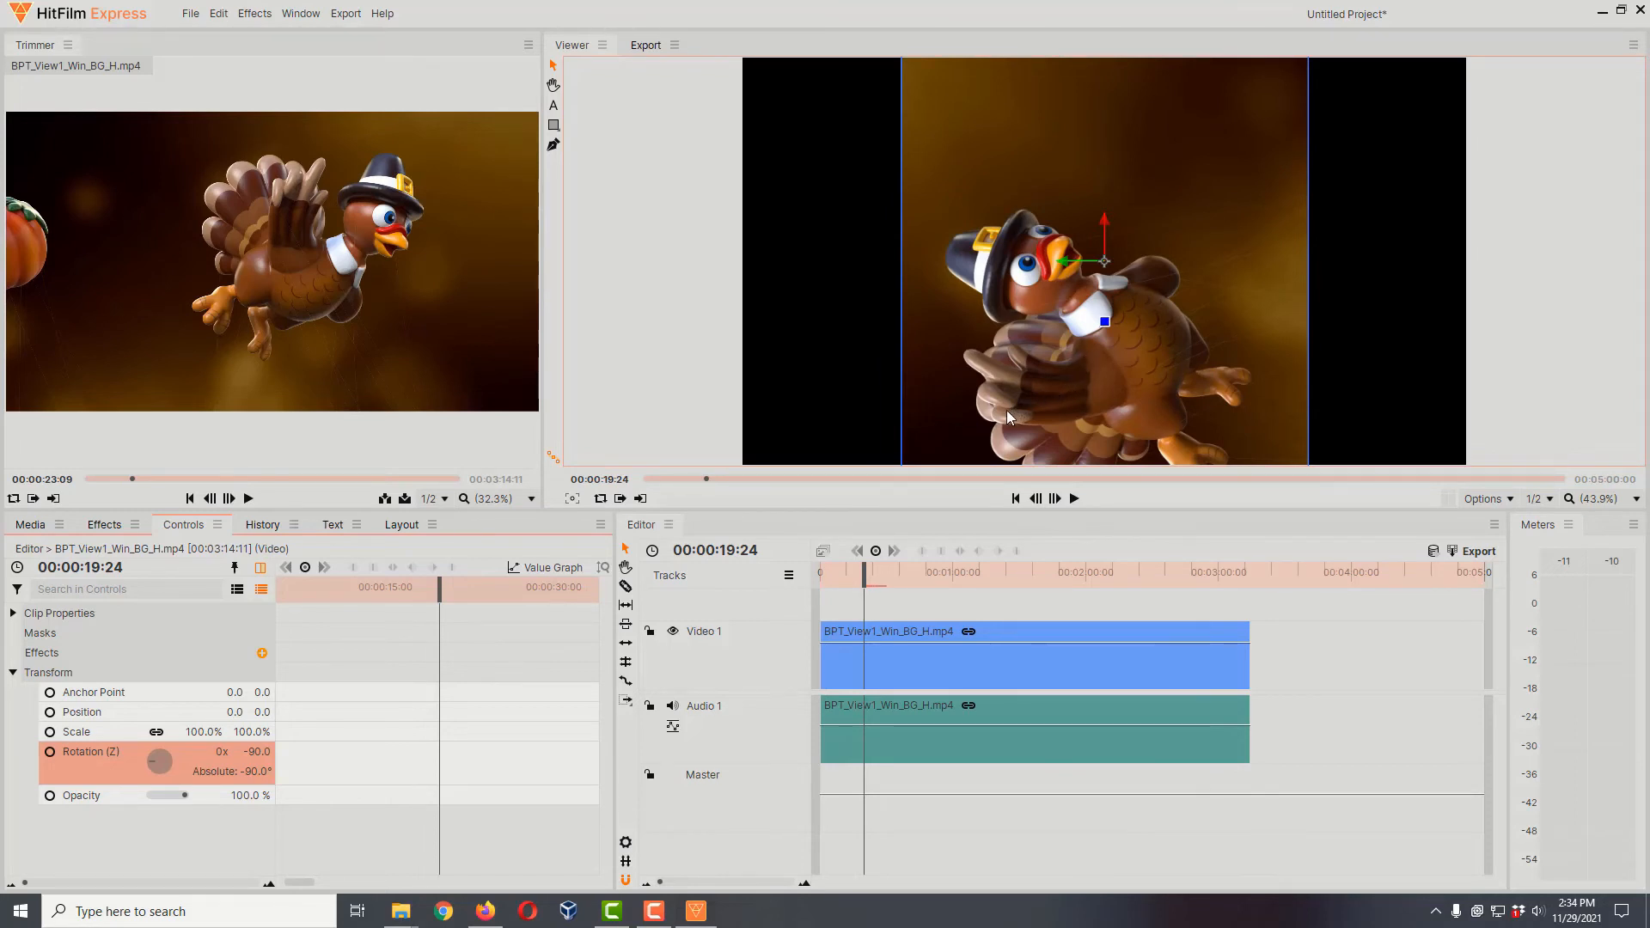
mouse_move(965, 453)
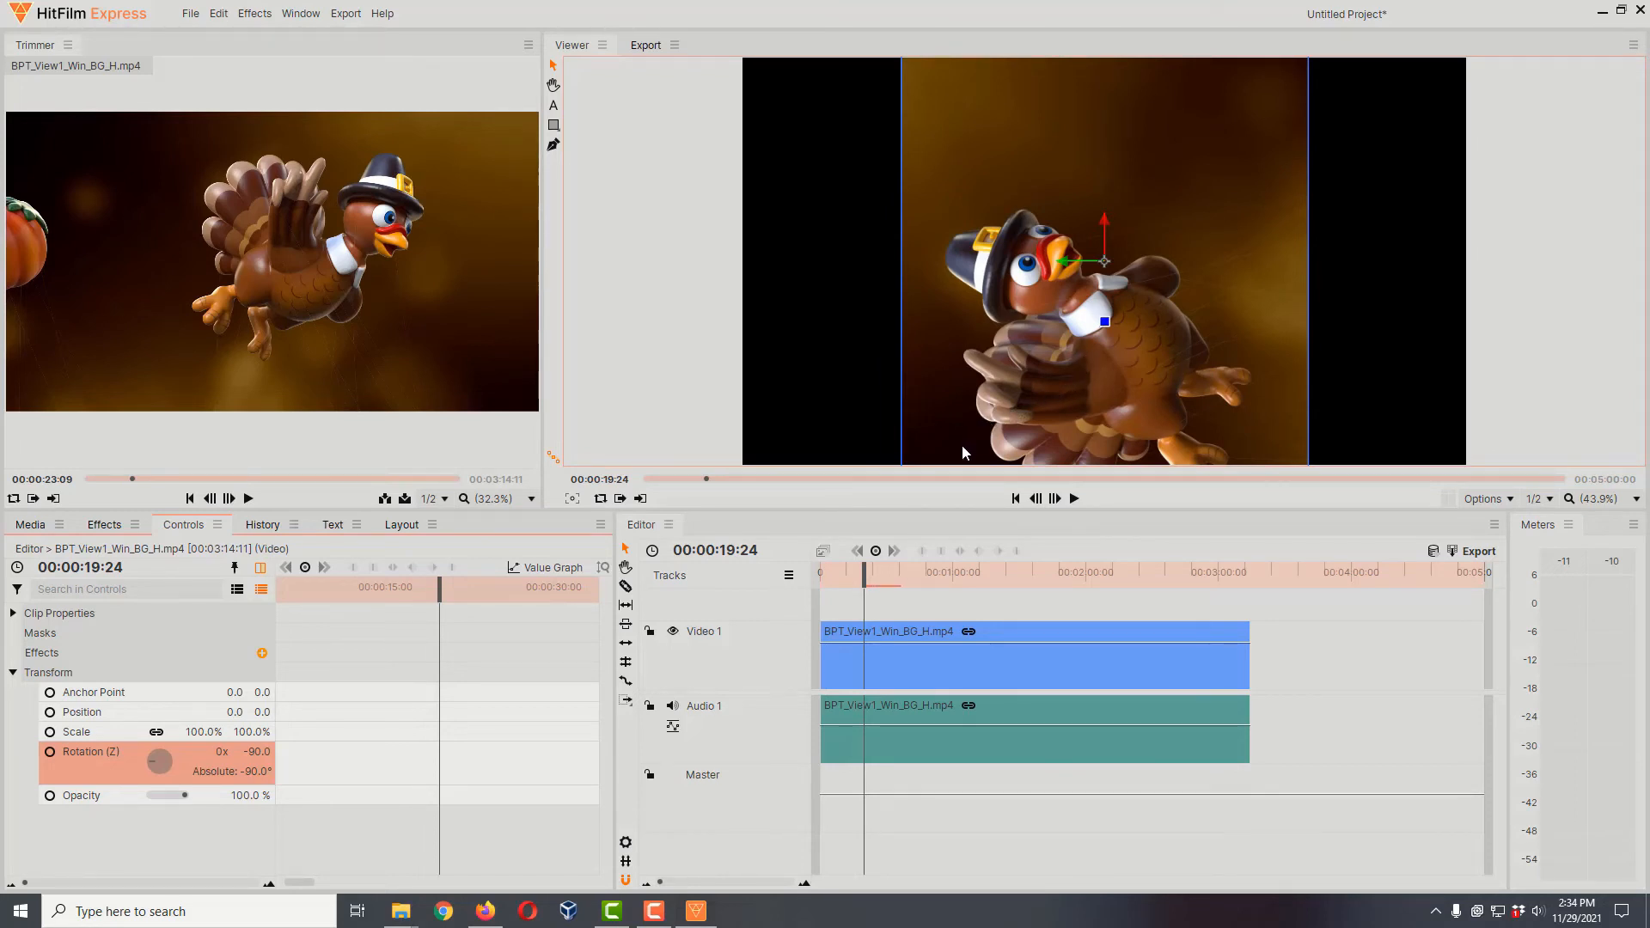
mouse_move(997, 404)
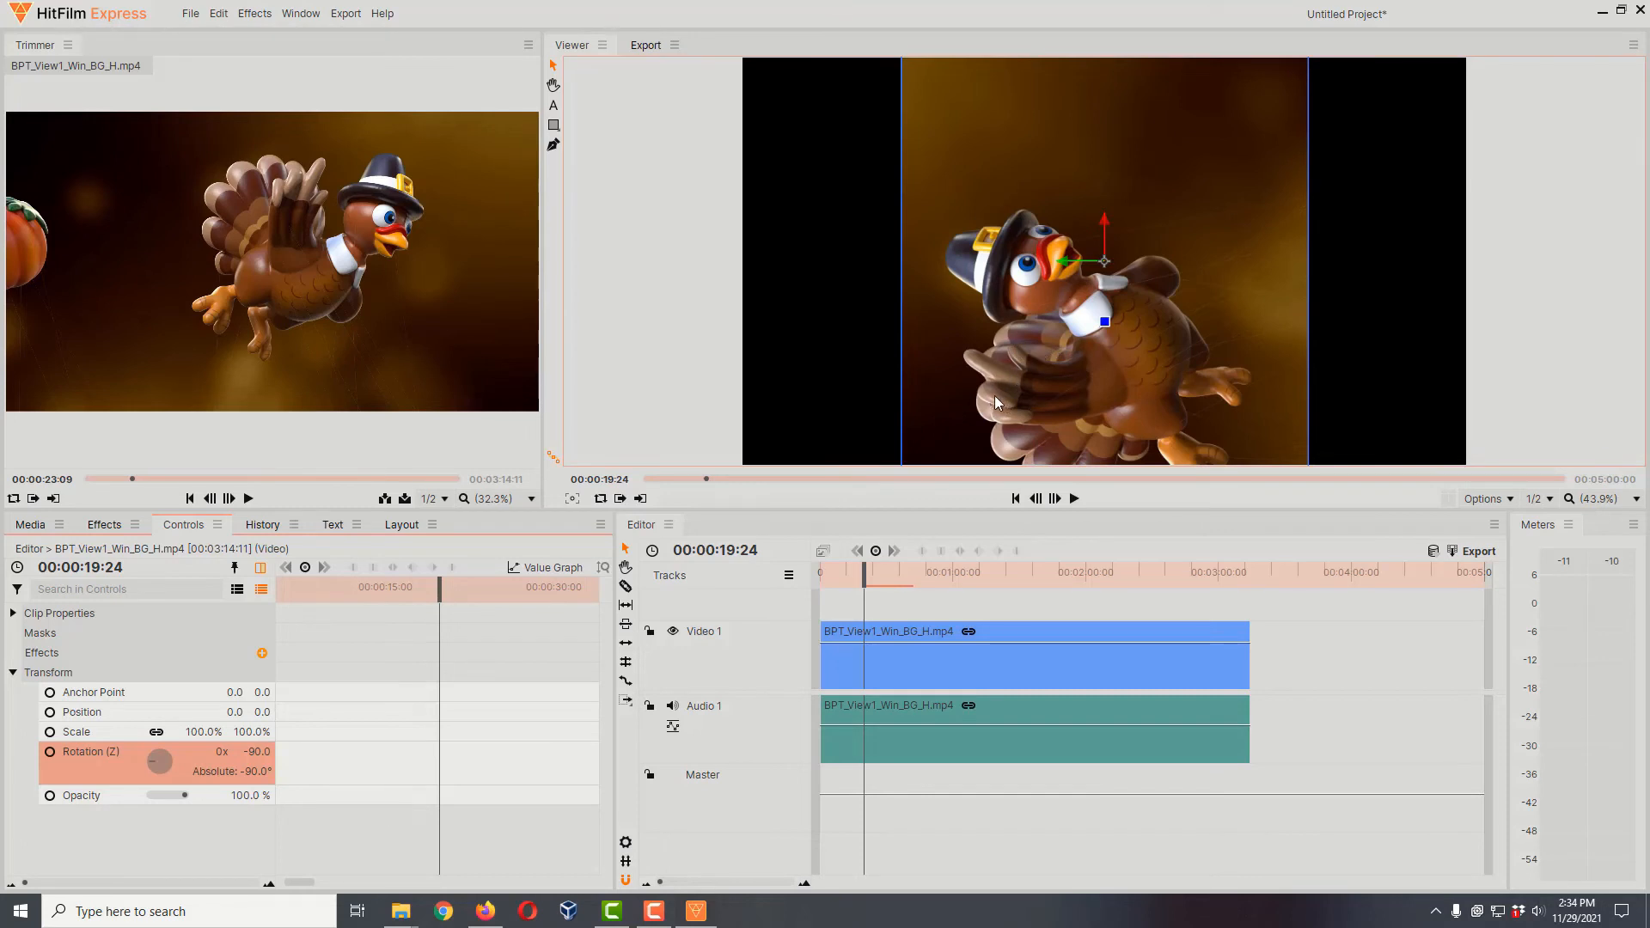
mouse_move(1090, 325)
text(178)
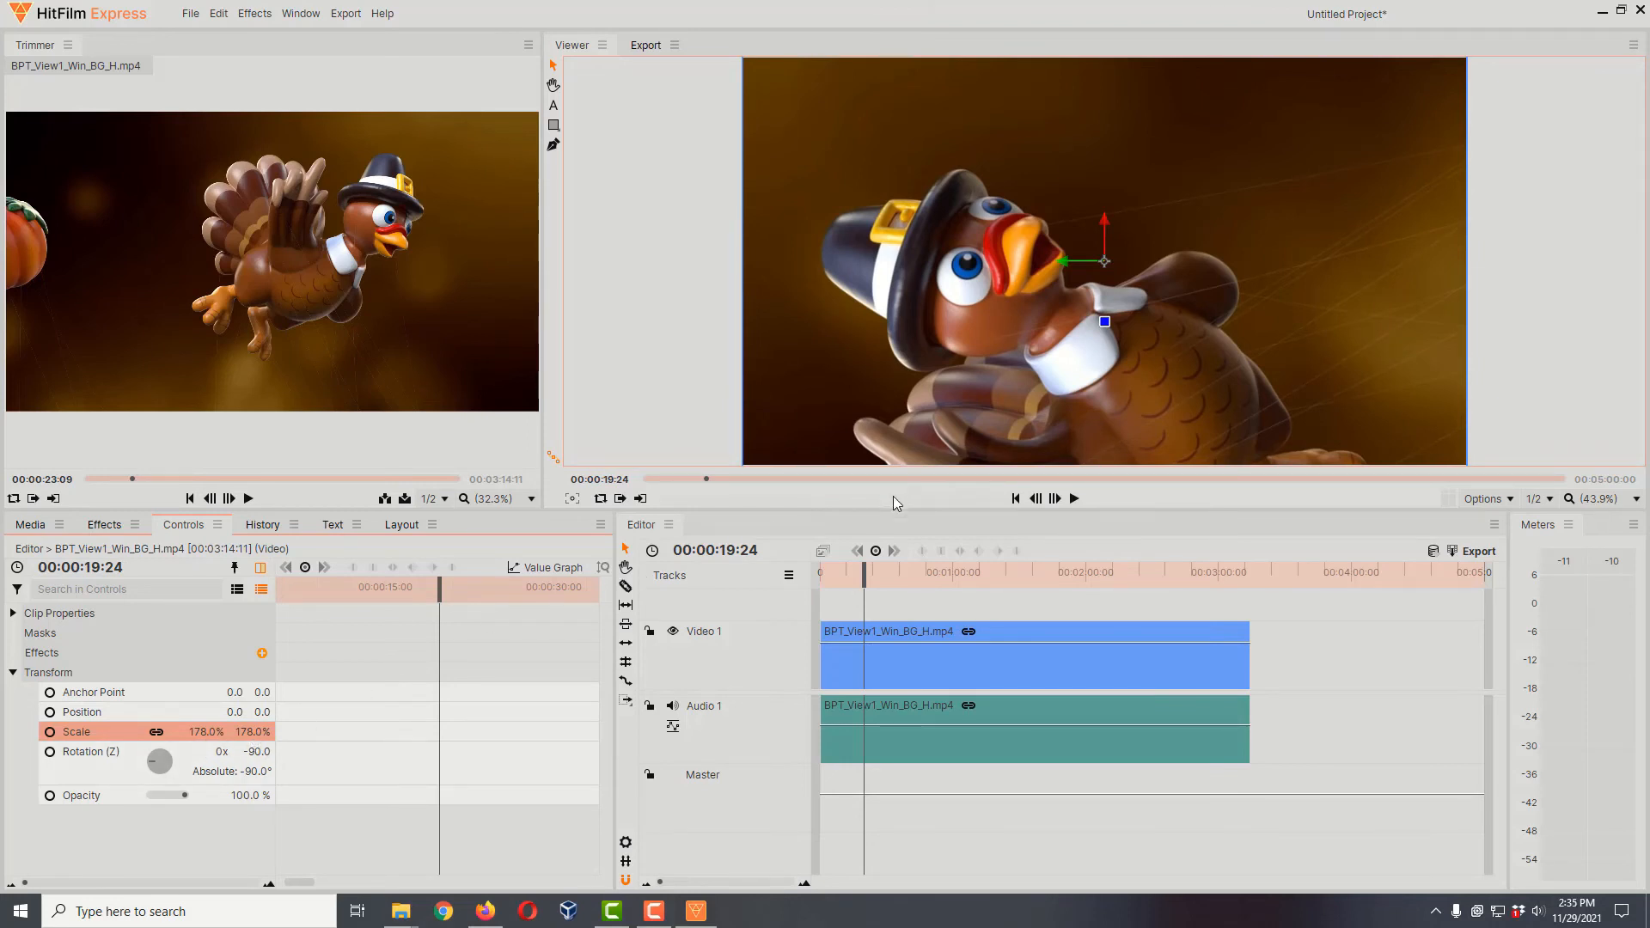
- Scrub the playhead later to check the 178% scaled turkey clip
drag(866, 572, 900, 571)
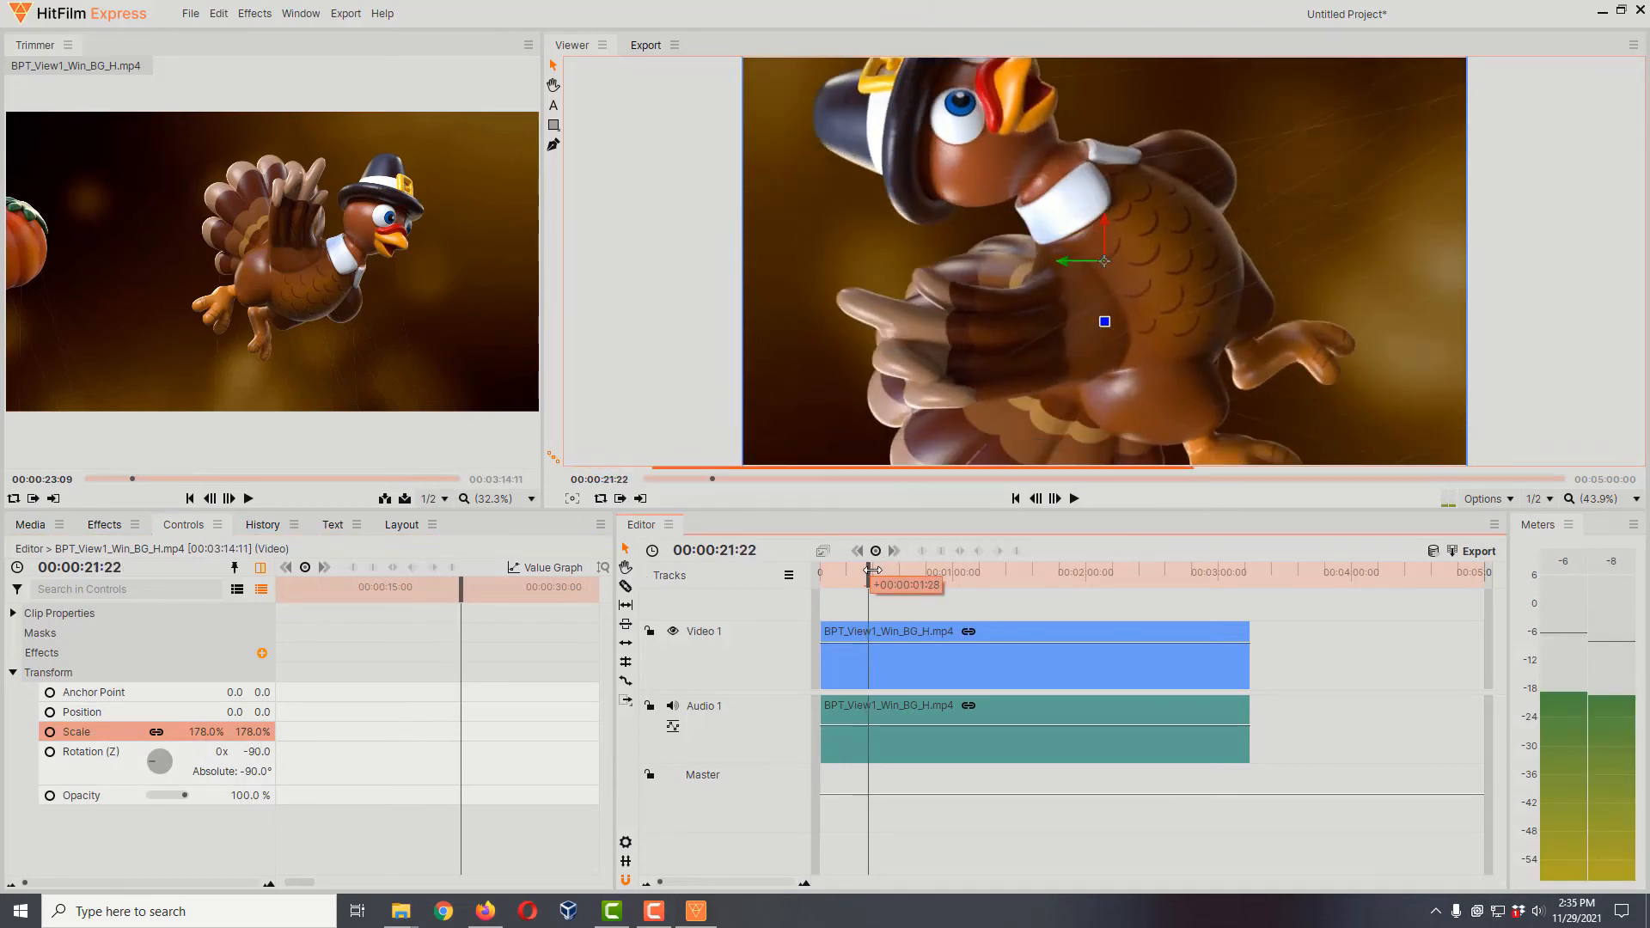
drag(872, 571, 934, 572)
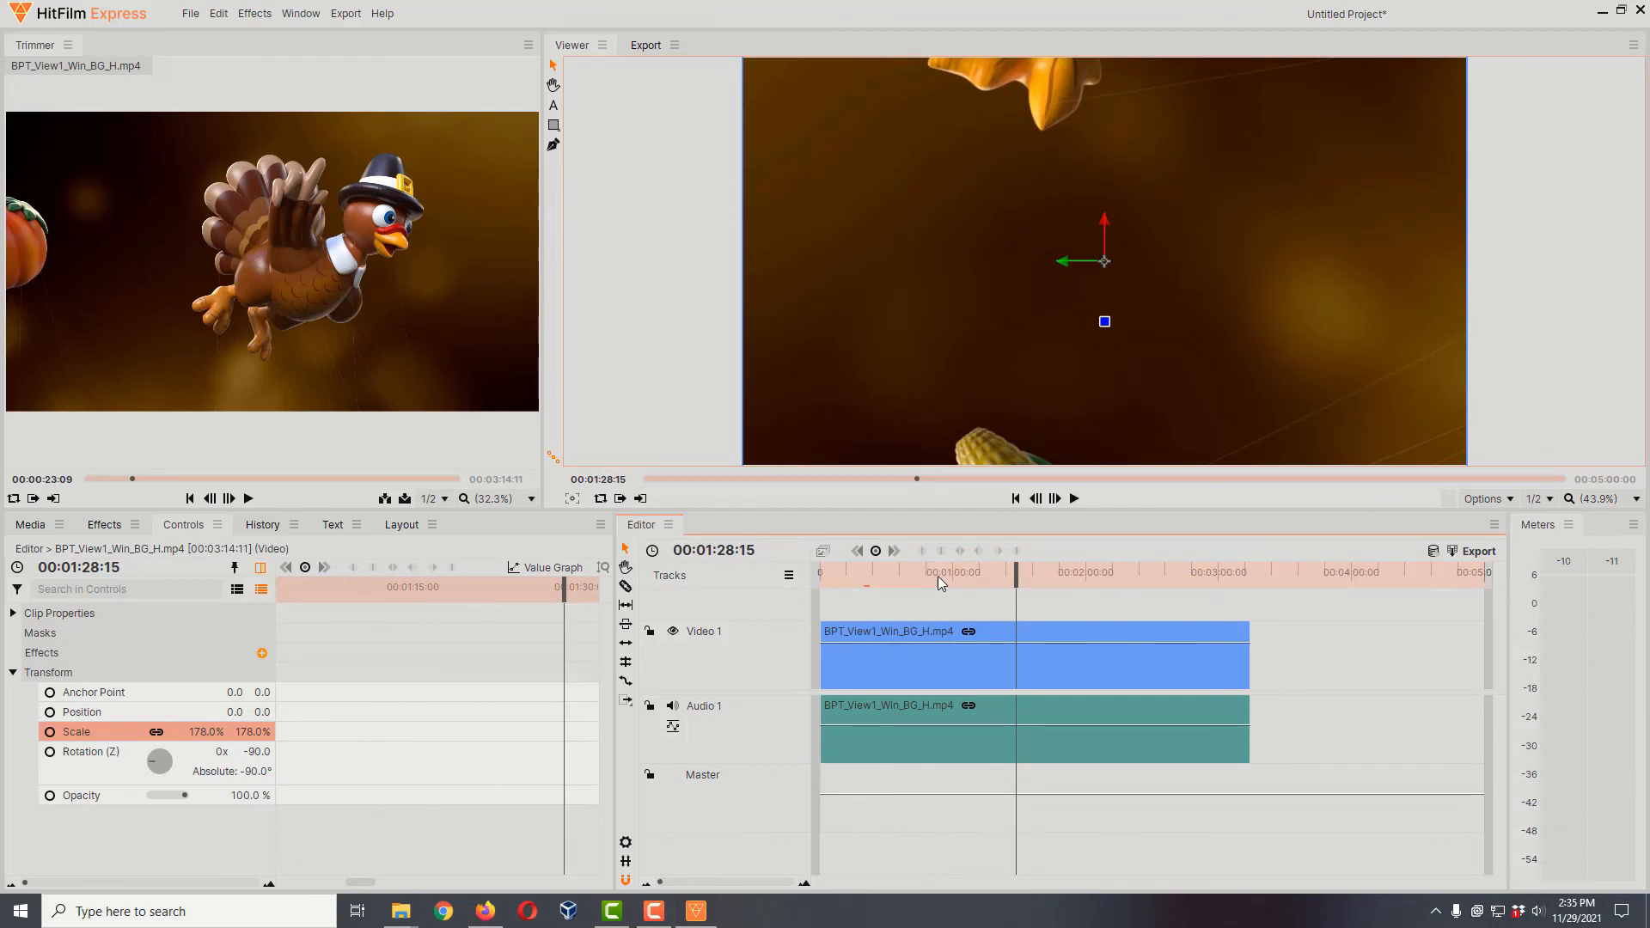
mouse_move(1066, 561)
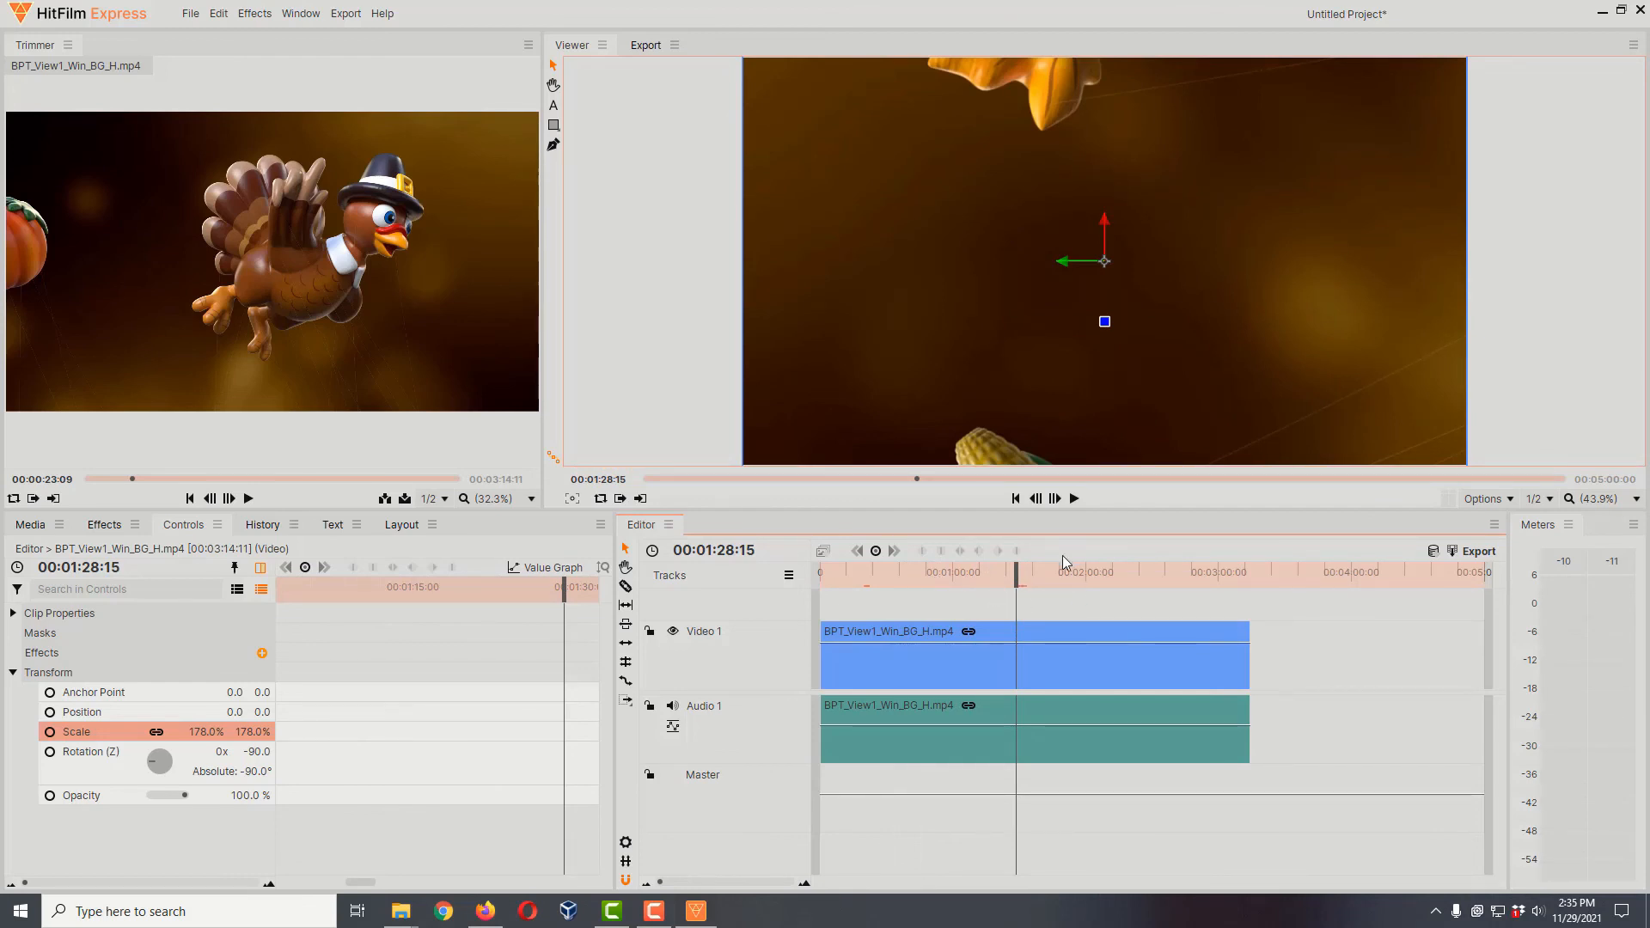
- Export the timeline to a file named 'Vert turkey' as MP4
click(1478, 551)
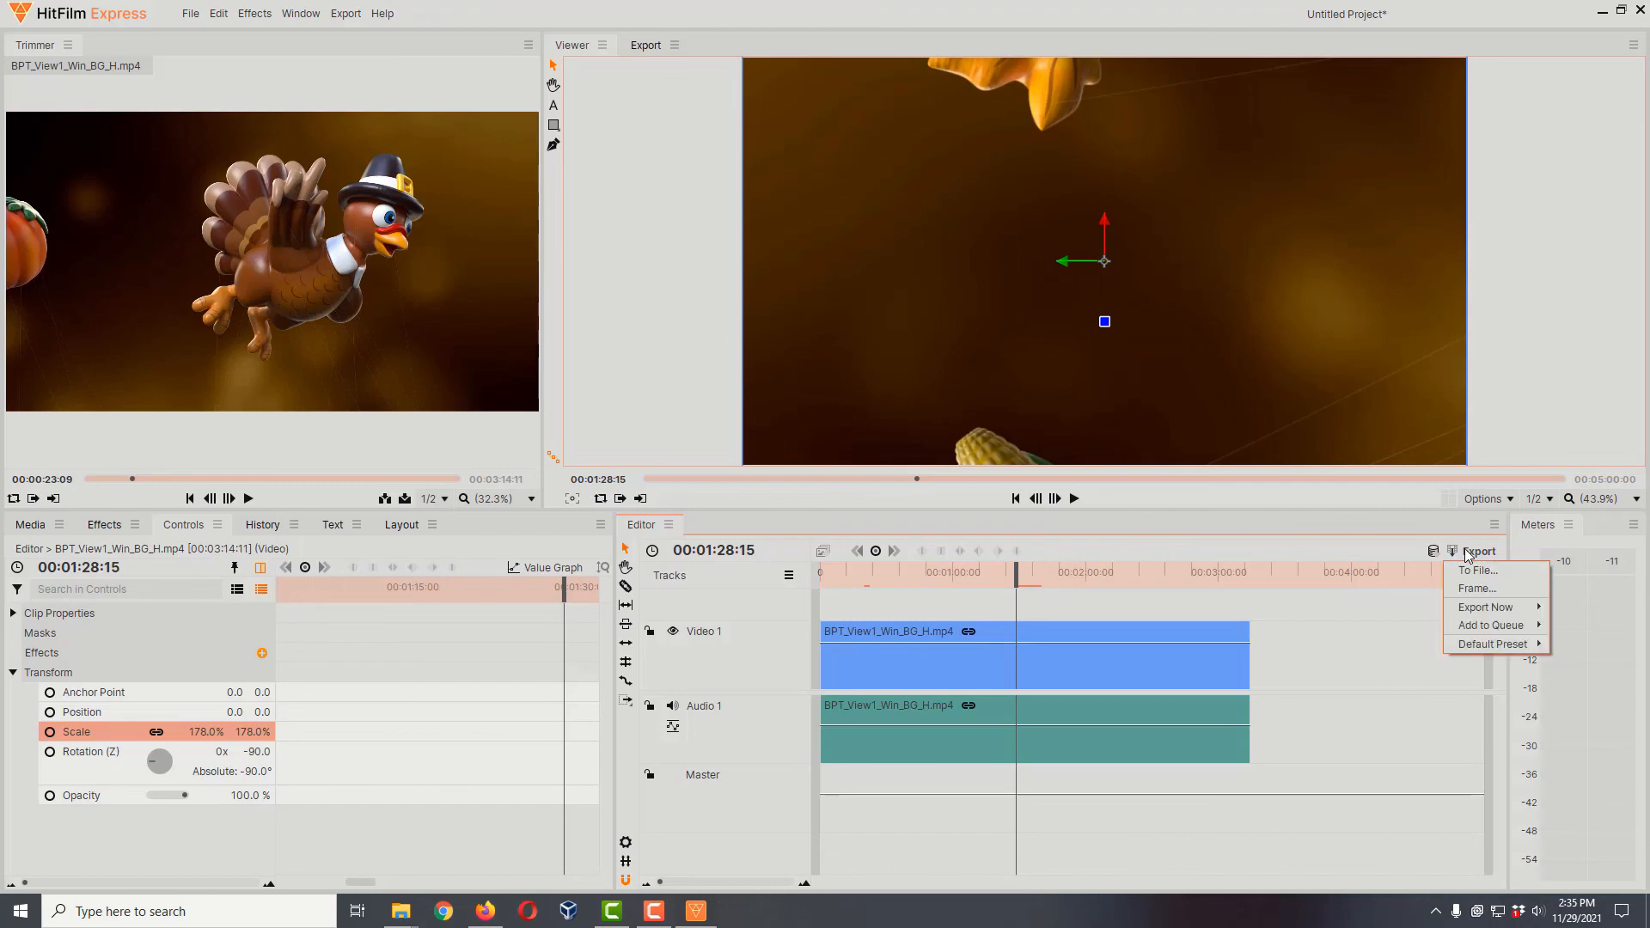
mouse_move(1478, 570)
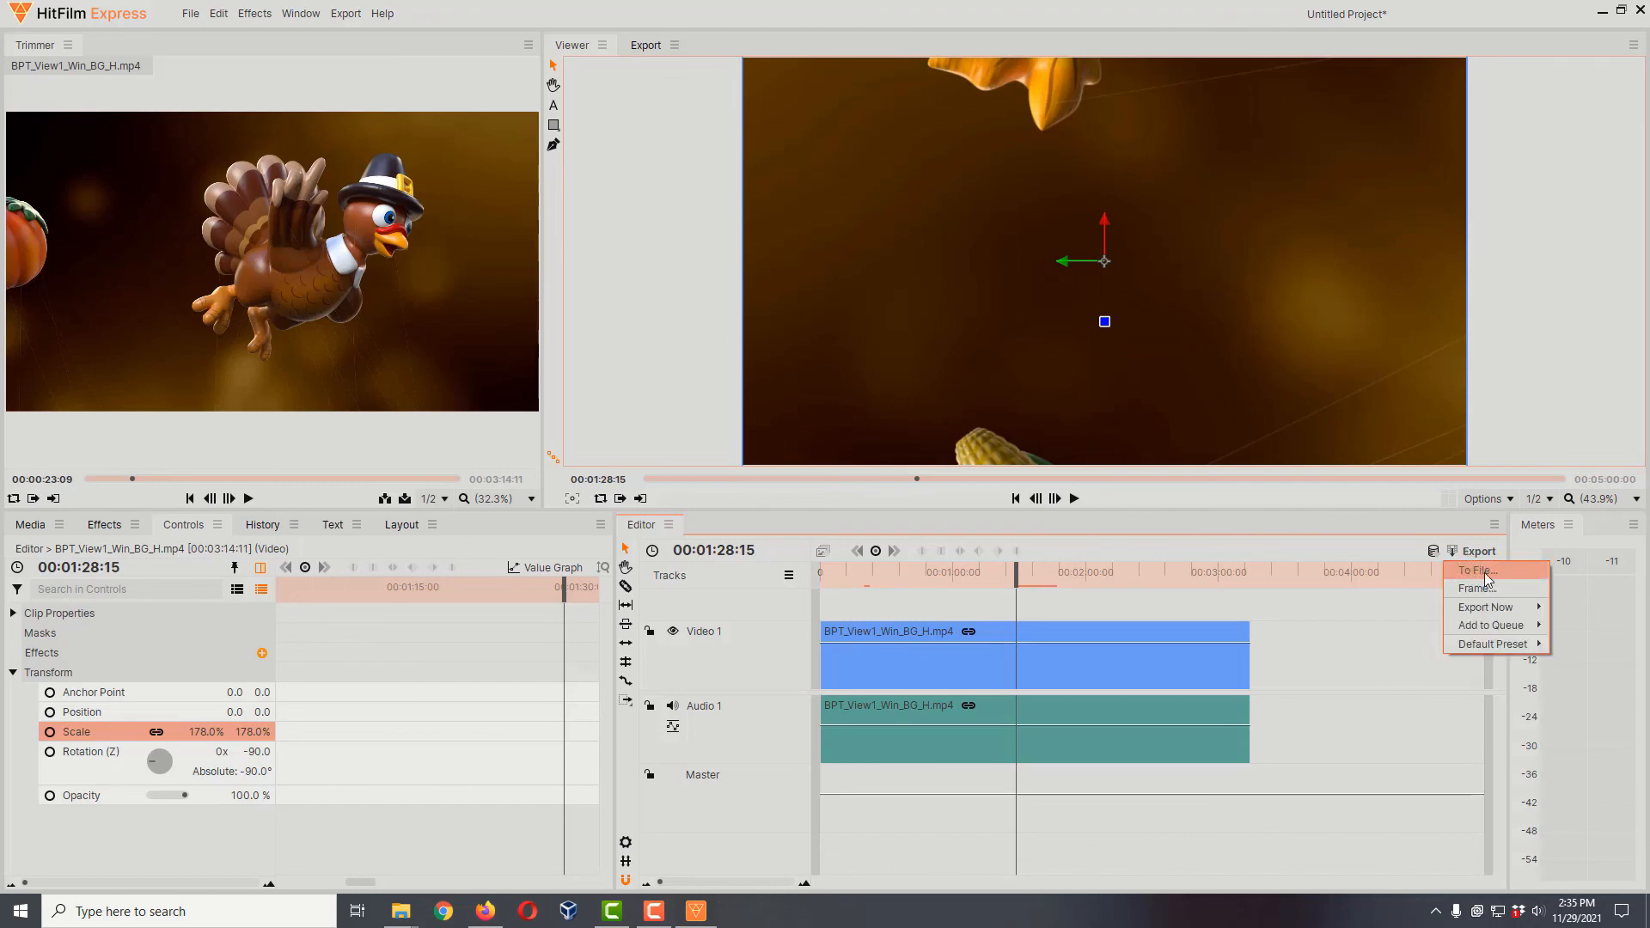
click(1477, 570)
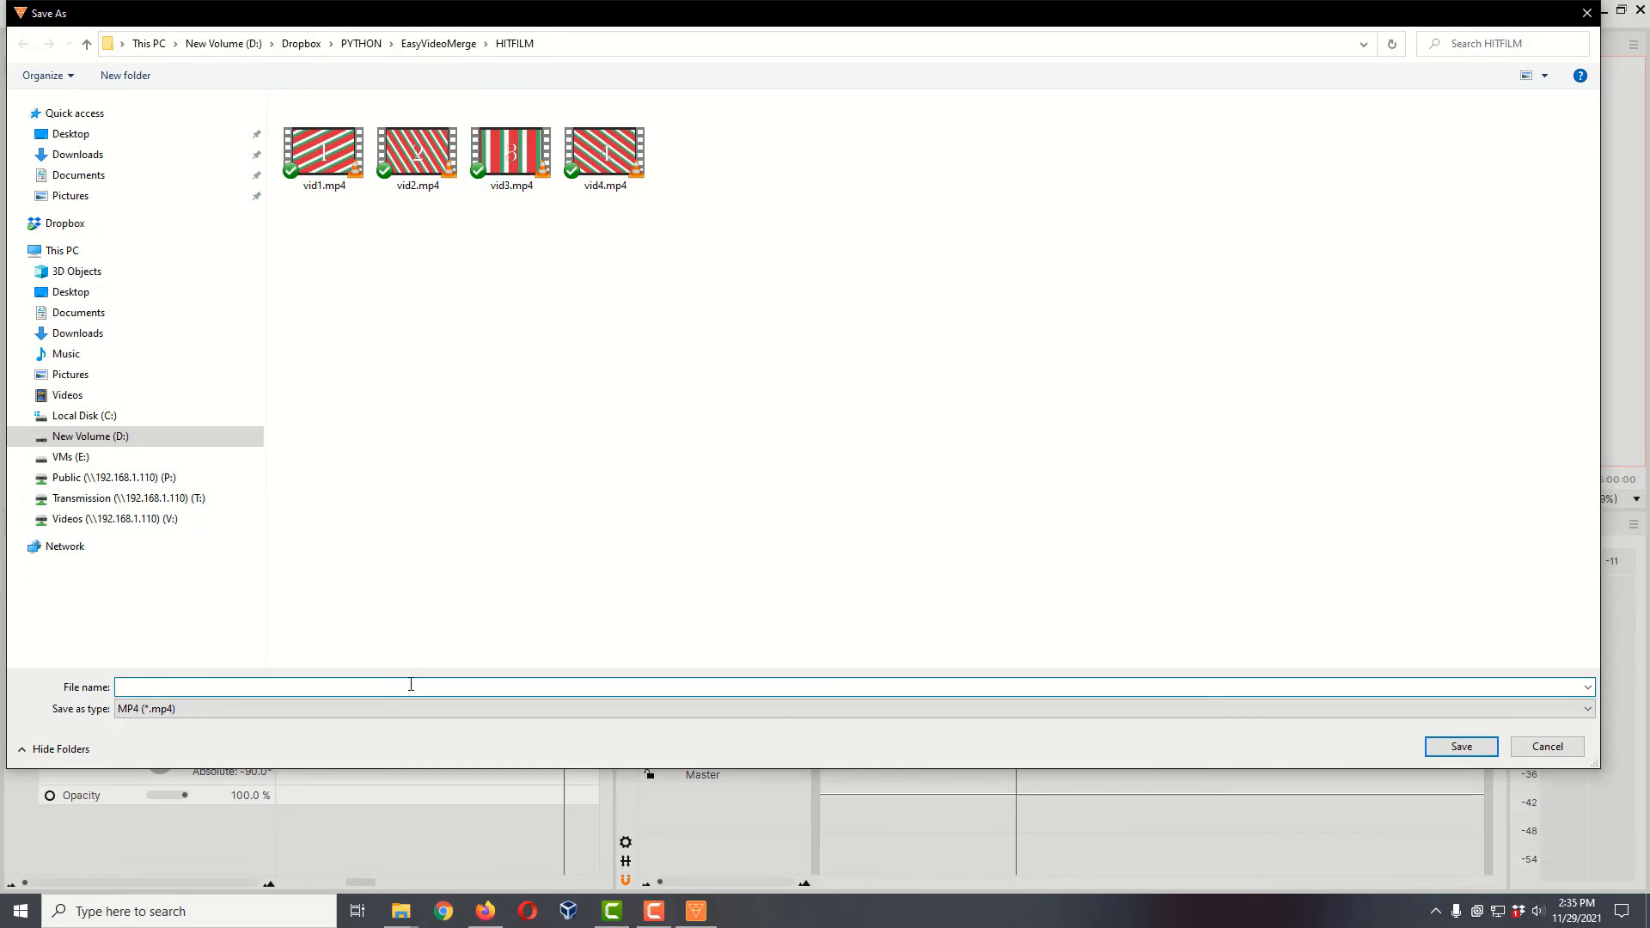
text(Vert)
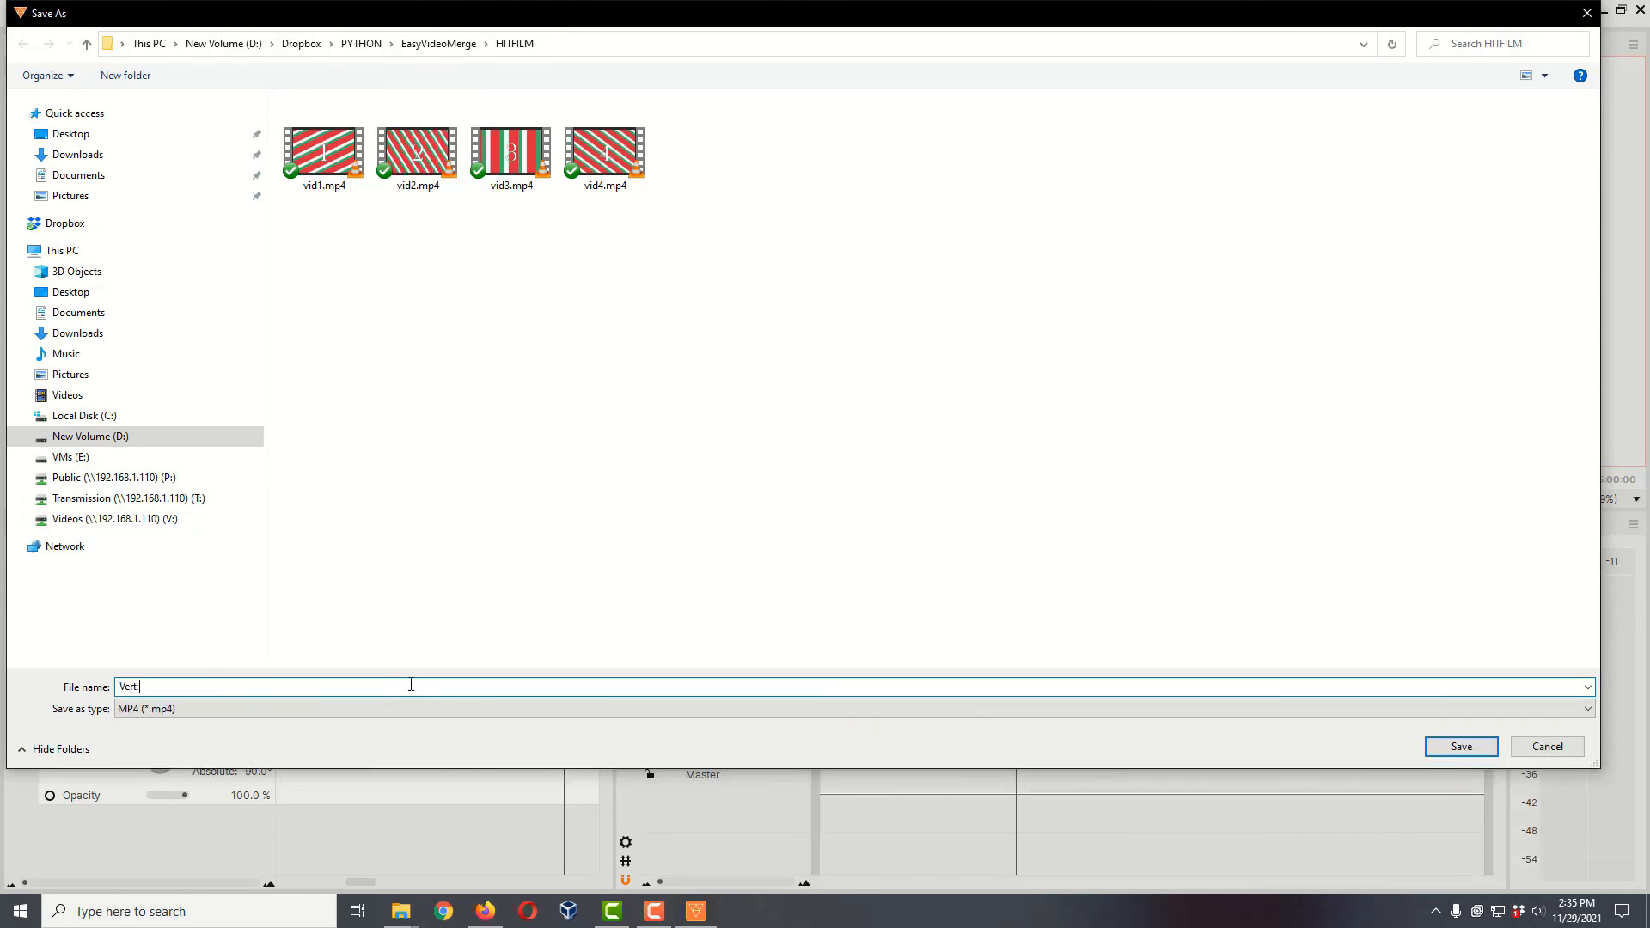
text(turkey)
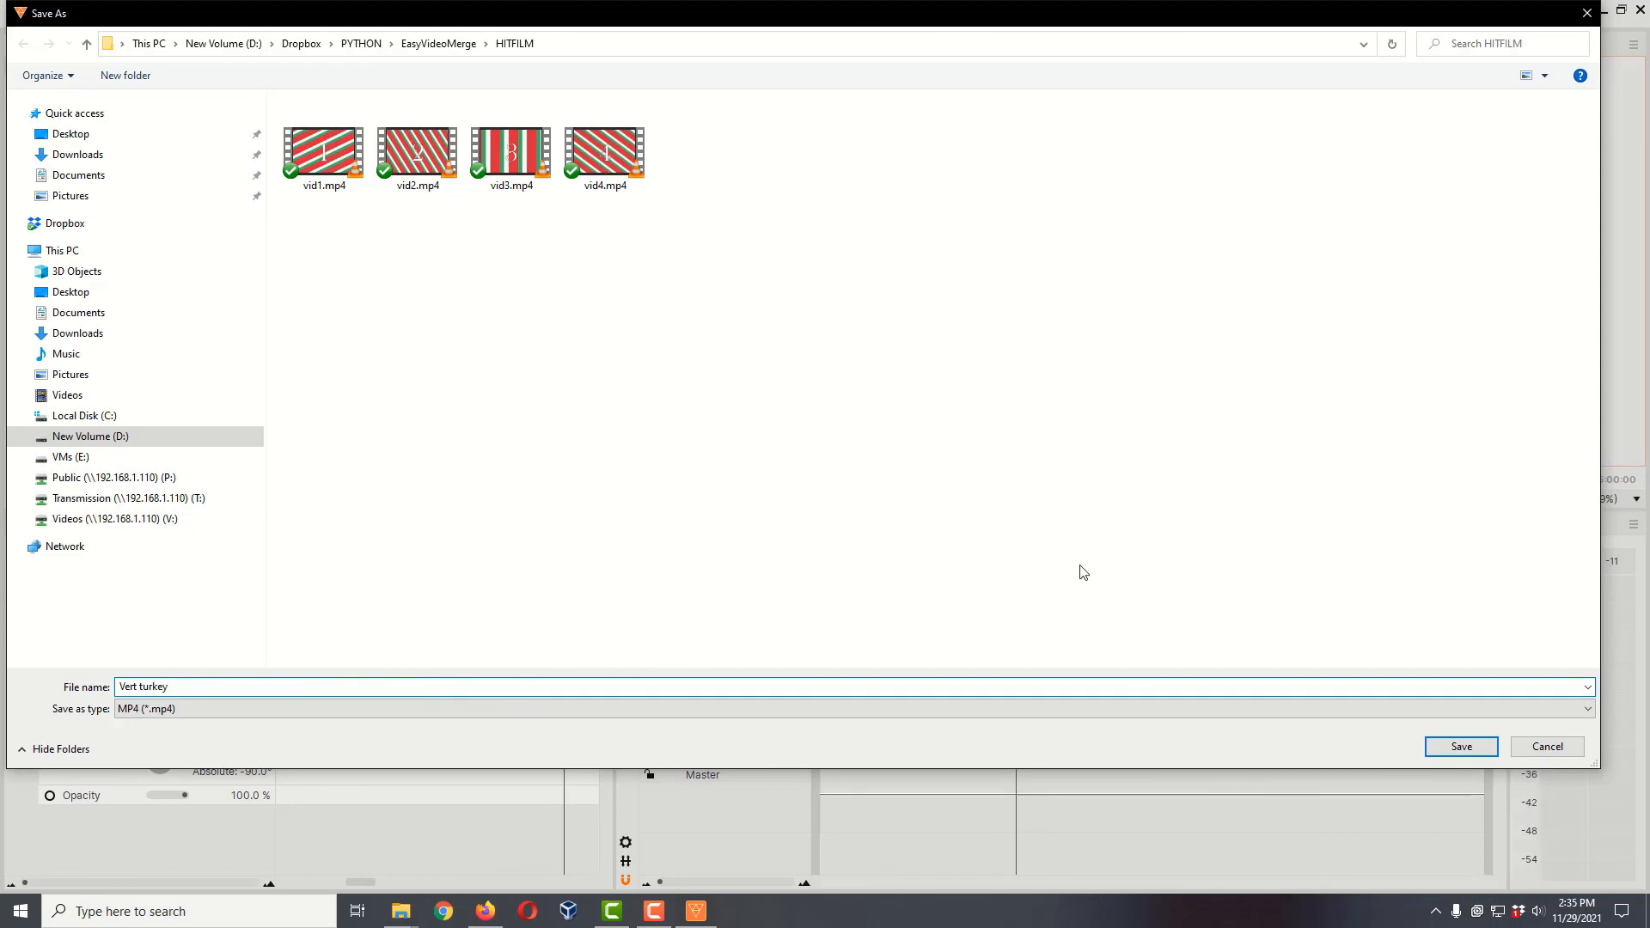
click(1461, 747)
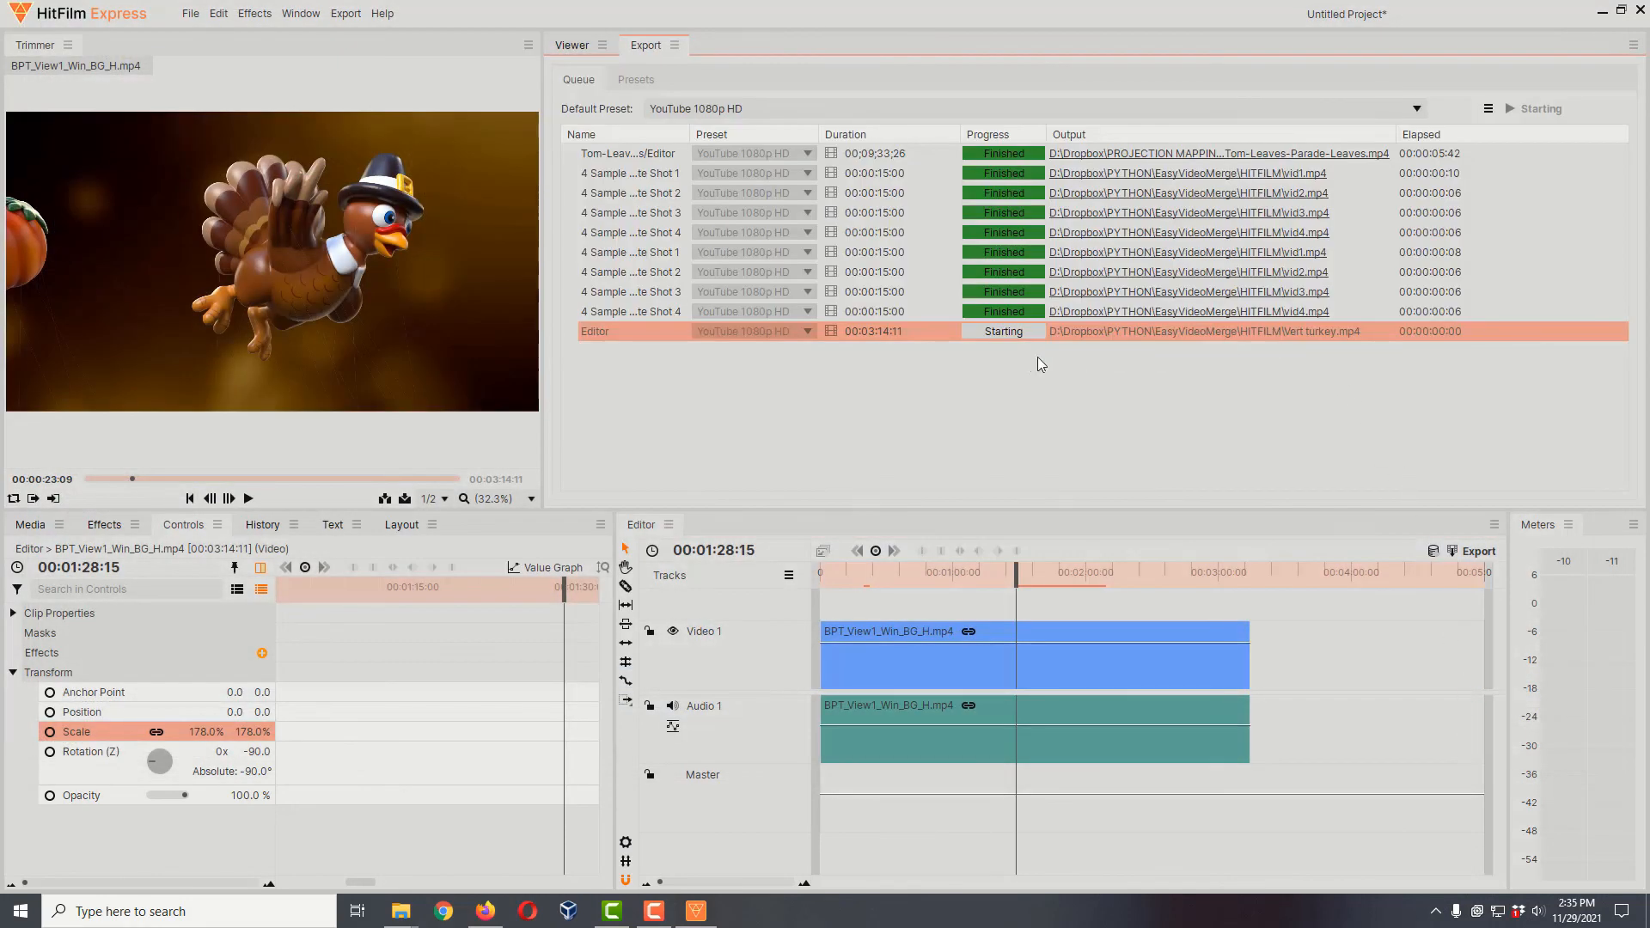